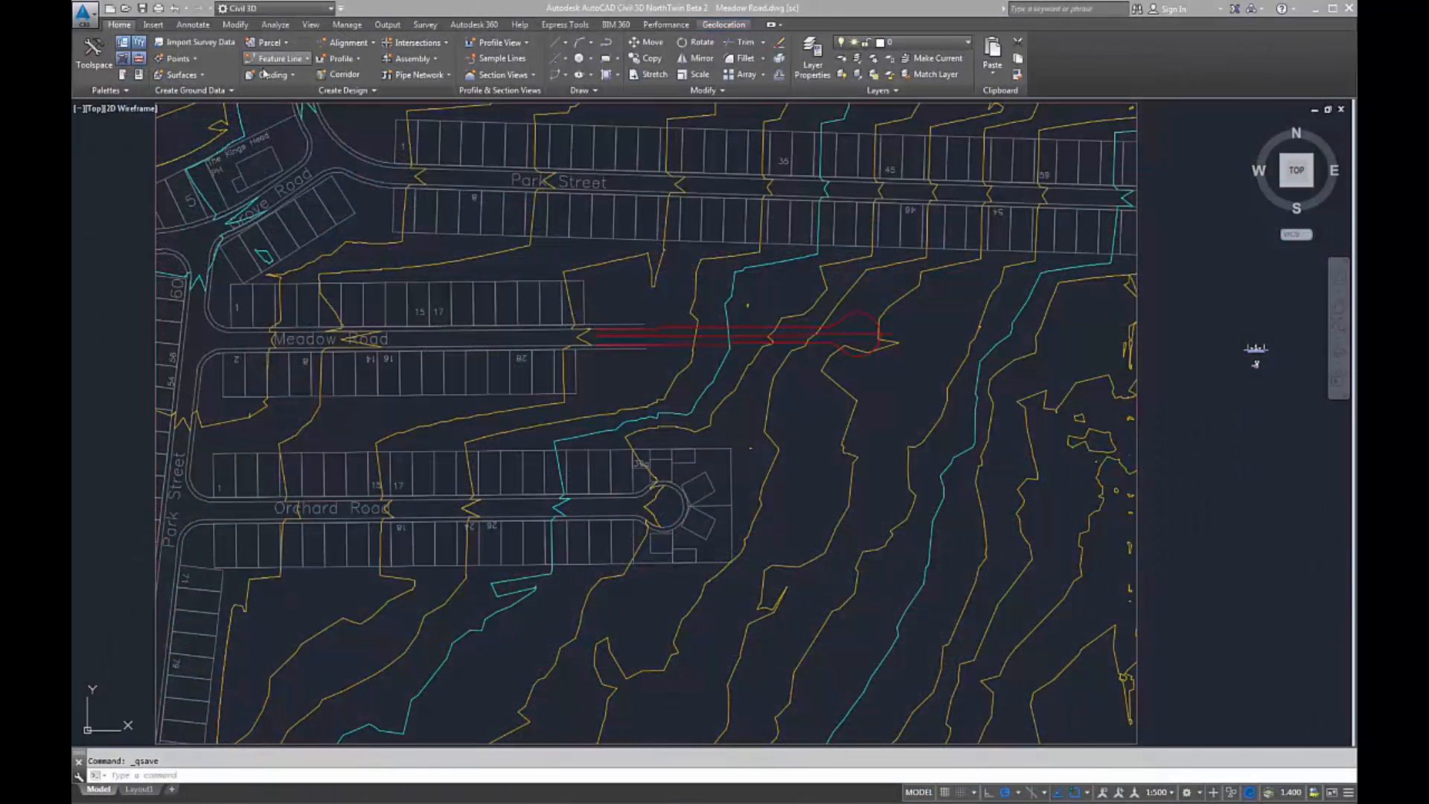
- Build corridor 'Meadow Road' on baseline Featureline 1 with assembly Meadow Road - Full Section
left_click(345, 74)
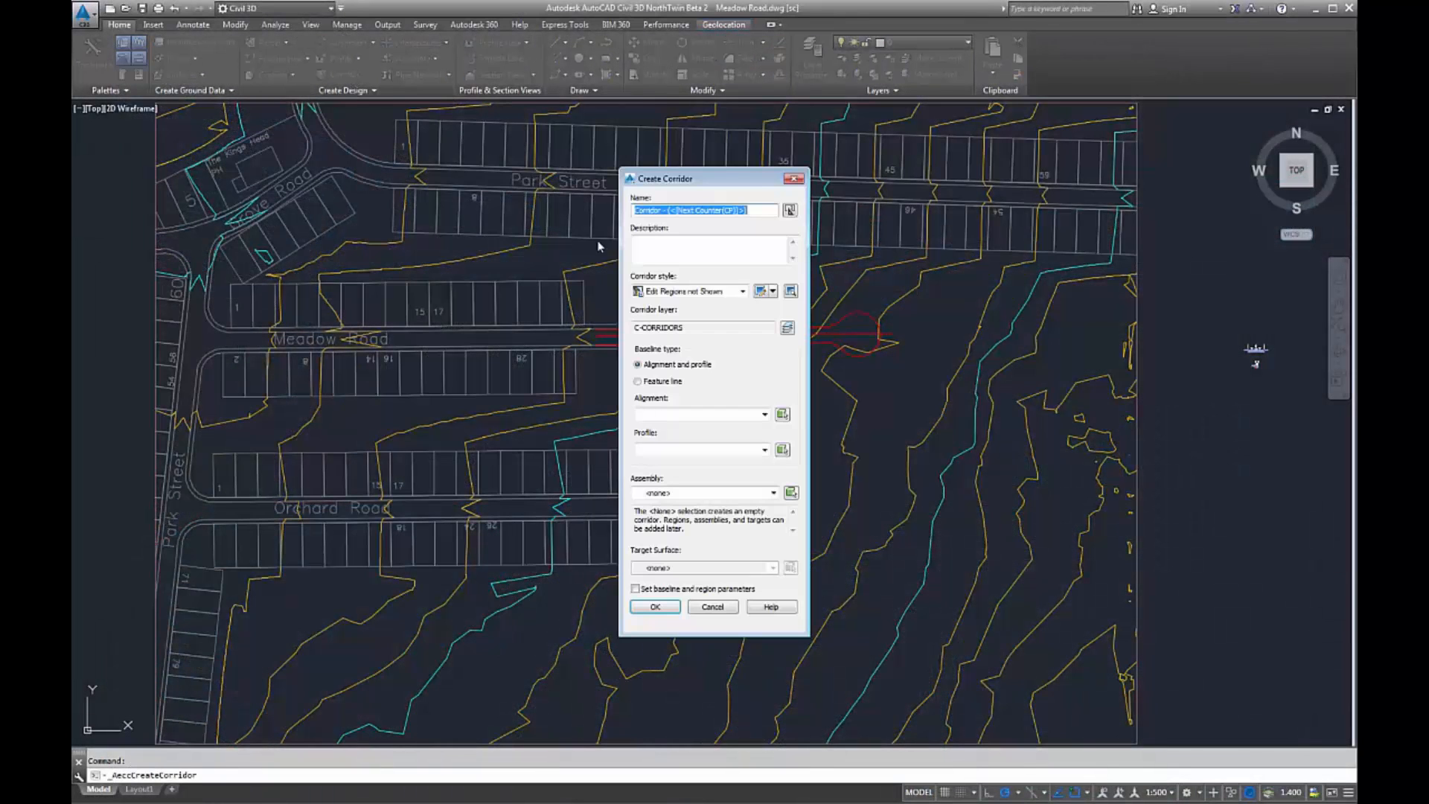
type("Me")
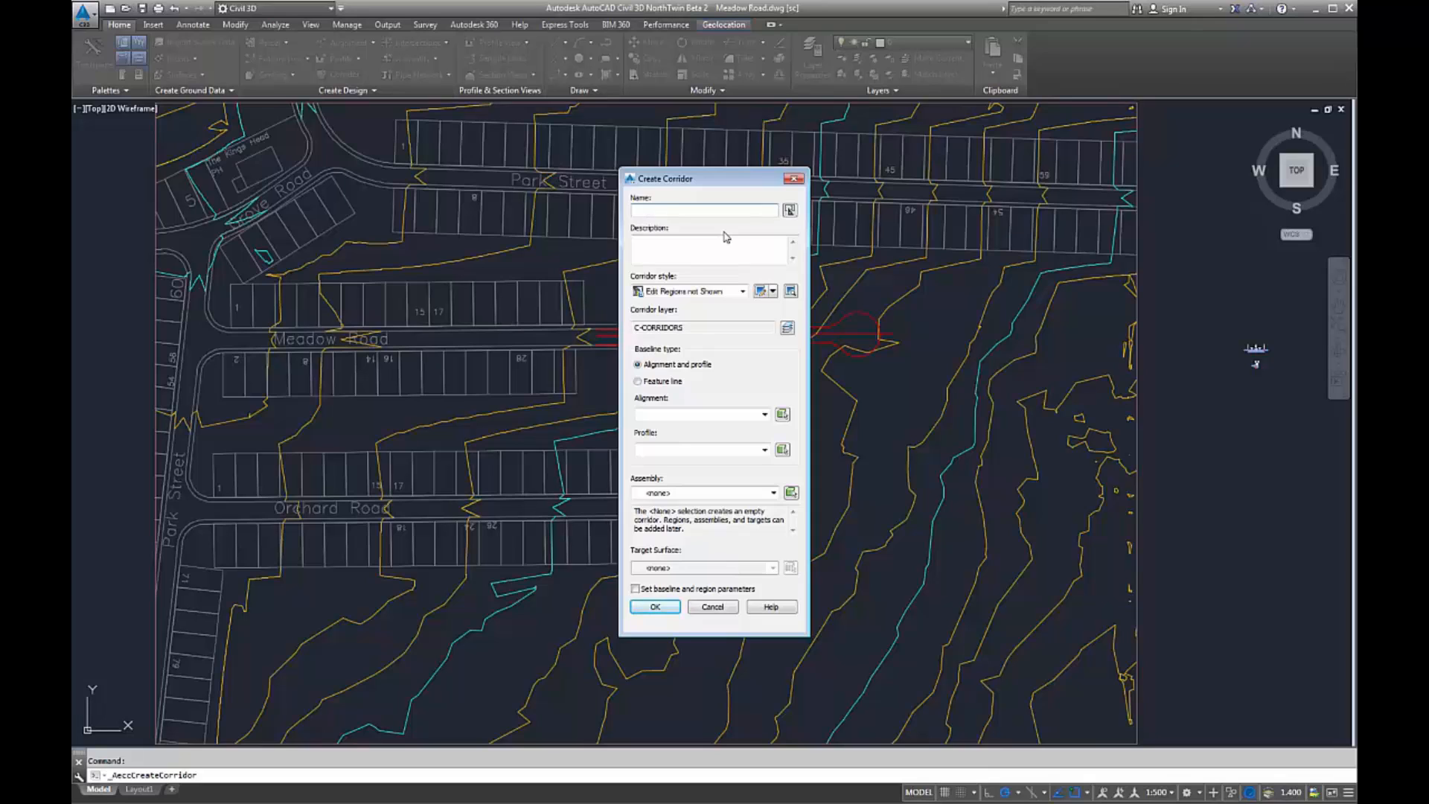
type("Meadow Road")
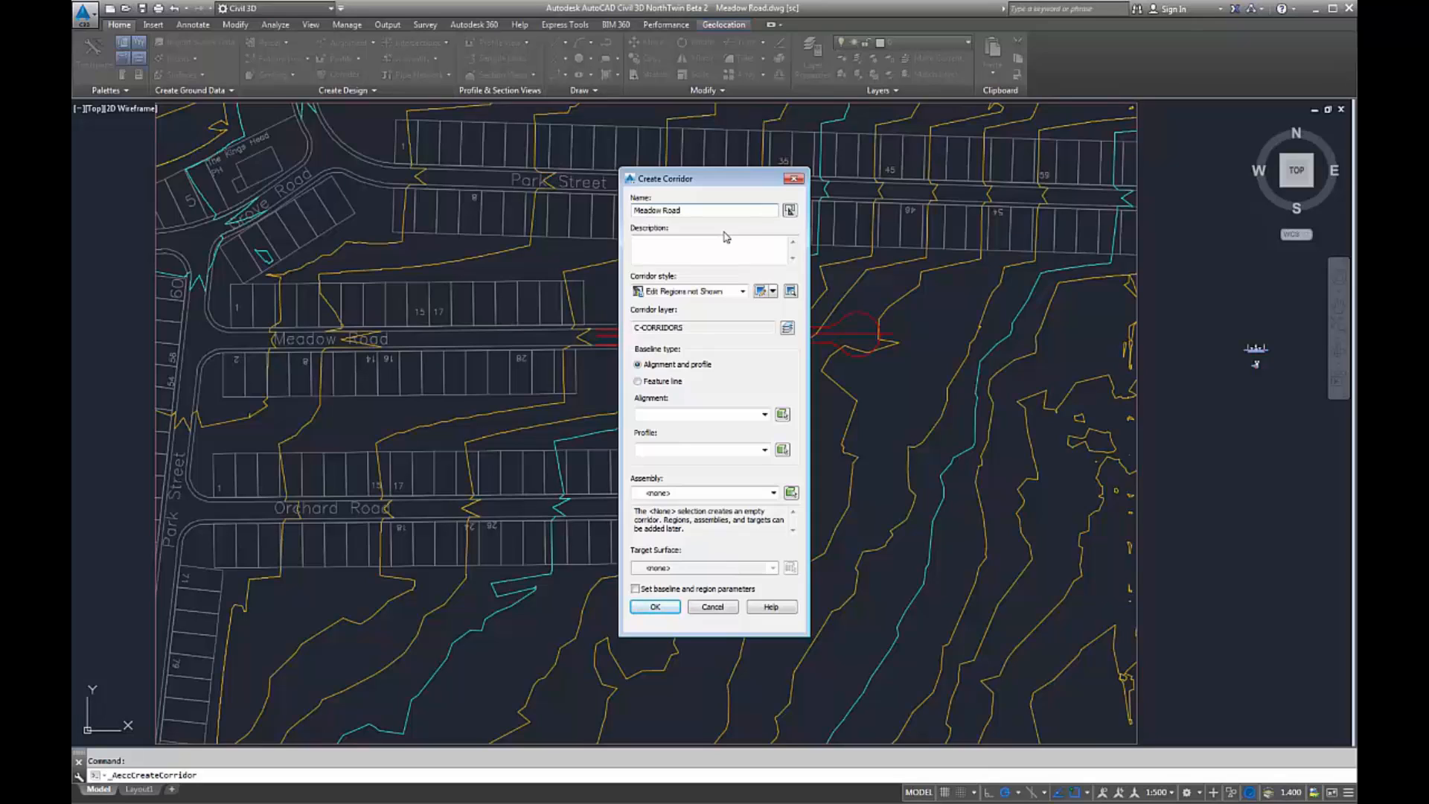
left_click(638, 381)
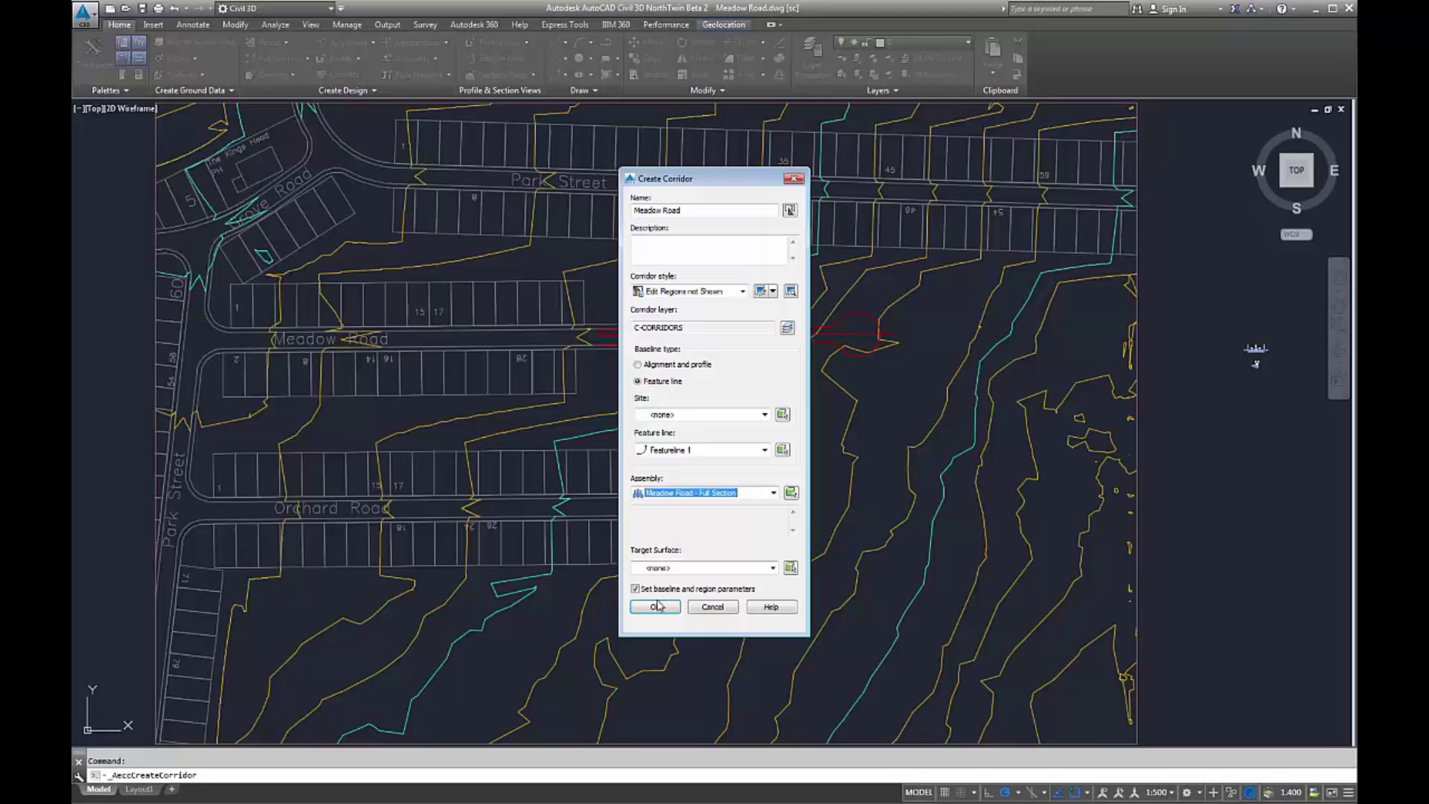
left_click(655, 608)
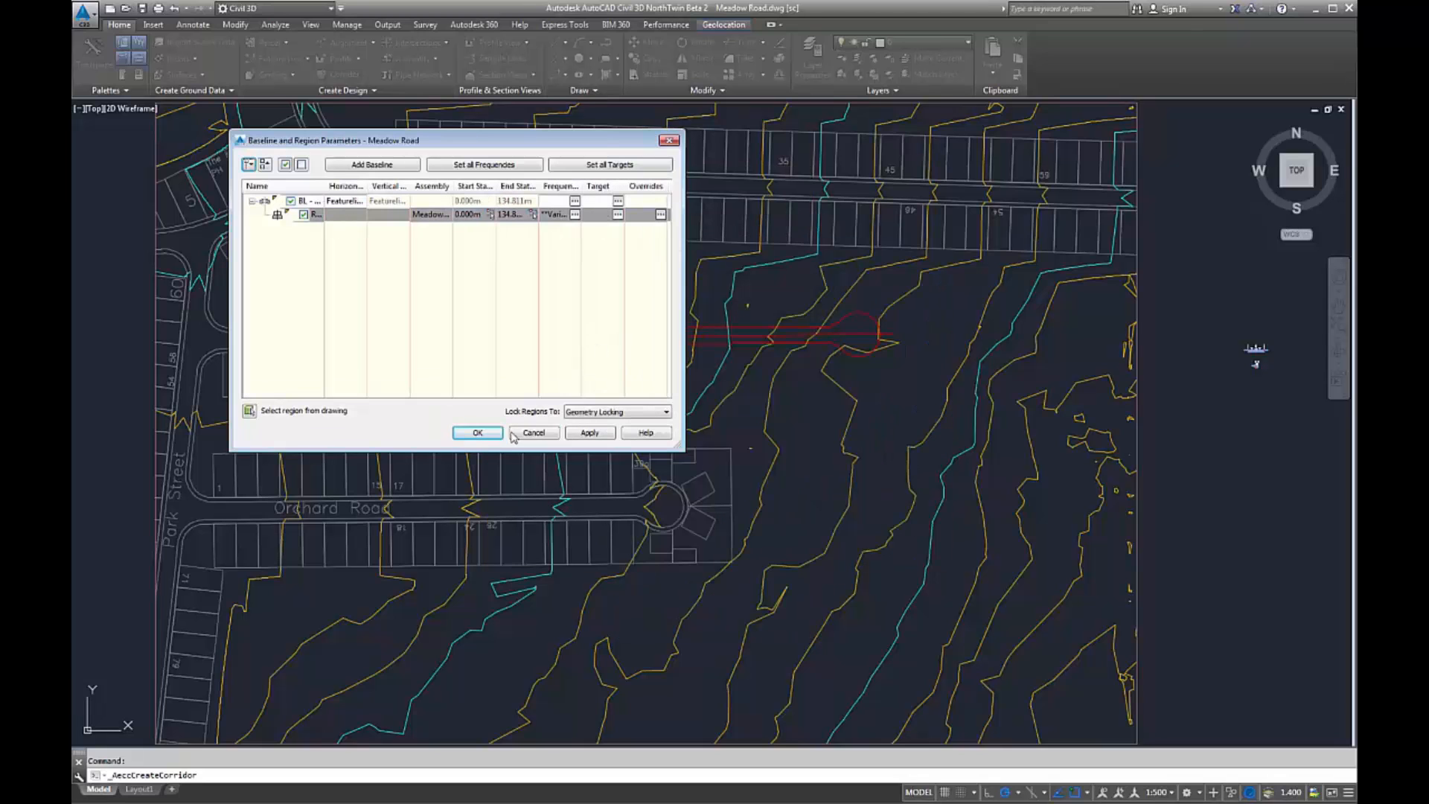
left_click(477, 432)
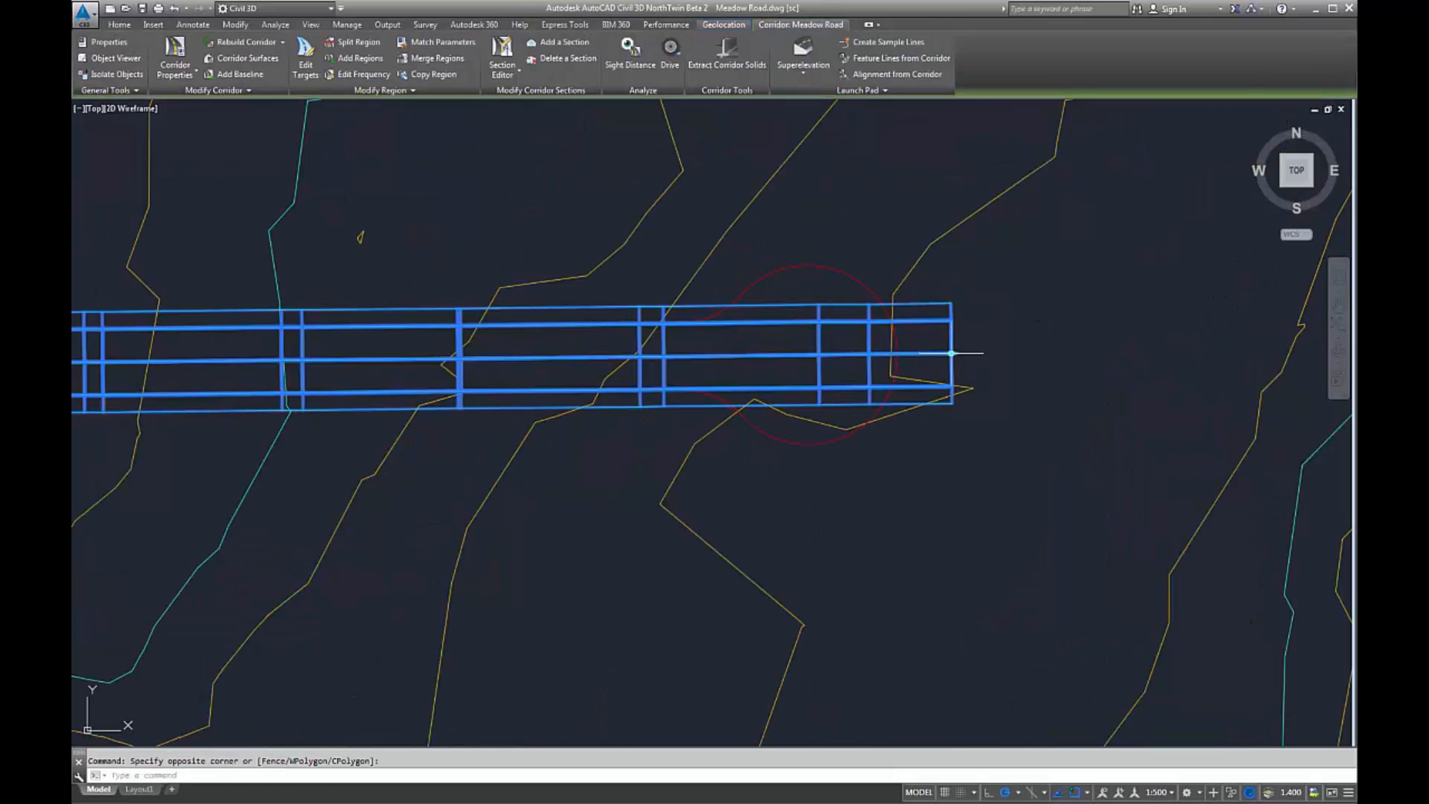
- Grab the corridor's end grip to stretch it back to the cul-de-sac start
left_click(675, 356)
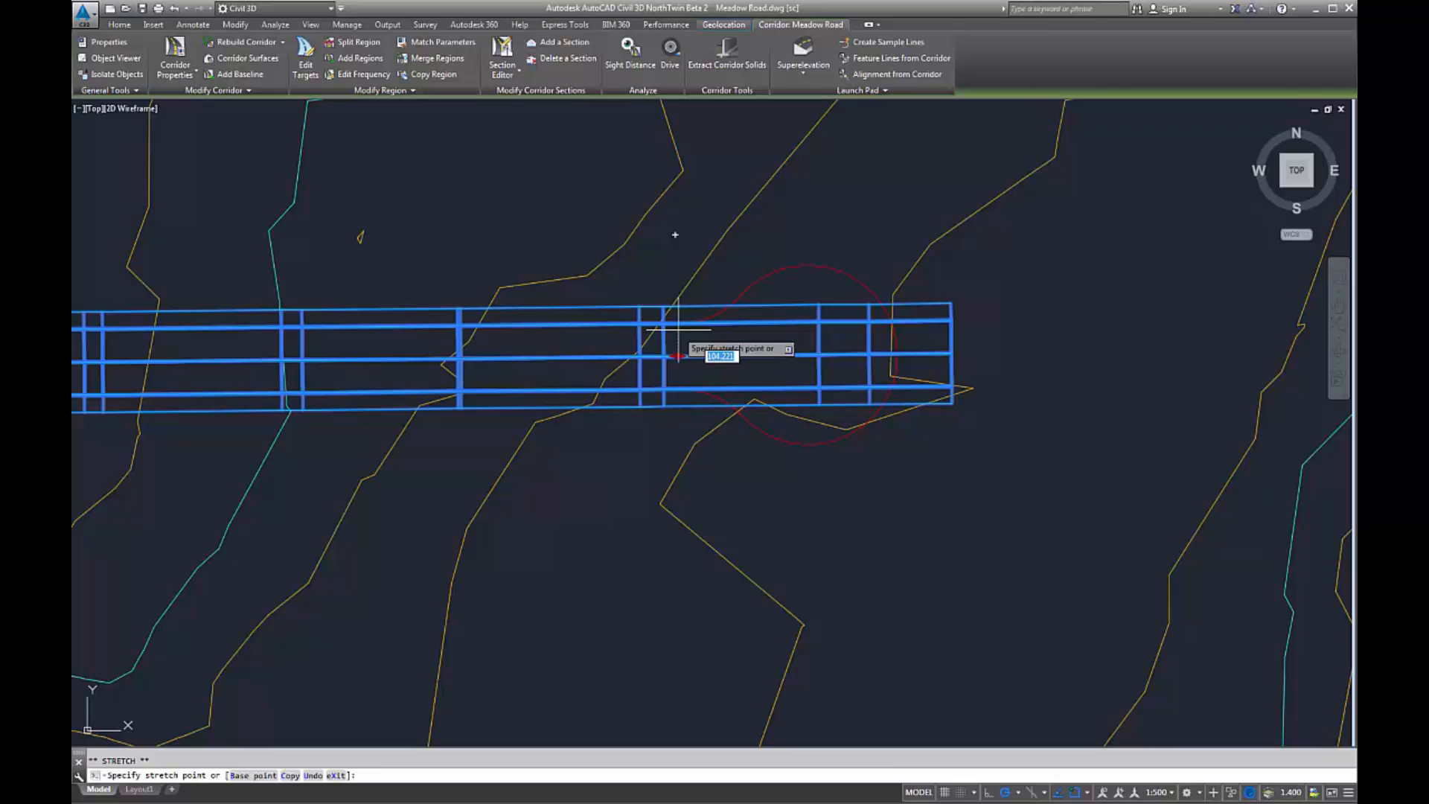
mouse_move(679, 479)
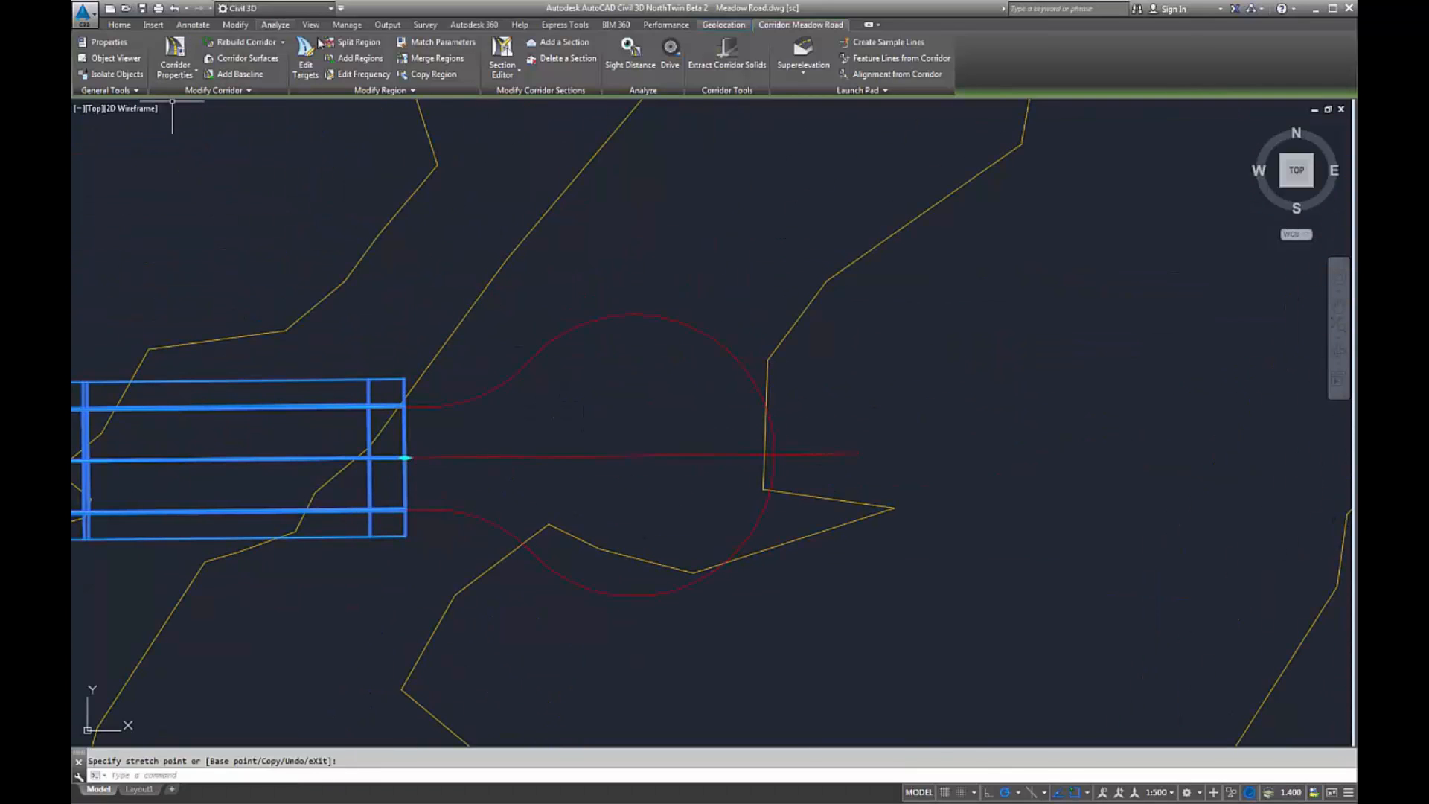
- Add a feature-line baseline on Featureline 2 to the Meadow Road corridor
left_click(240, 73)
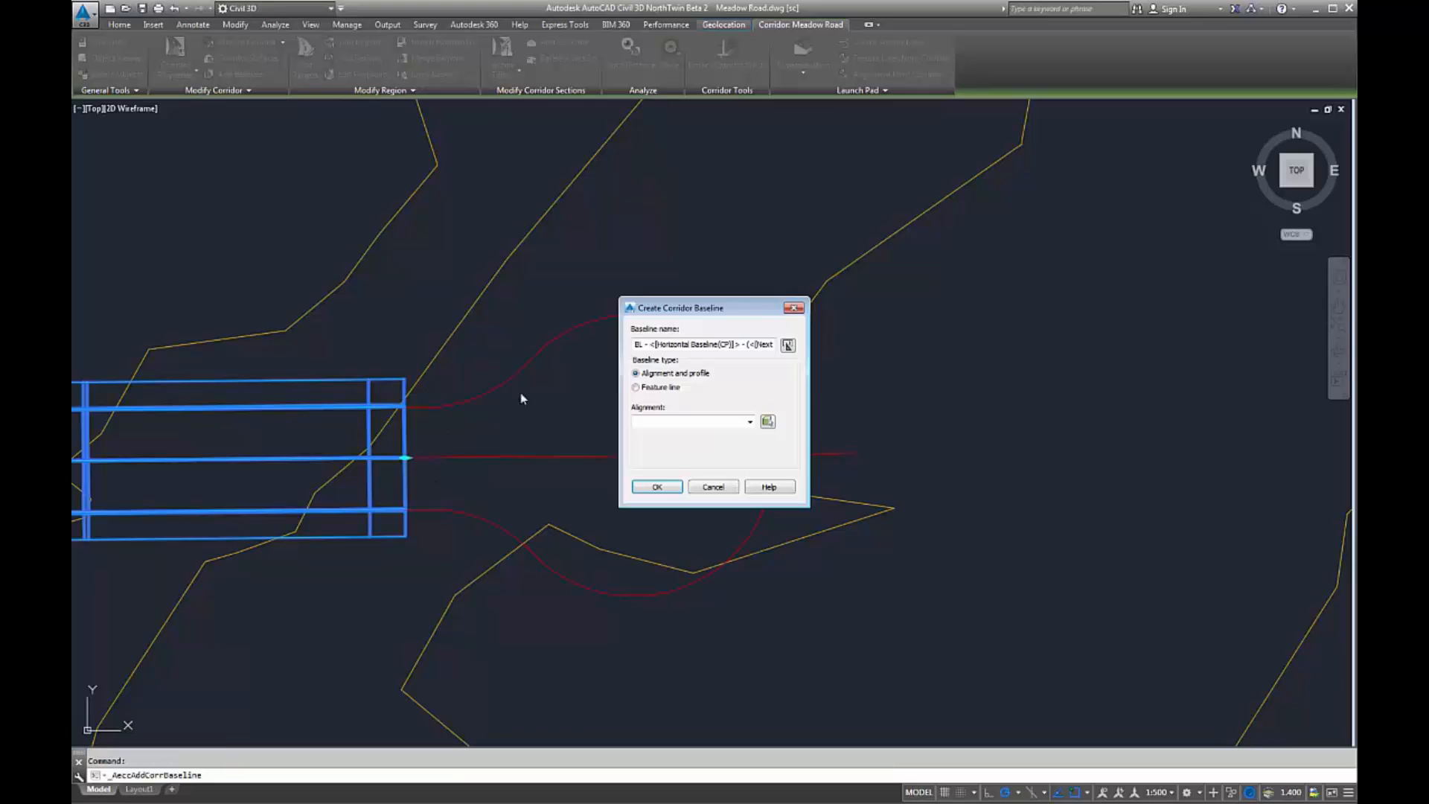
left_click(635, 386)
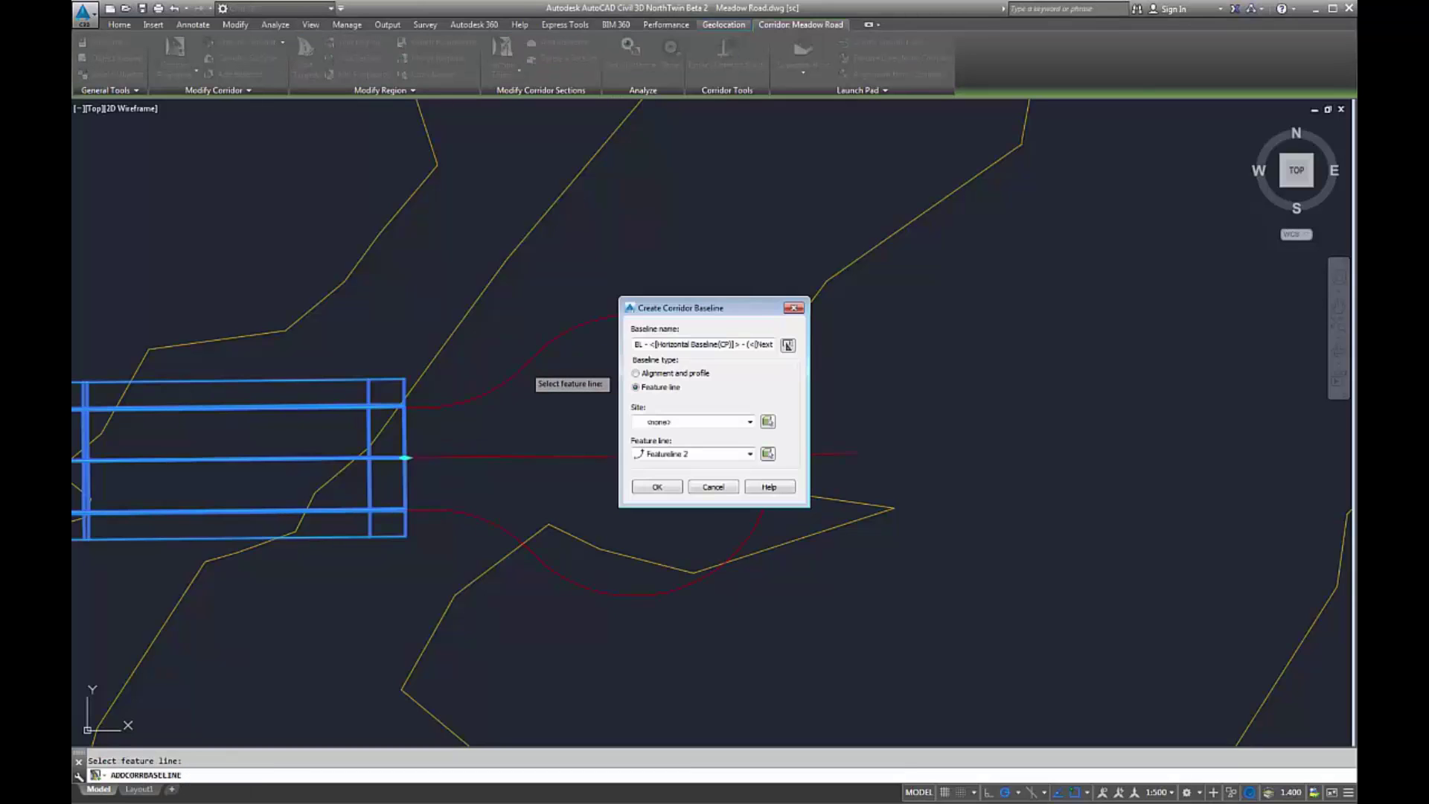
left_click(656, 486)
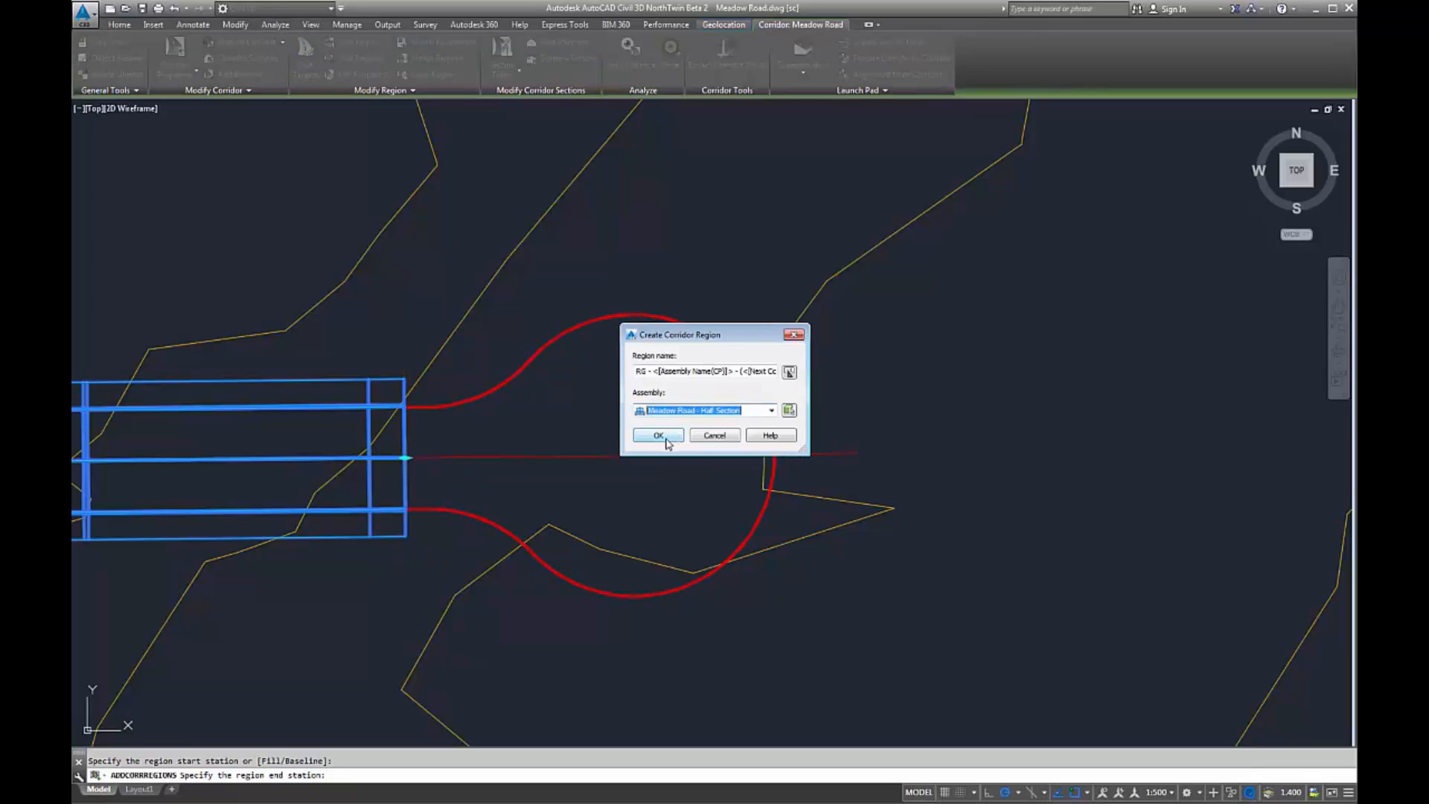
- Create the half-section region, targeting width and outside elevation to Featureline 1
left_click(658, 435)
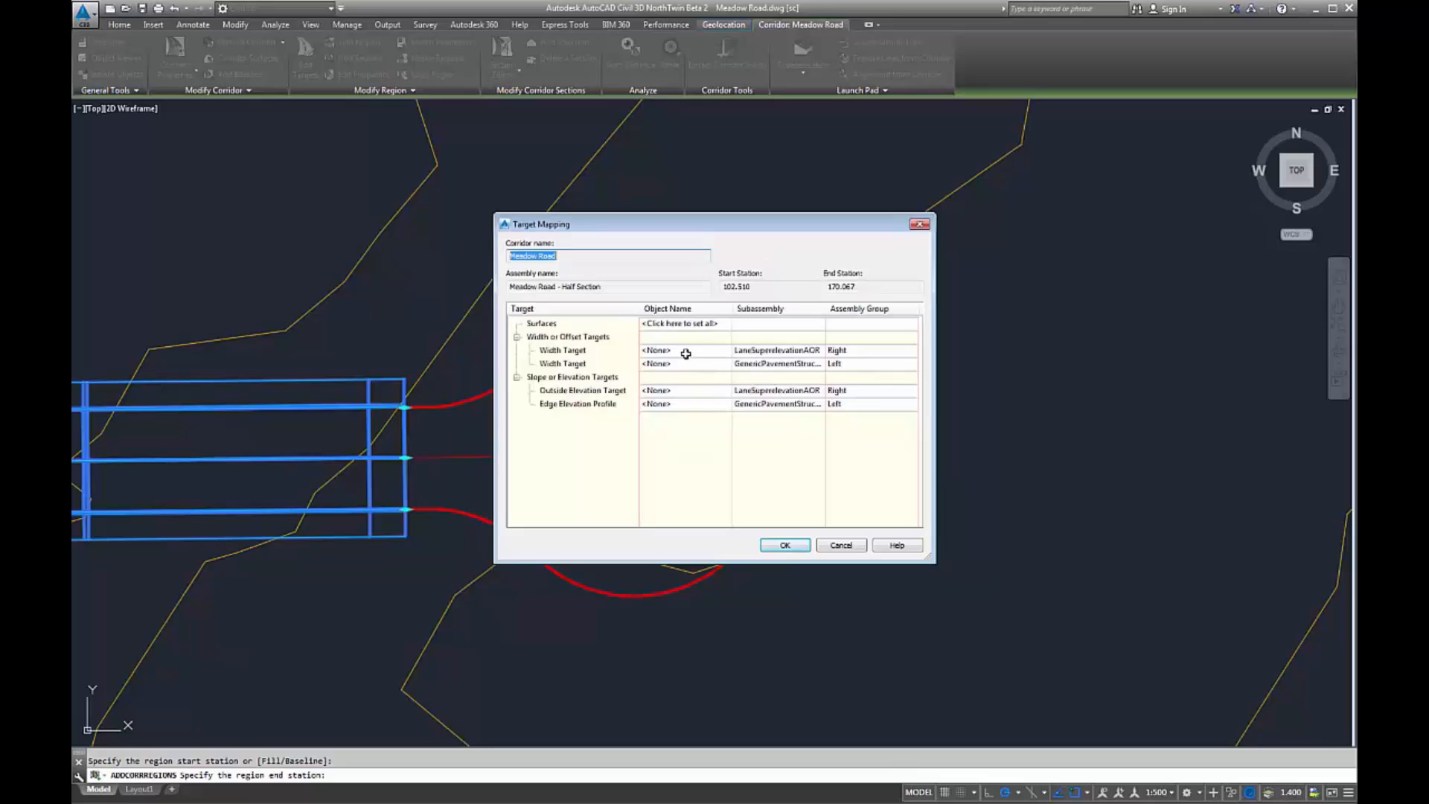
left_click(655, 350)
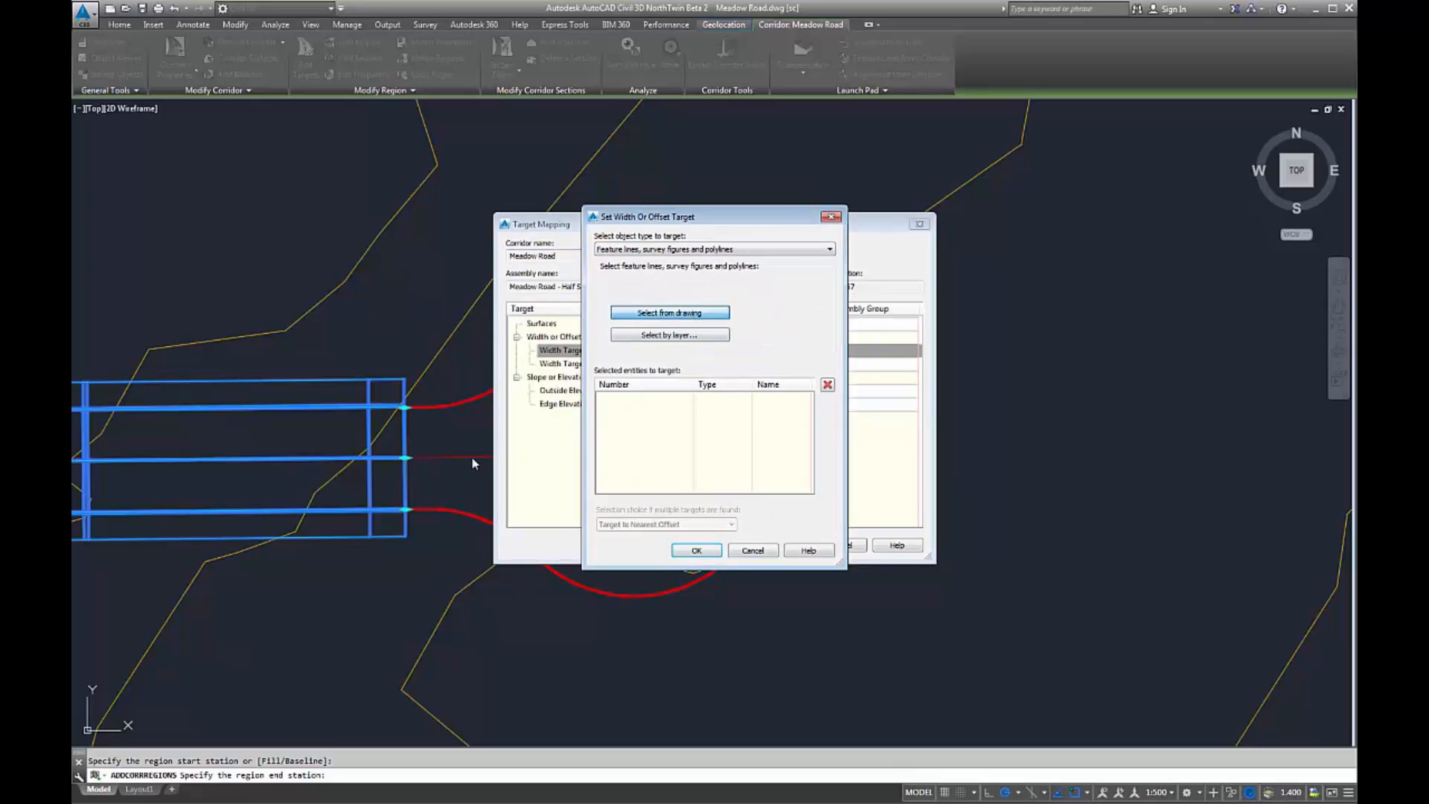
left_click(669, 312)
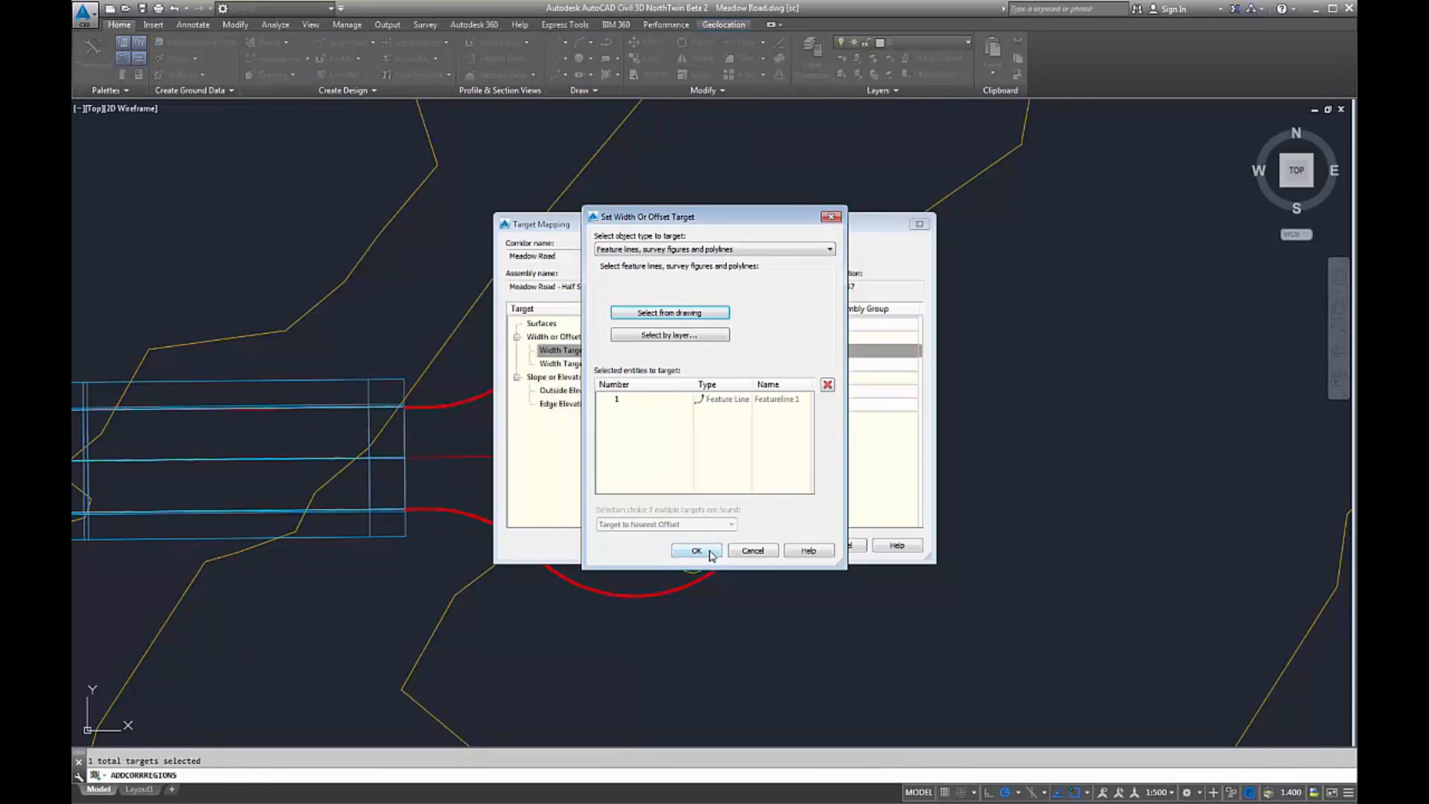
left_click(696, 551)
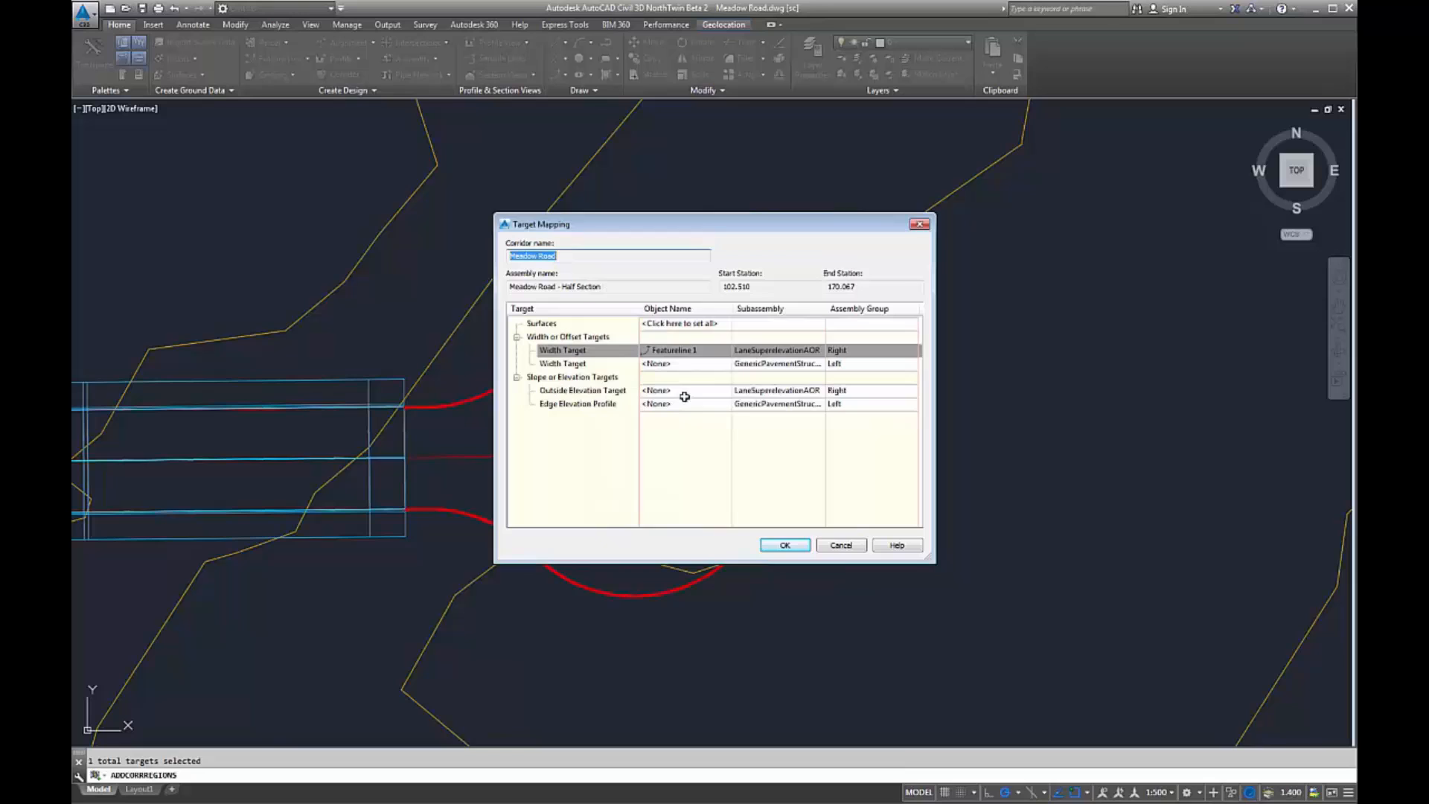
left_click(657, 390)
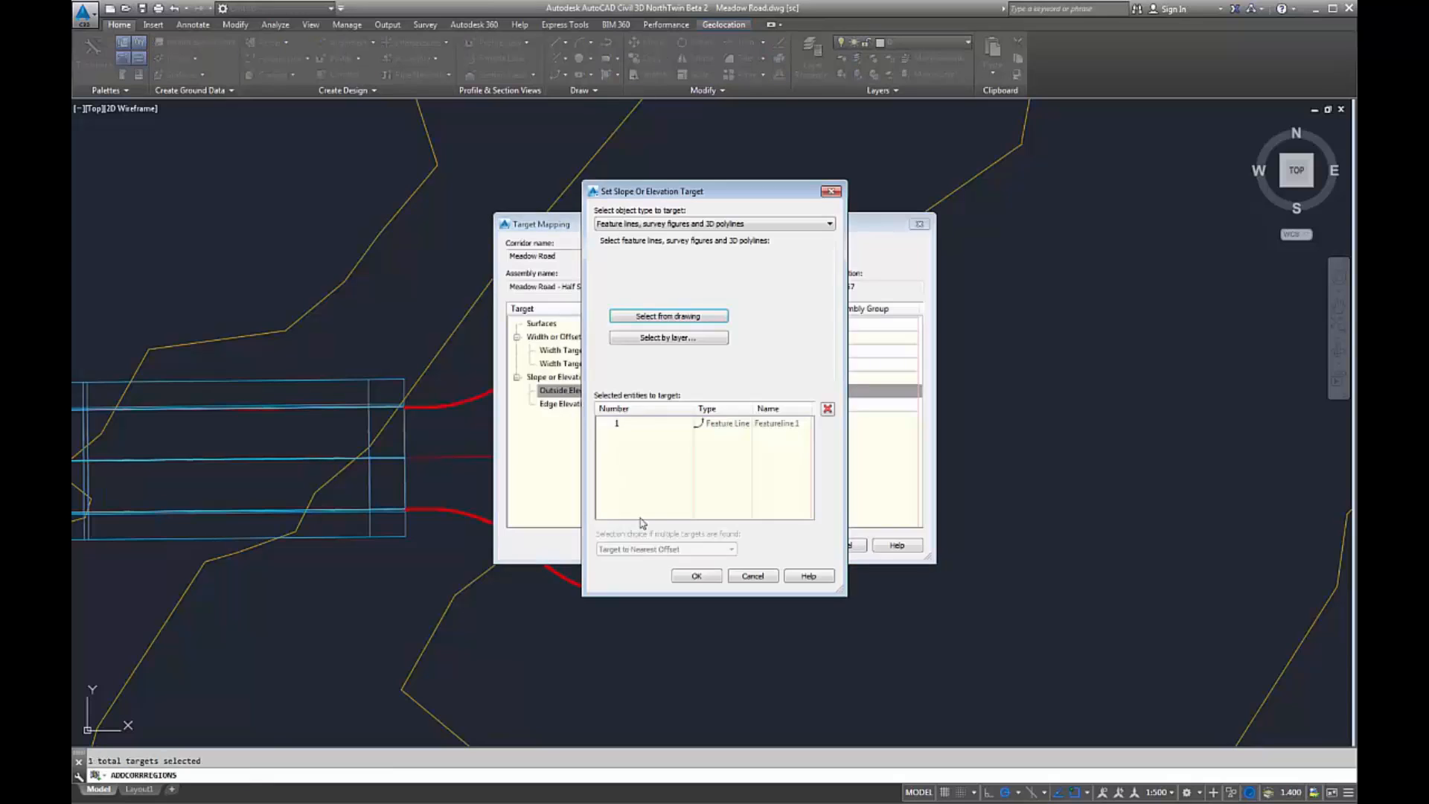
left_click(695, 575)
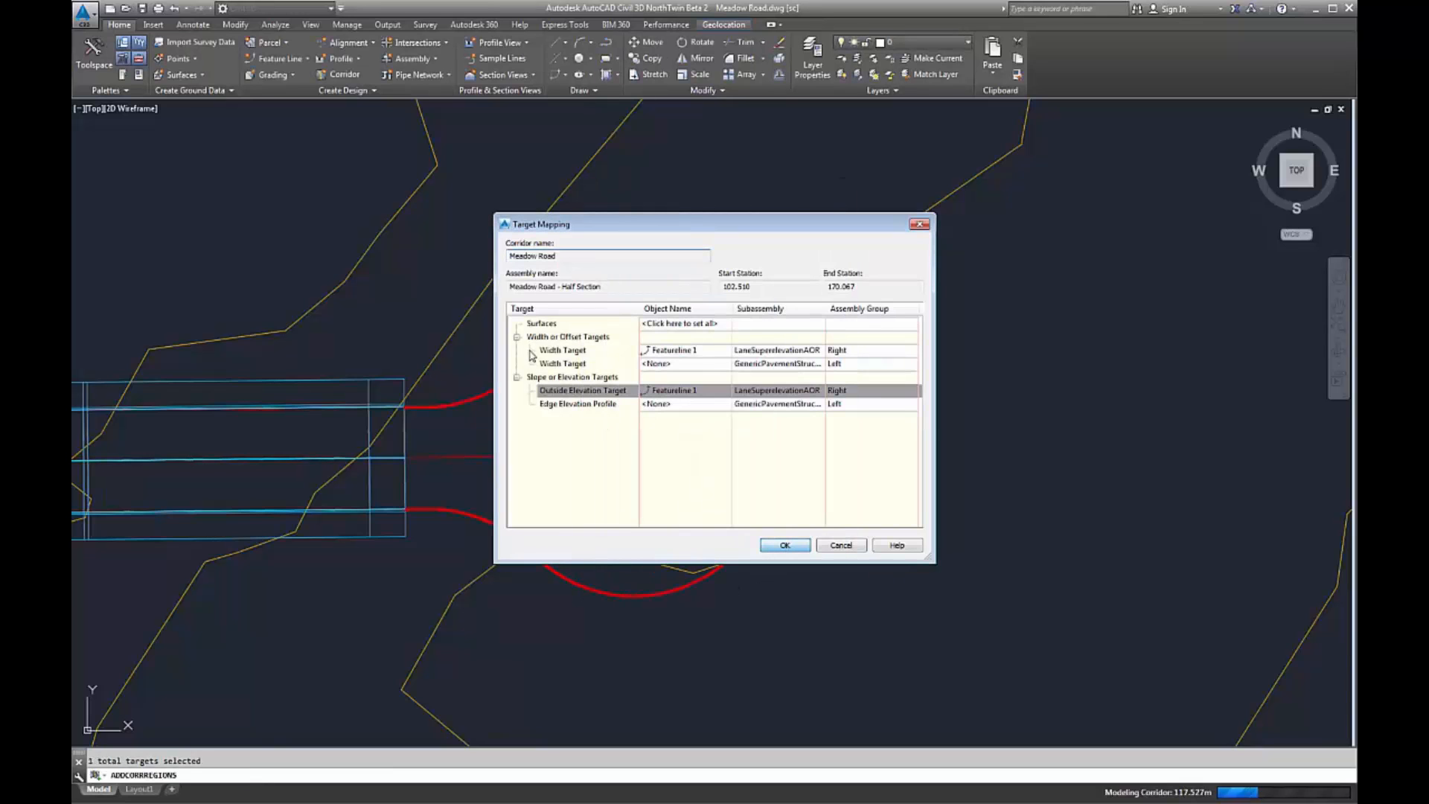
left_click(784, 544)
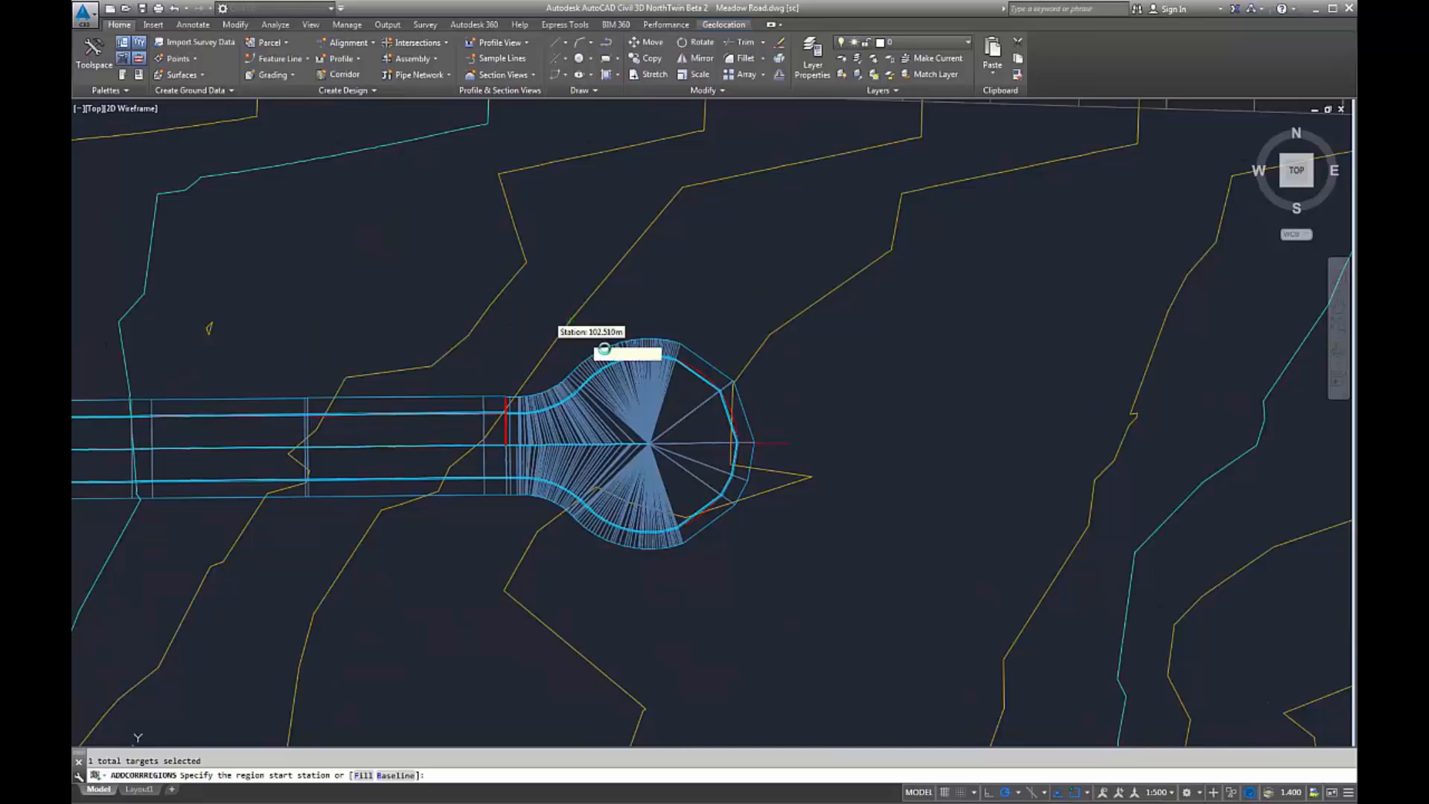
key("Escape")
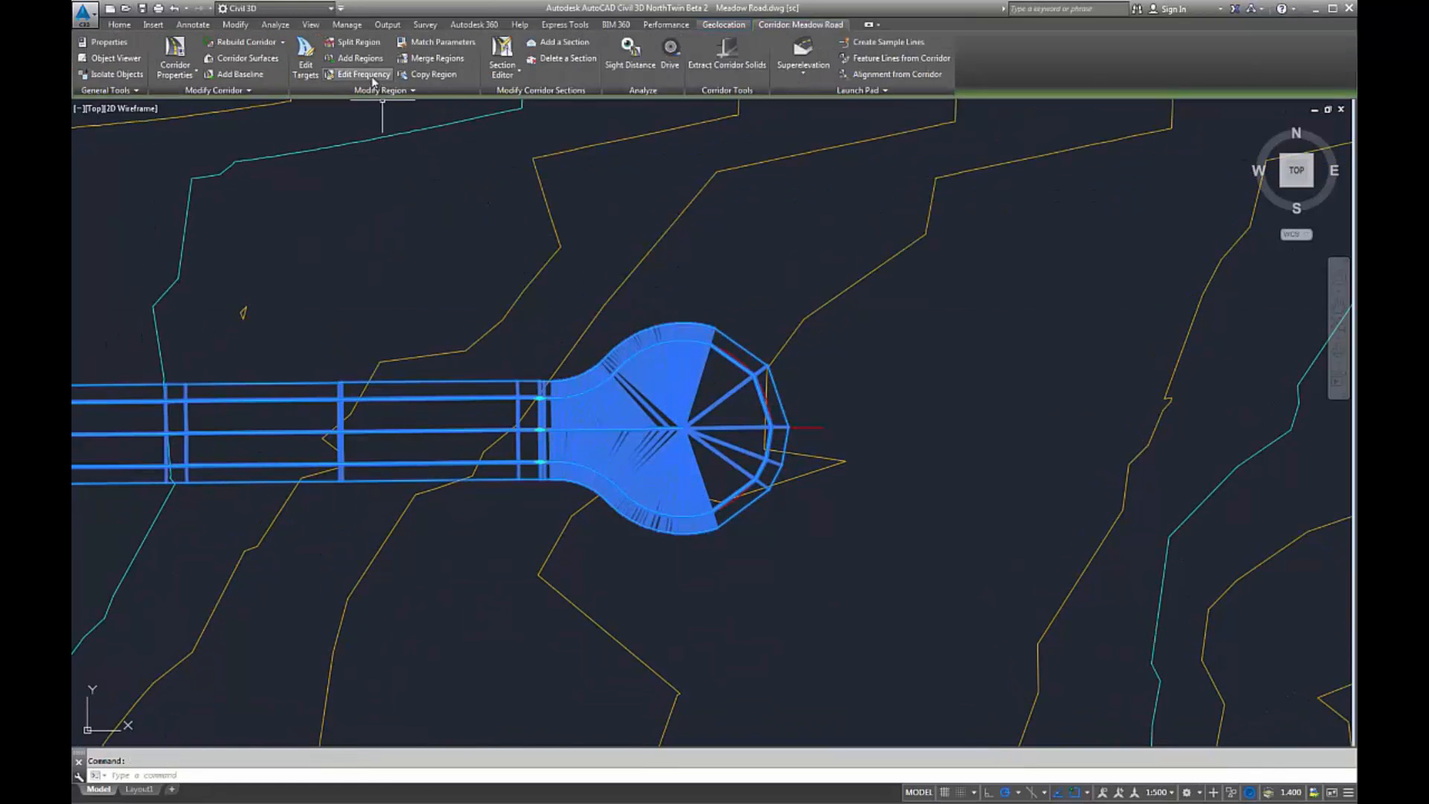
- Set region frequency to 1.000 m along tangents and No at horizontal geometry points
left_click(362, 73)
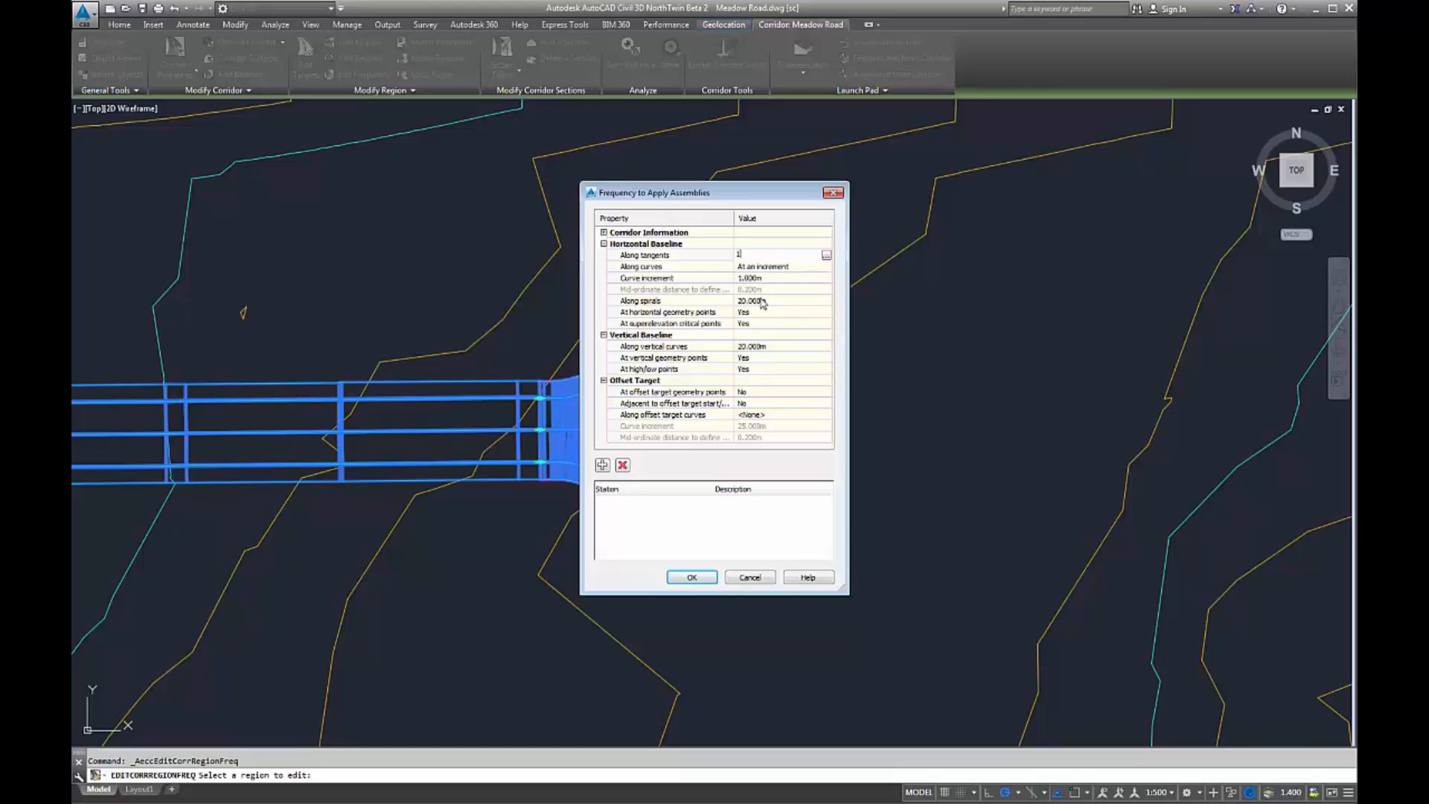
left_click(780, 312)
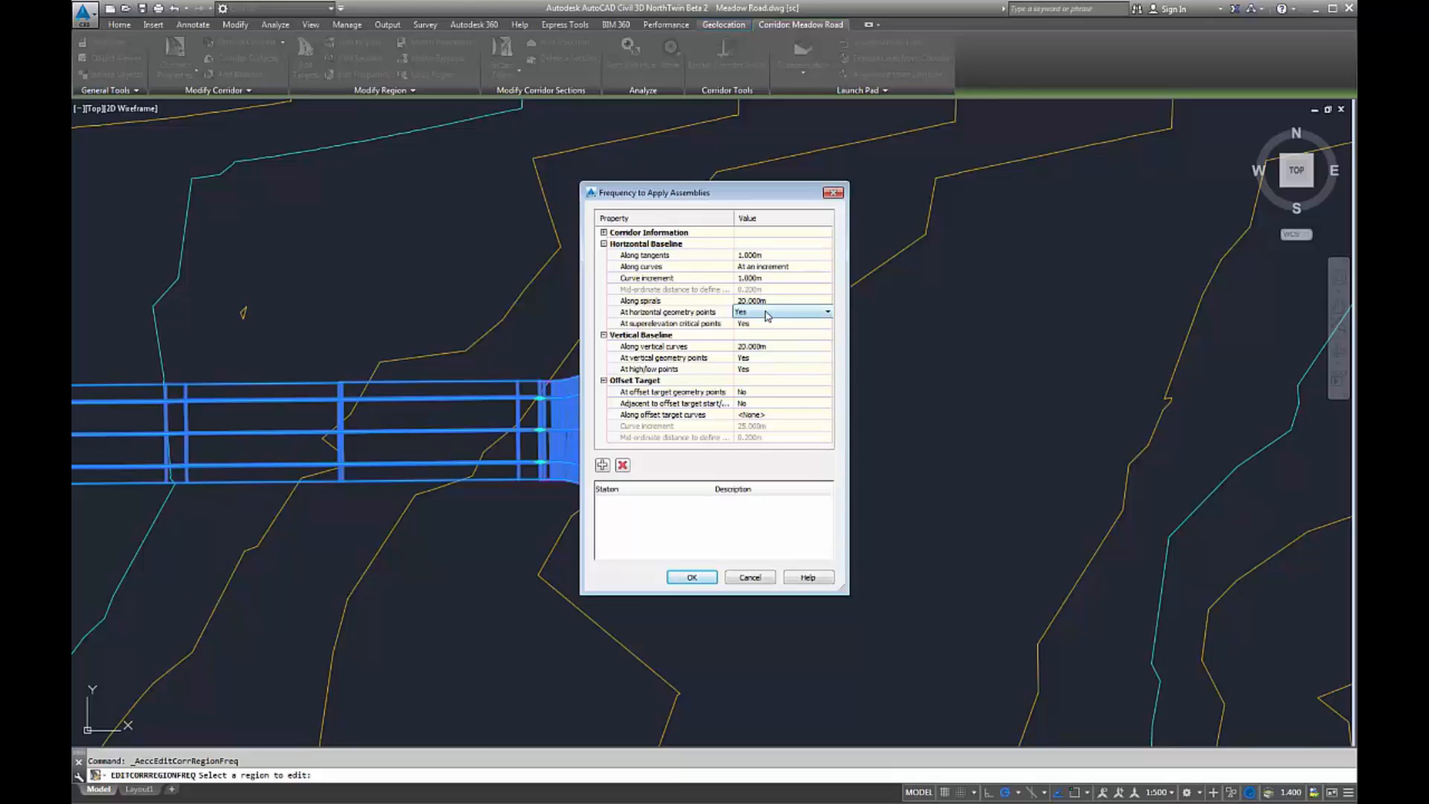
left_click(741, 312)
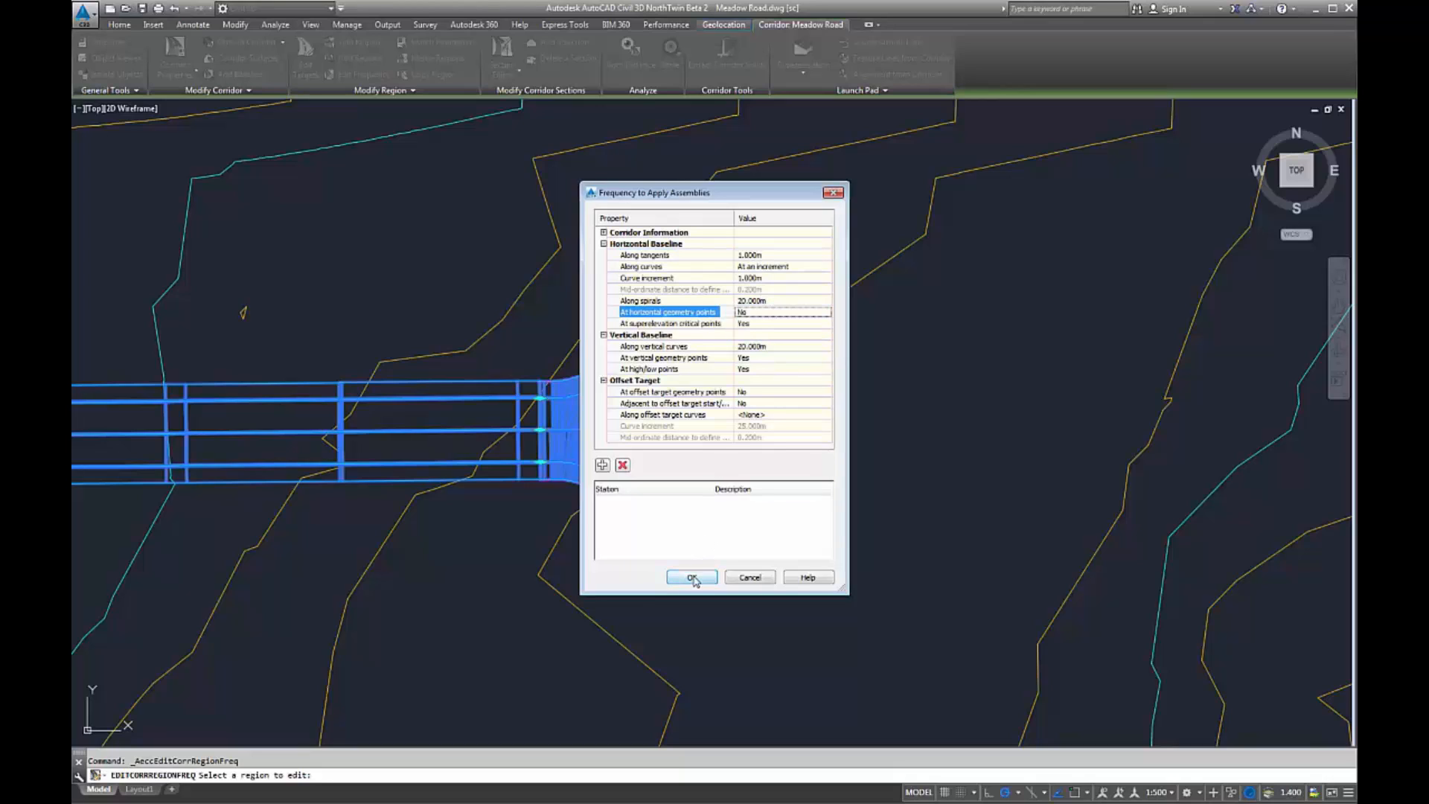
left_click(691, 577)
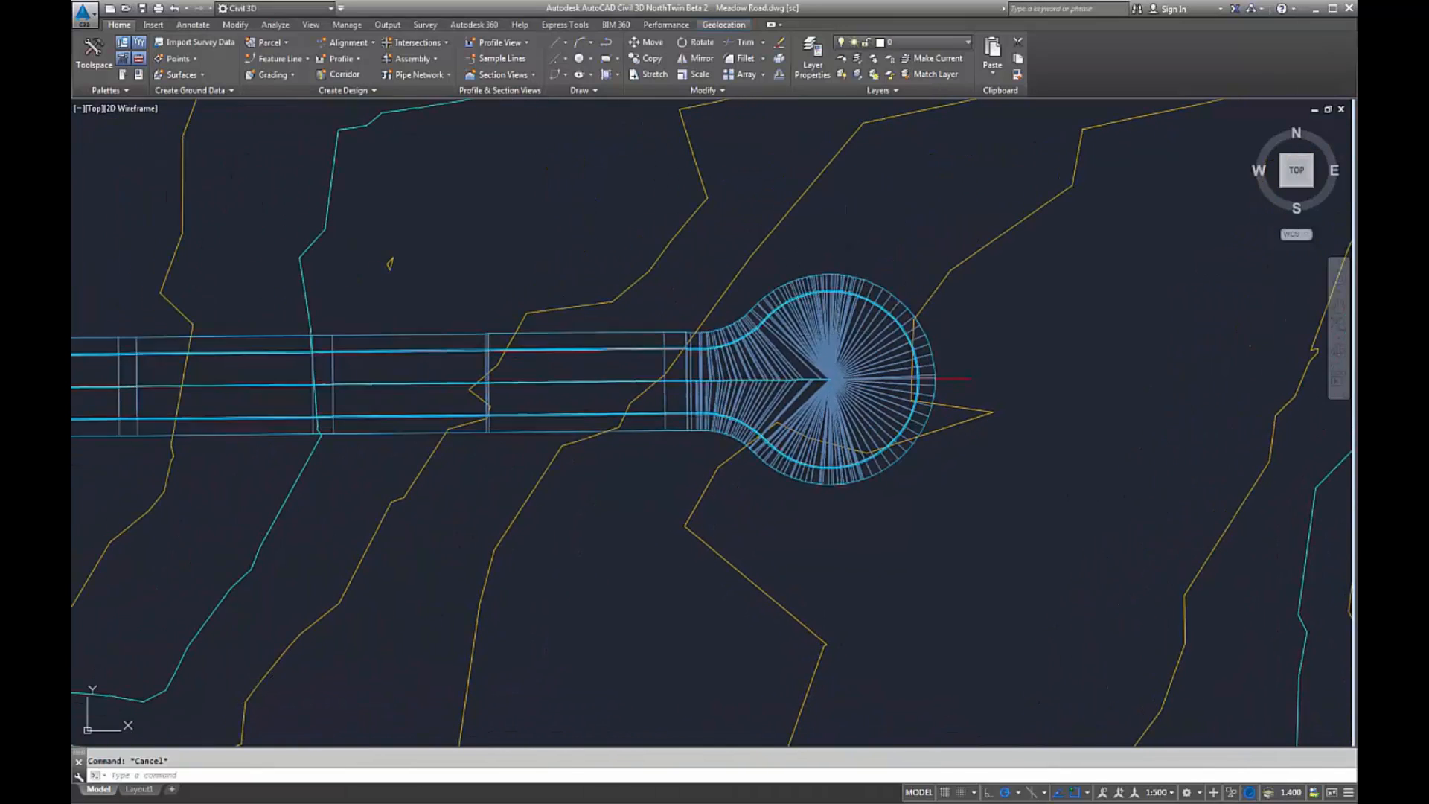
- Change the corridor's code set style to Plan View and rebuild the corridor
left_click(829, 378)
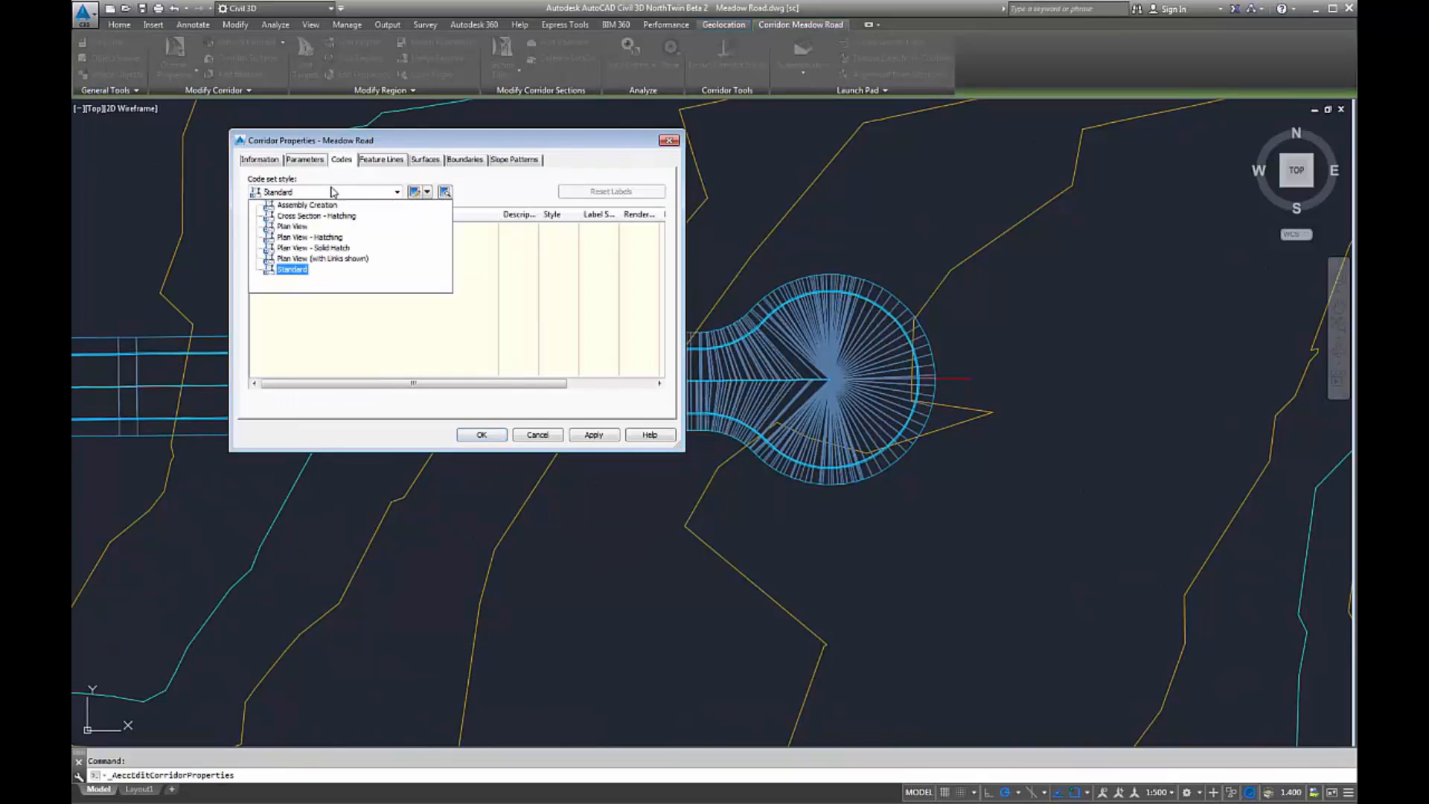
left_click(482, 435)
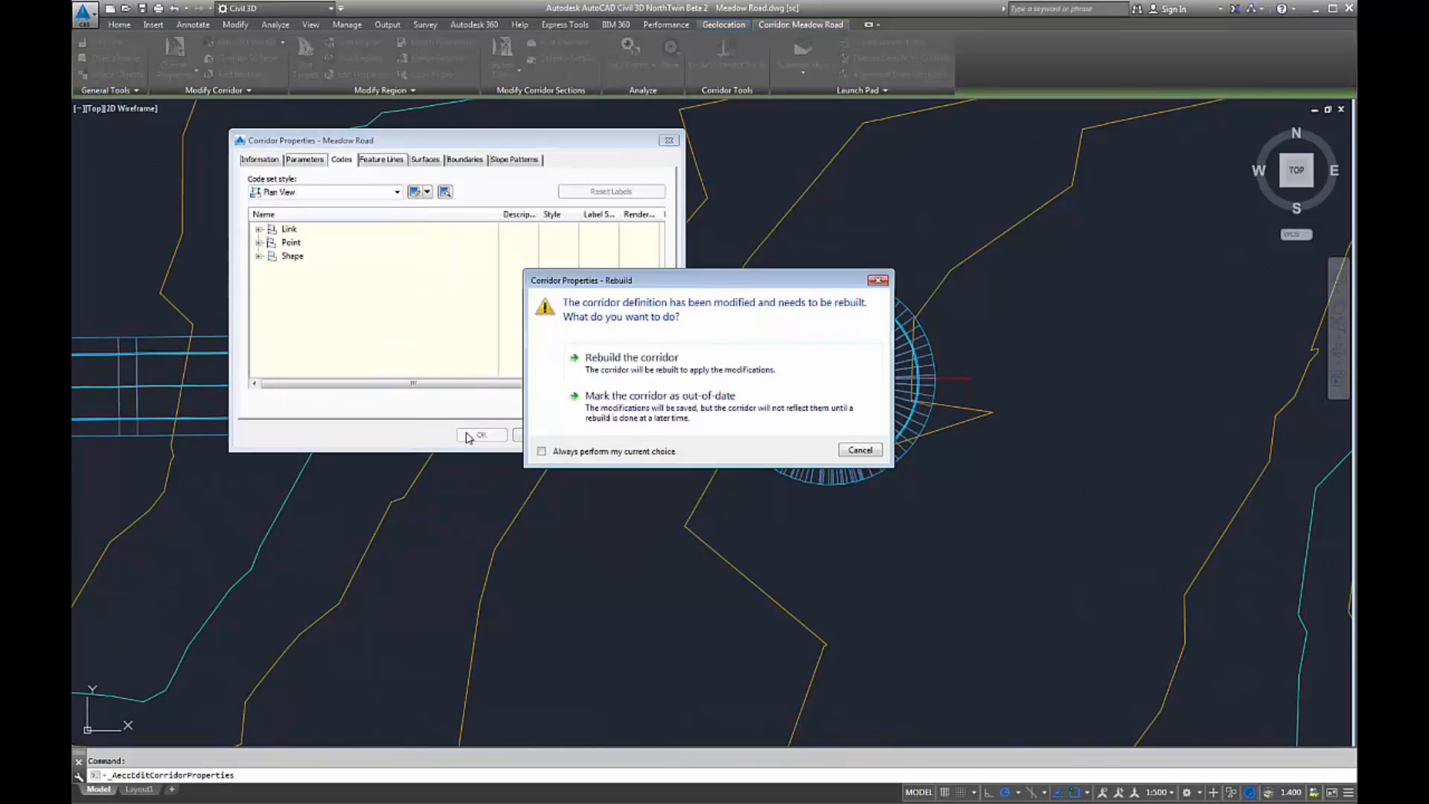
left_click(631, 357)
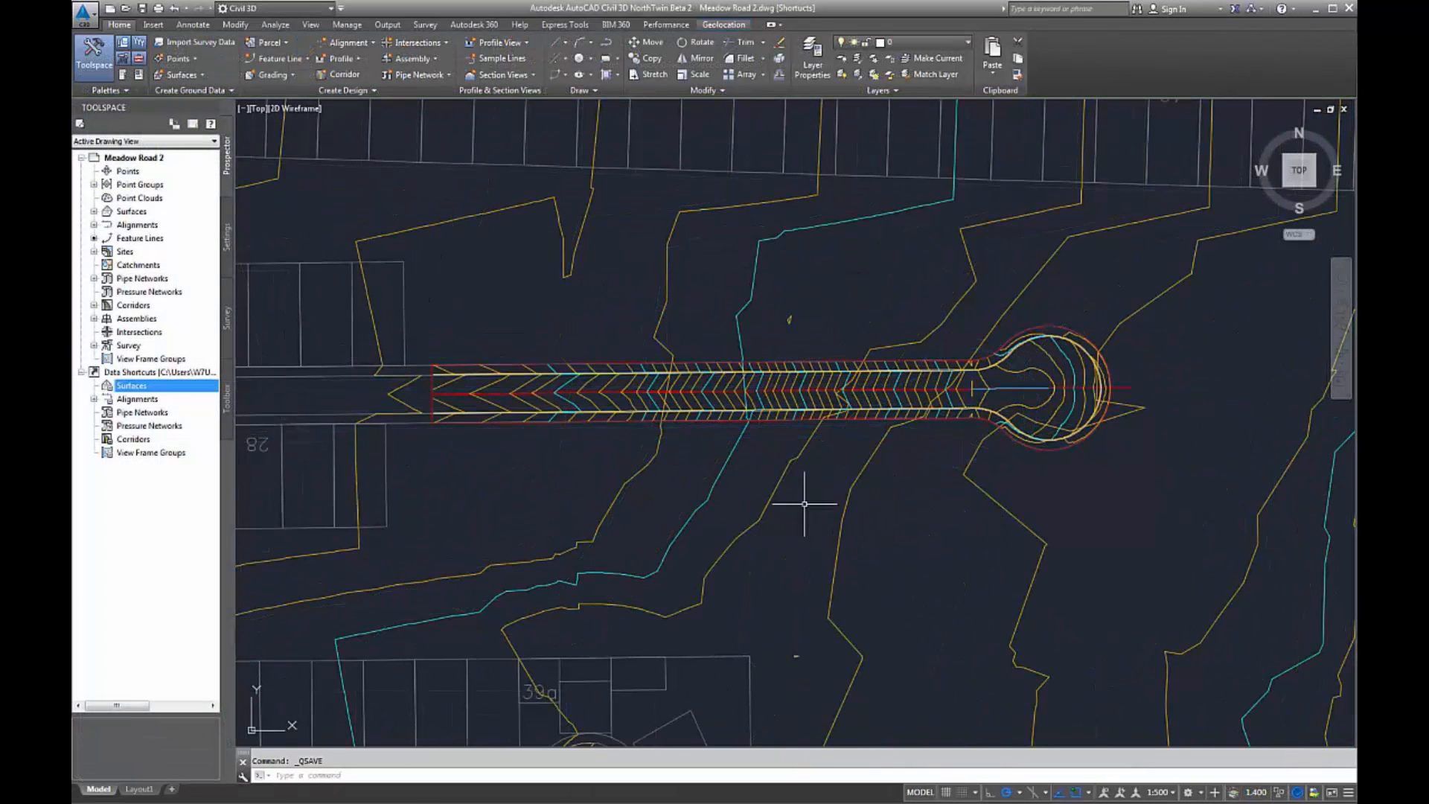
- Create an 'Existing' folder under the Surfaces data shortcuts
right_click(130, 386)
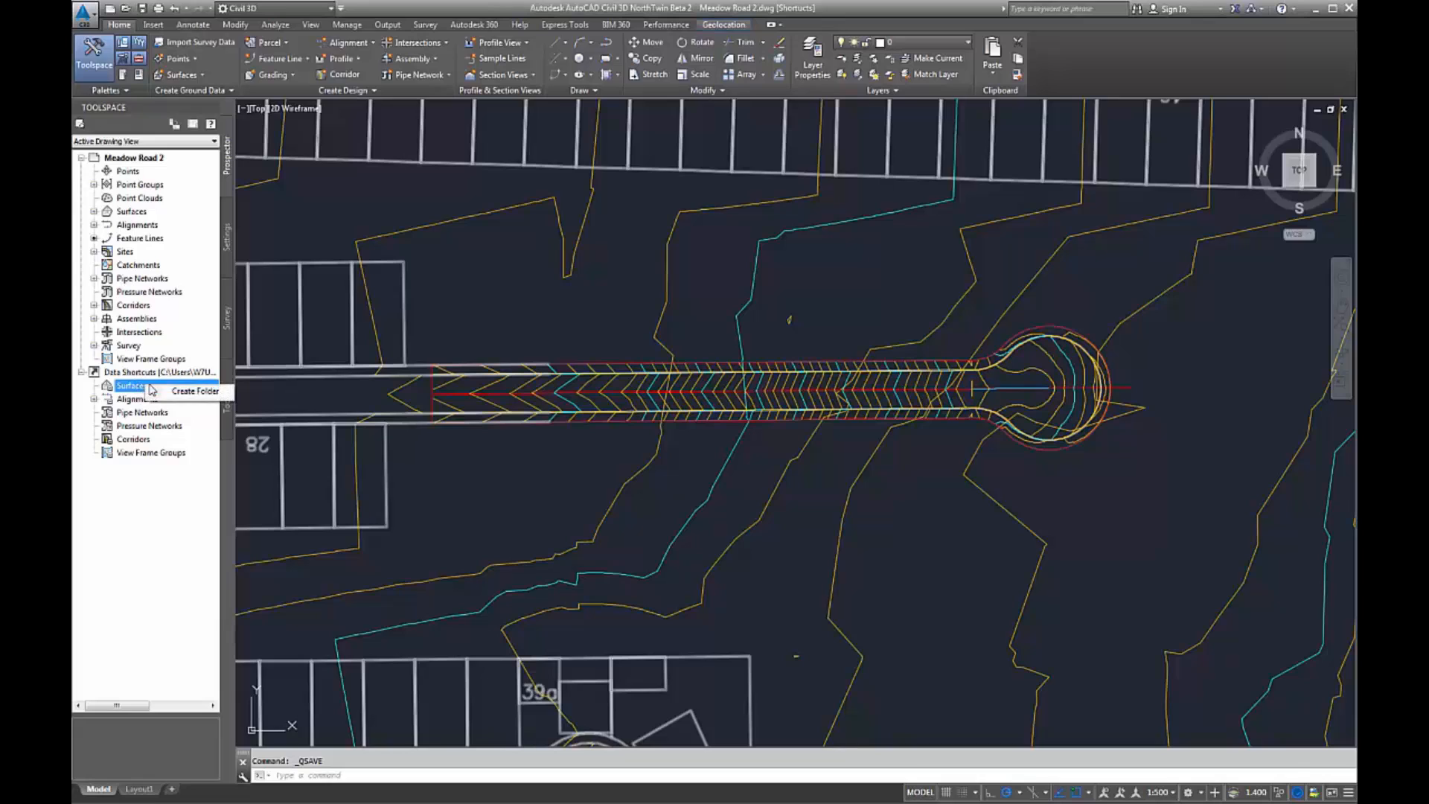
left_click(195, 390)
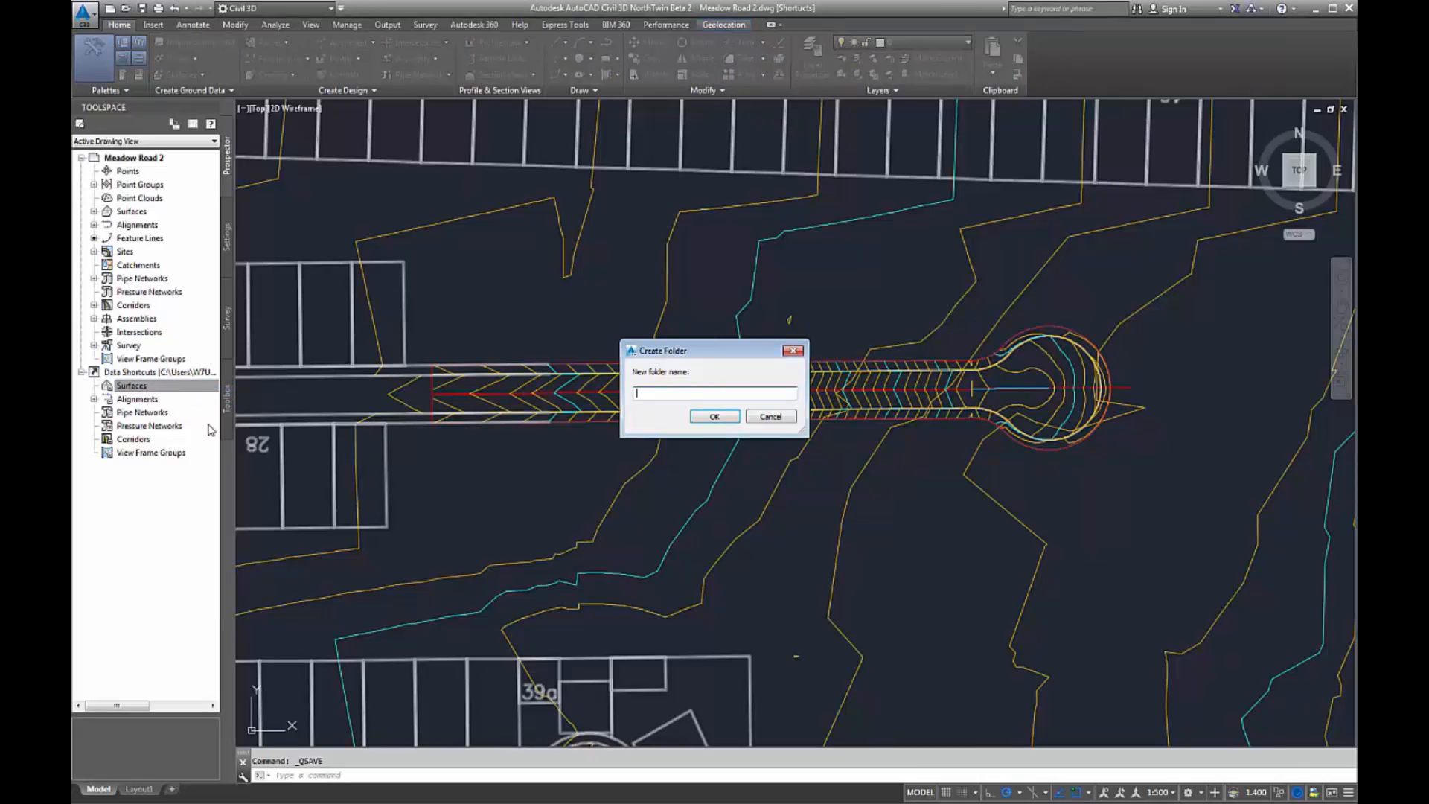
type("Exst")
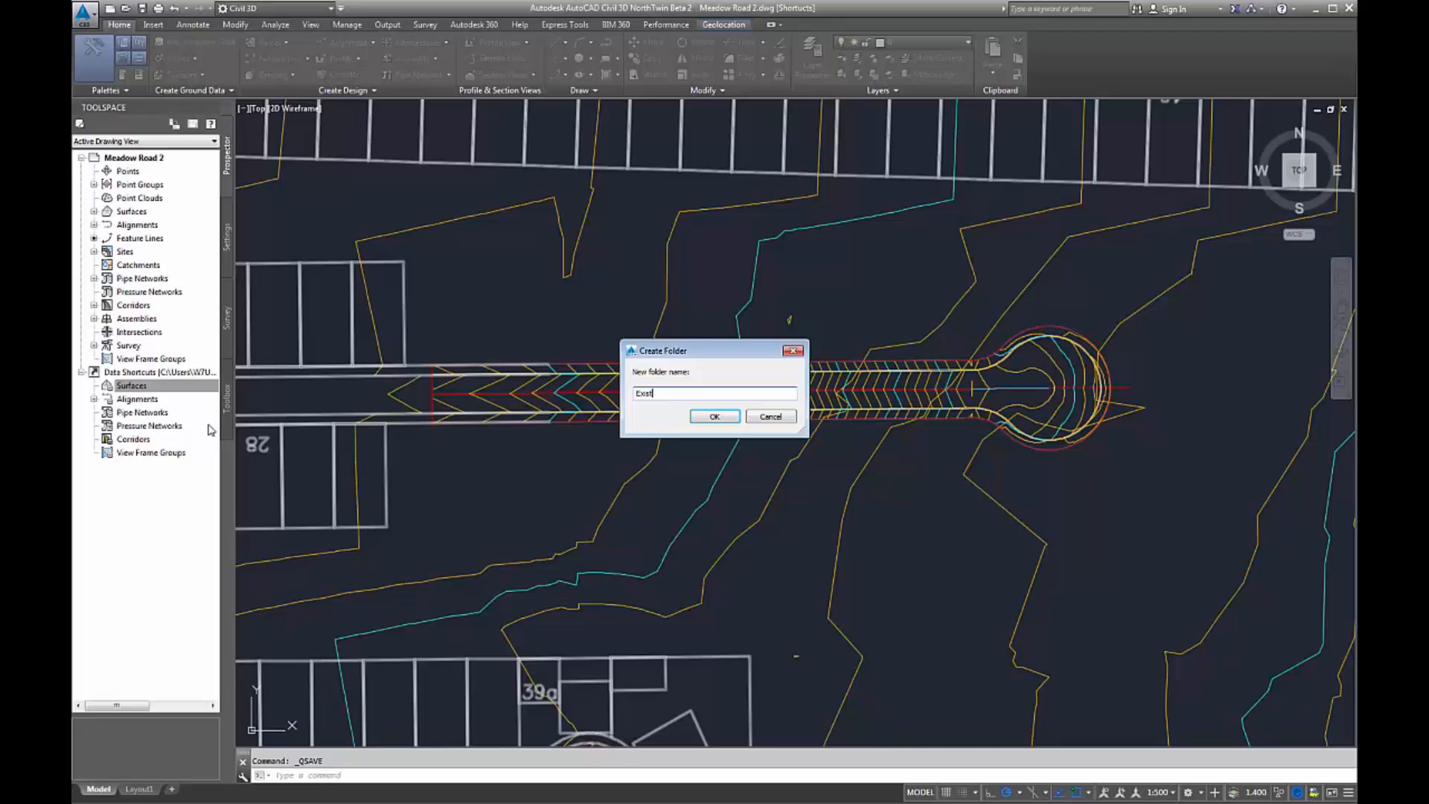
type("ing")
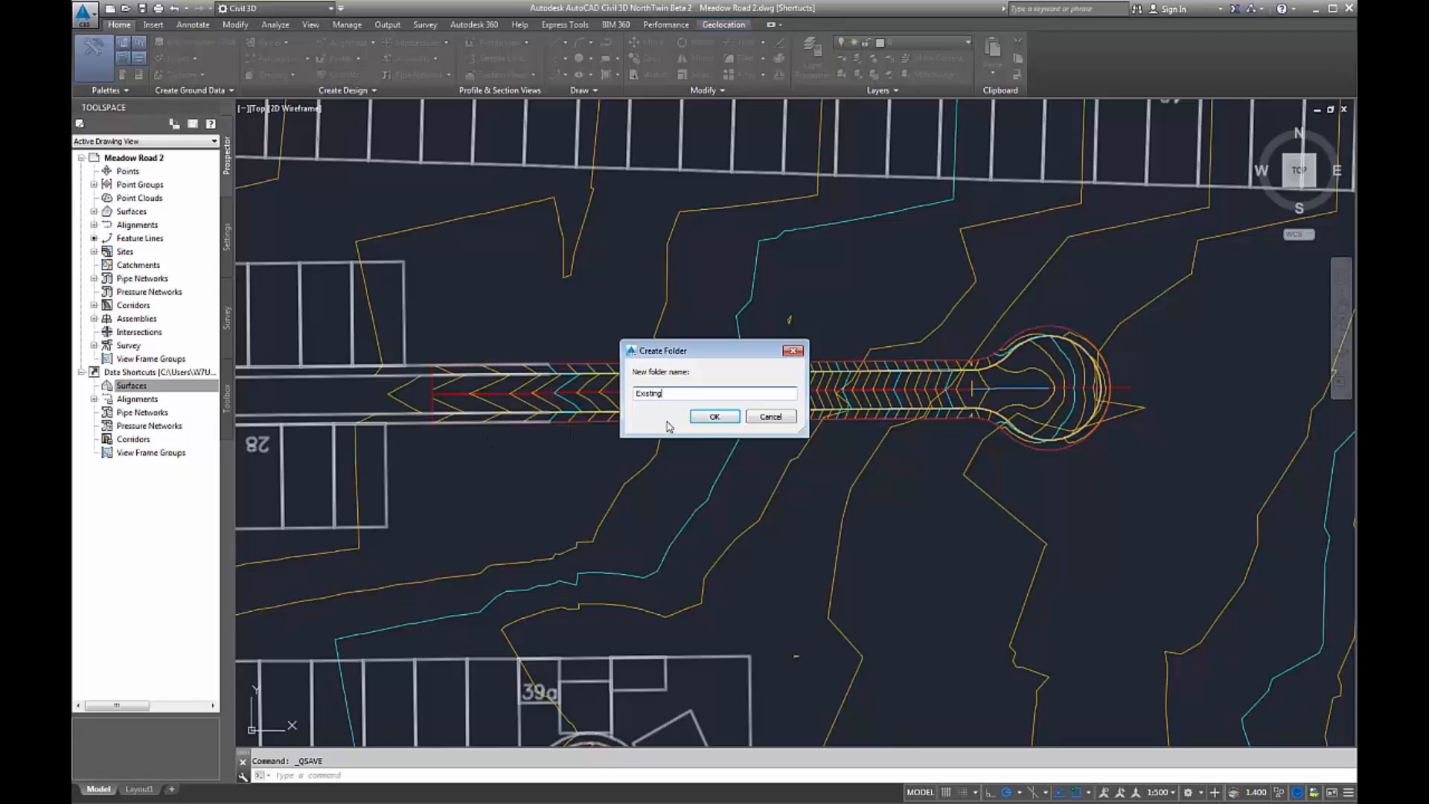
left_click(714, 417)
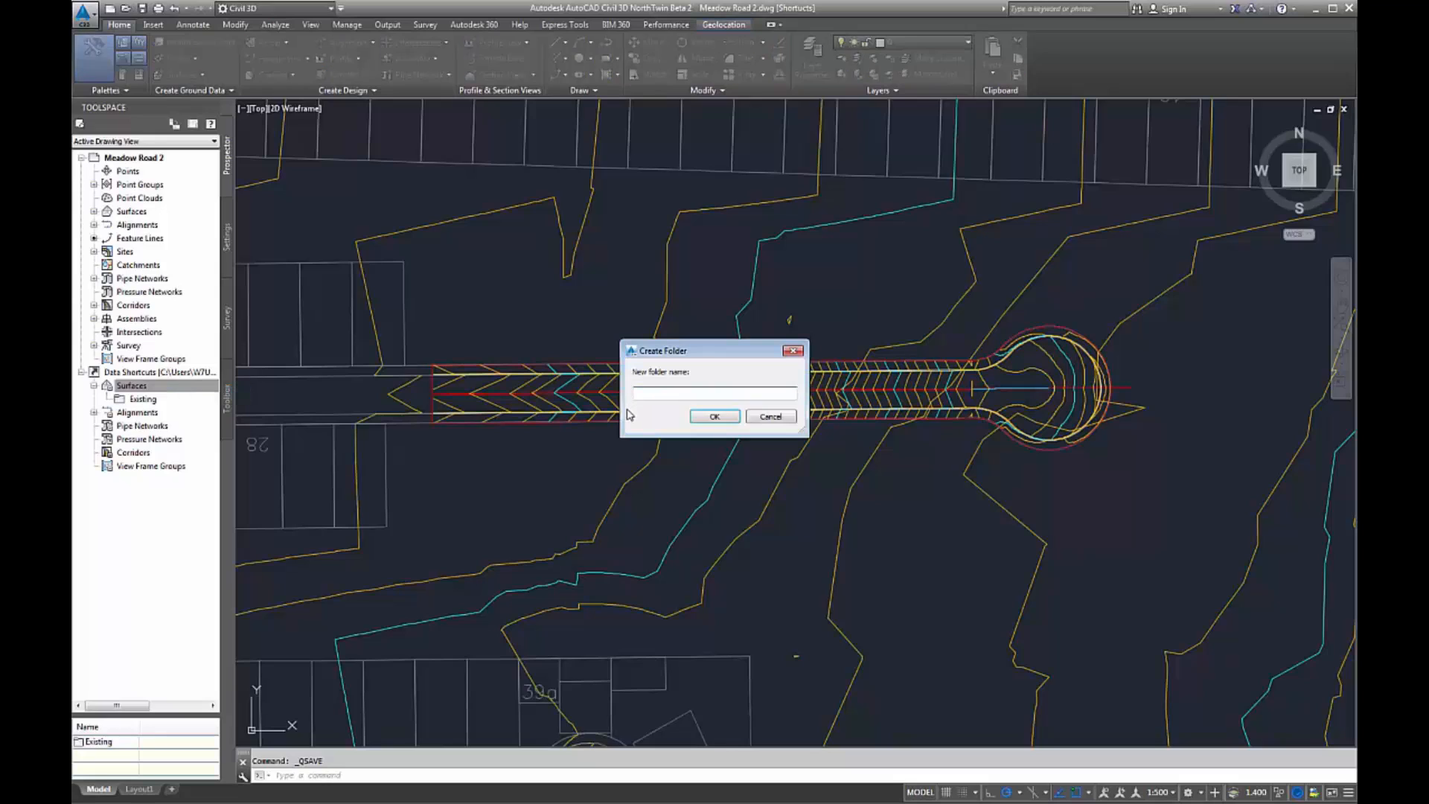
- Create a second 'Proposed' folder under Surfaces shortcuts
type("Proposed")
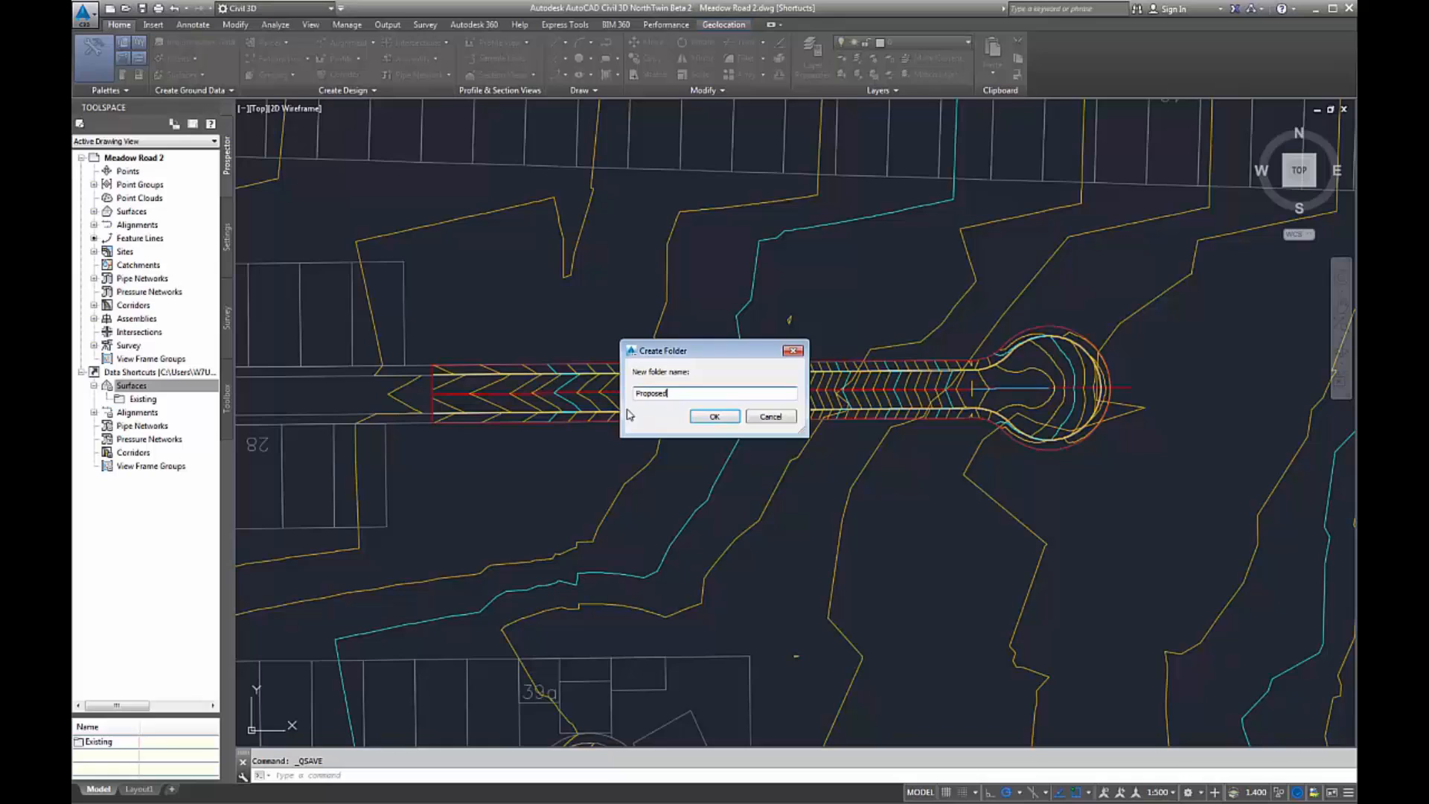
left_click(714, 417)
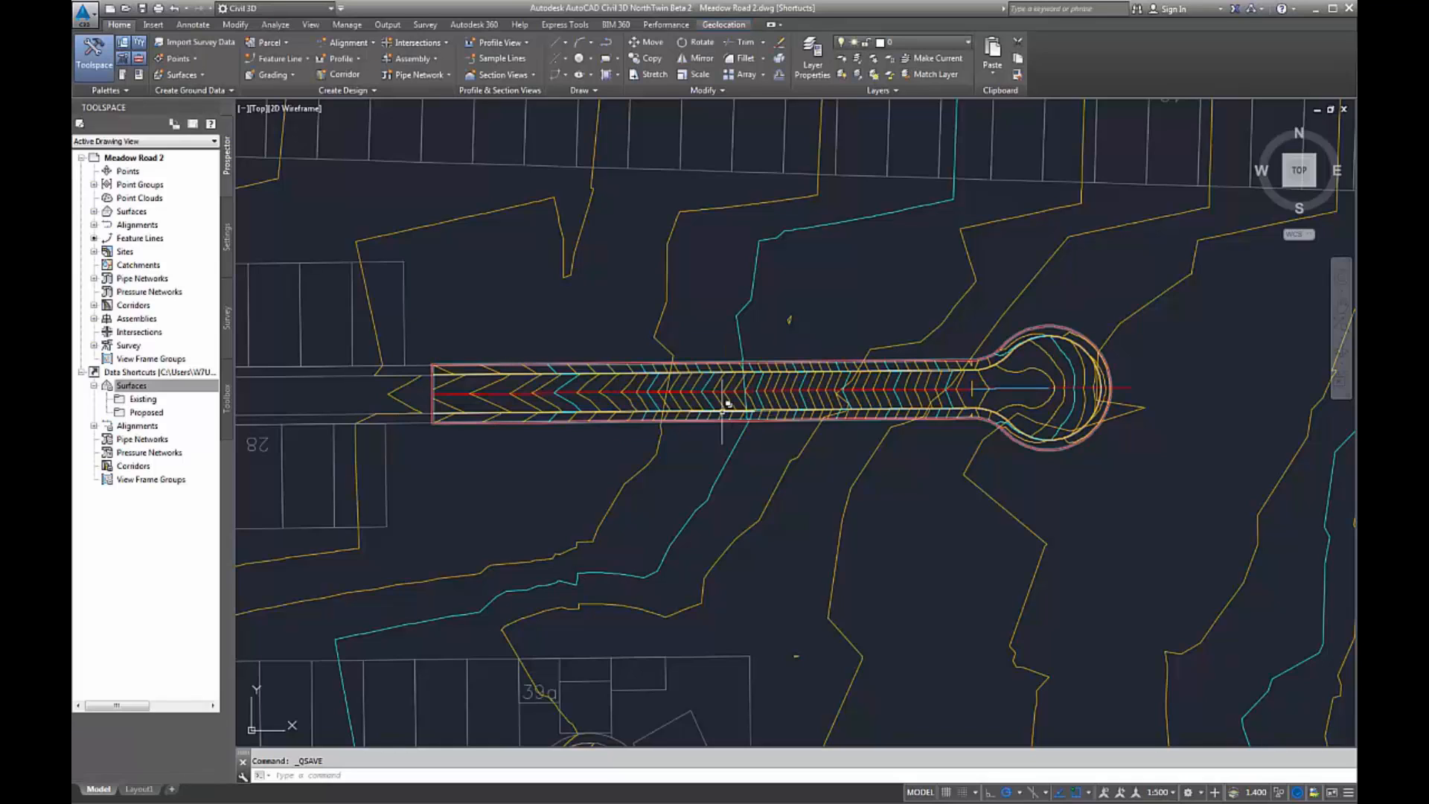
left_click(131, 386)
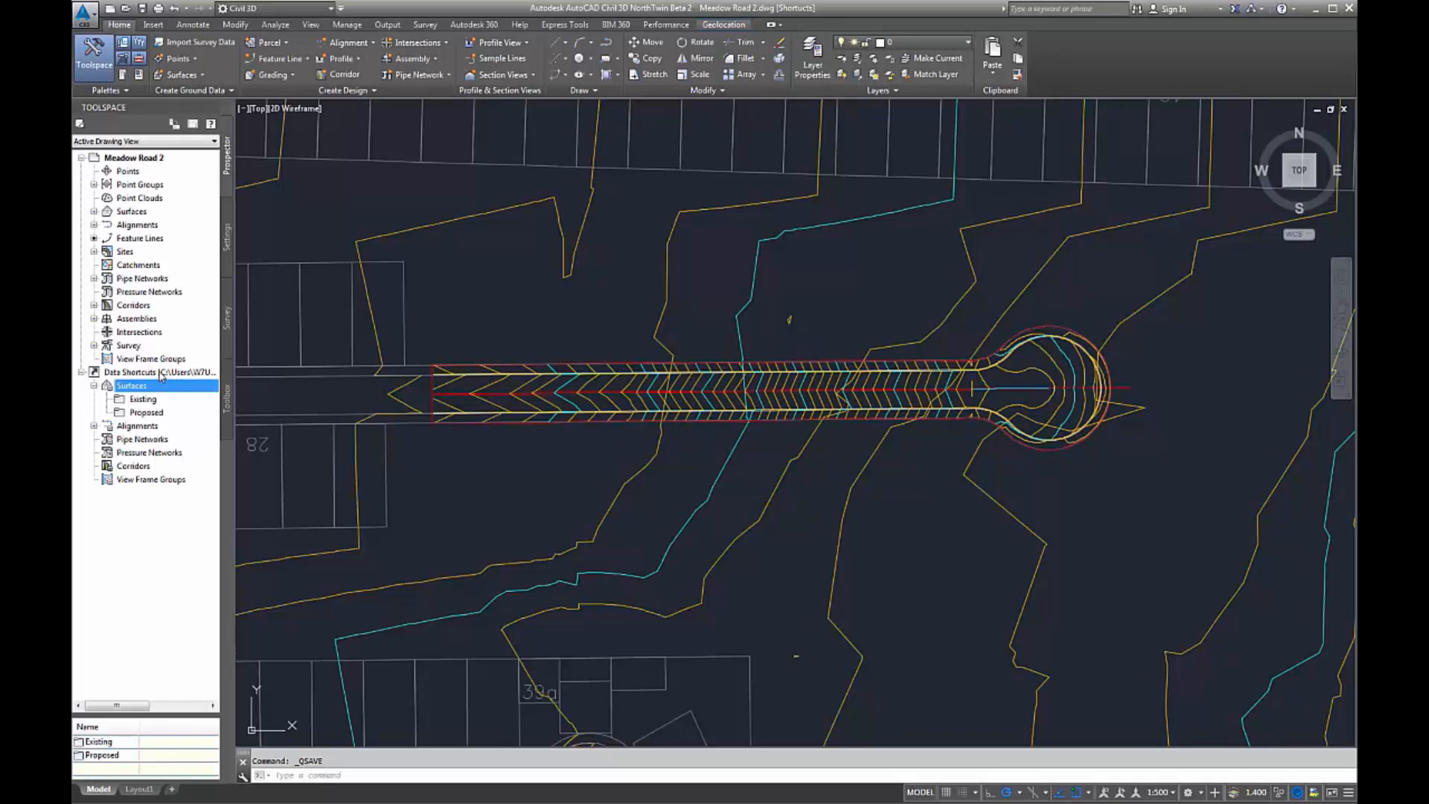
- Create data shortcuts for the Existing Ground and Proposed Road surfaces
right_click(159, 373)
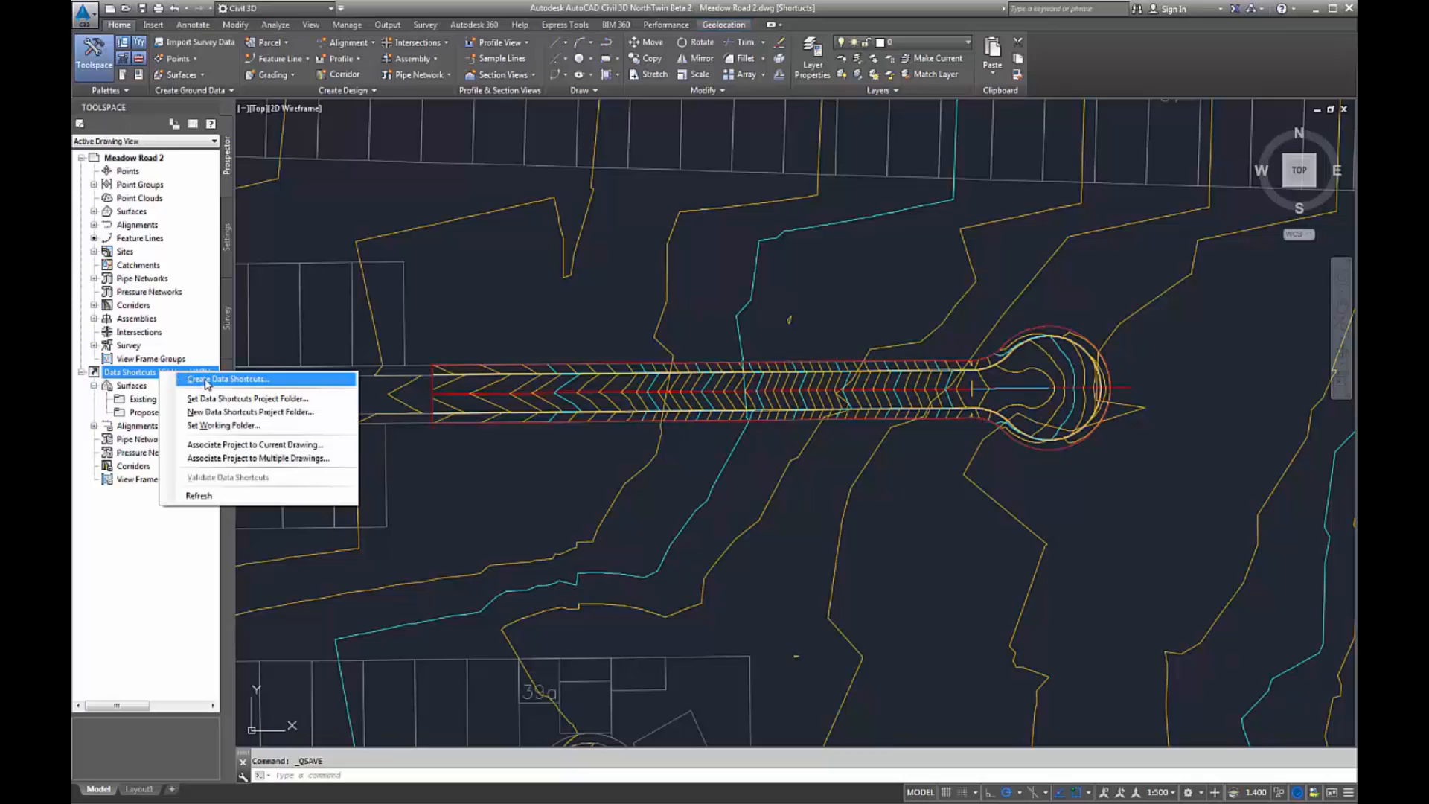
left_click(227, 378)
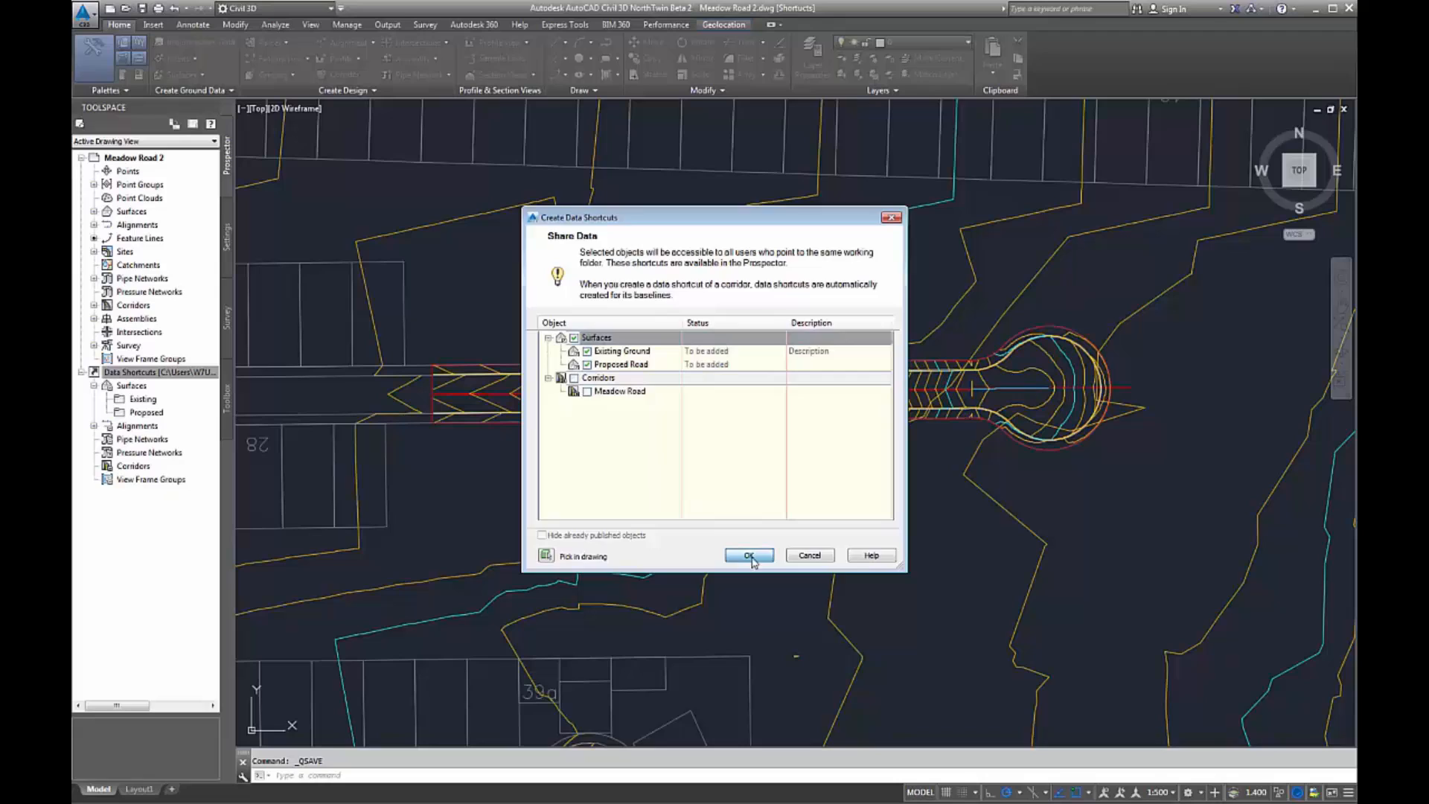
left_click(750, 556)
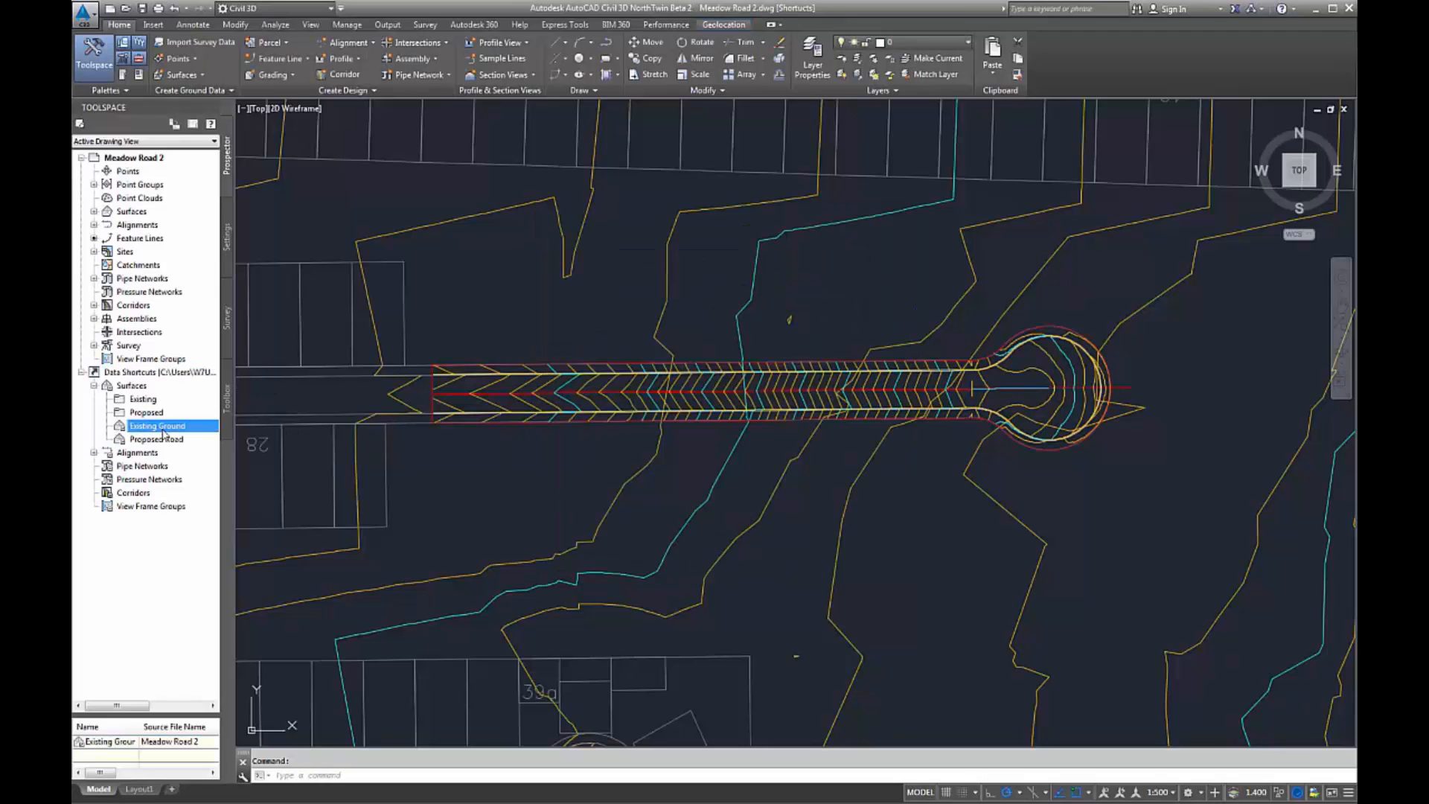
- Move Existing Ground into the Existing folder and Proposed Road into Proposed
left_click(131, 386)
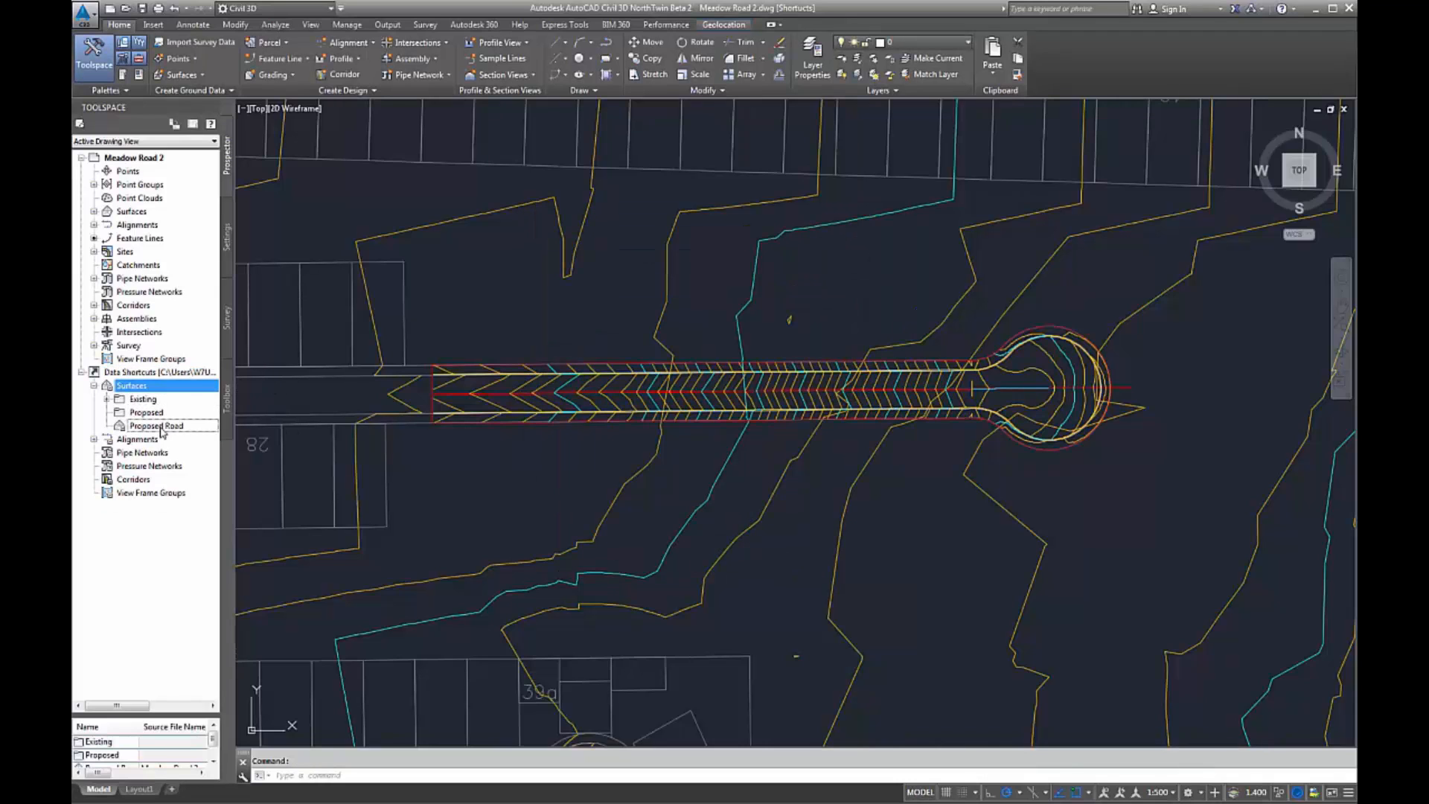
left_click(157, 426)
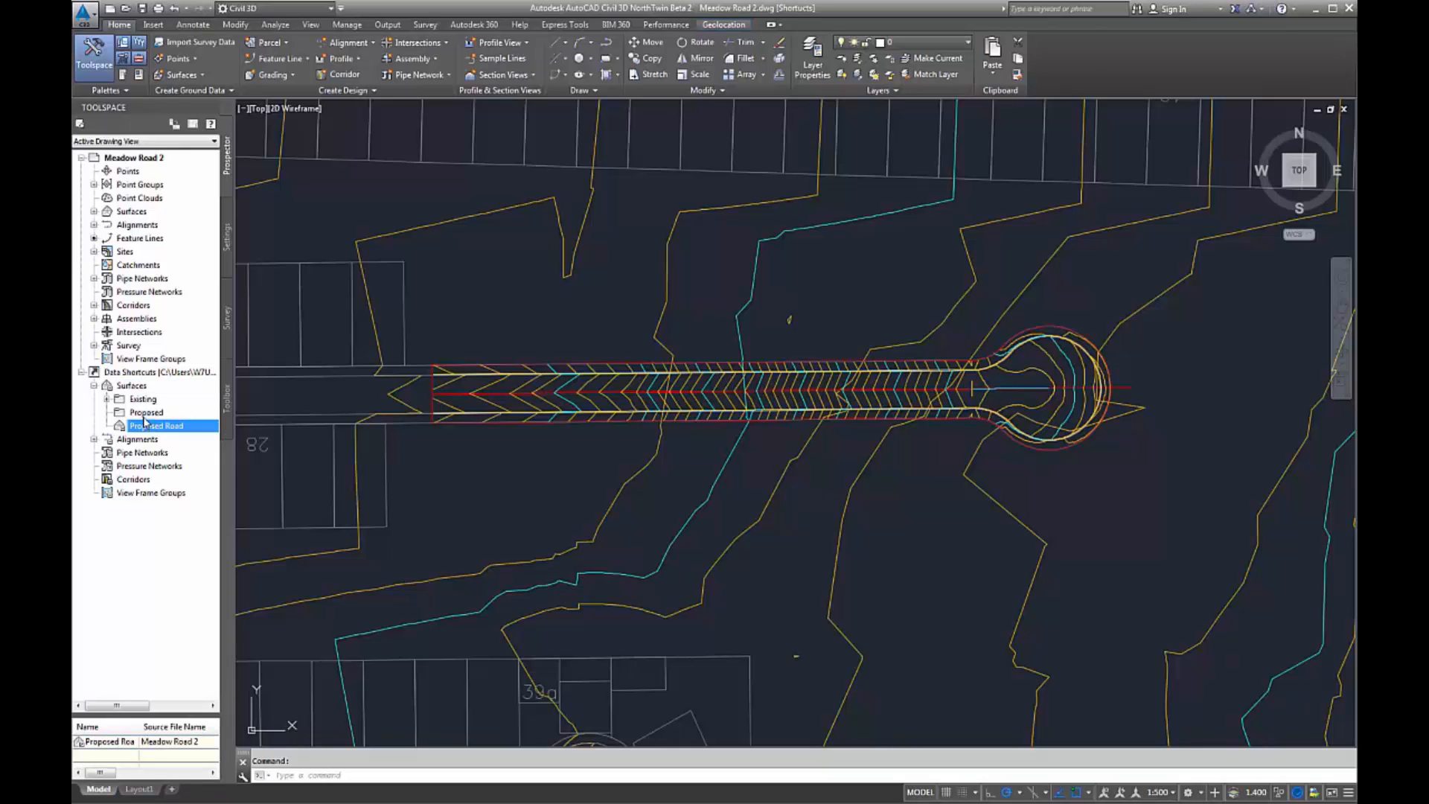
left_click(95, 386)
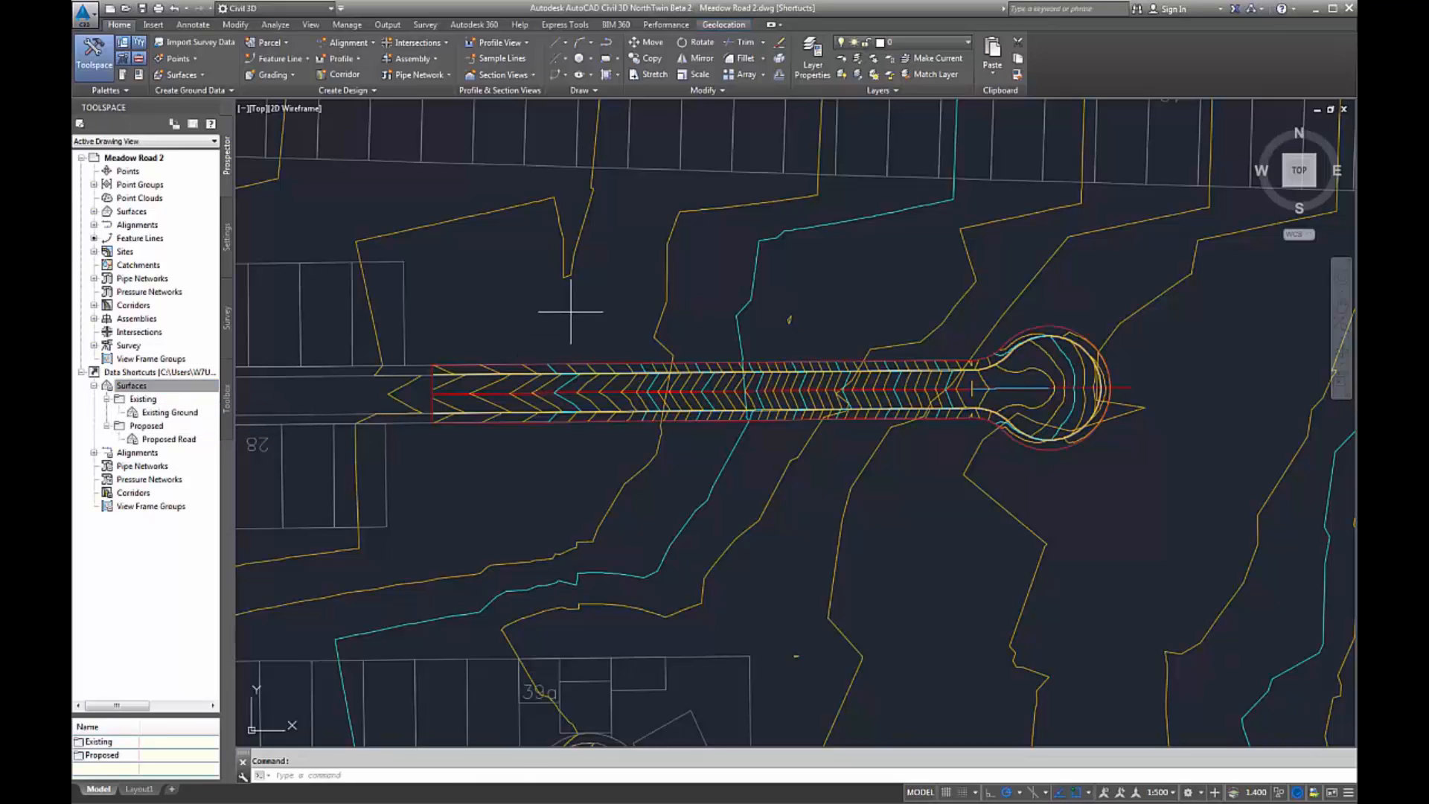
left_click(155, 372)
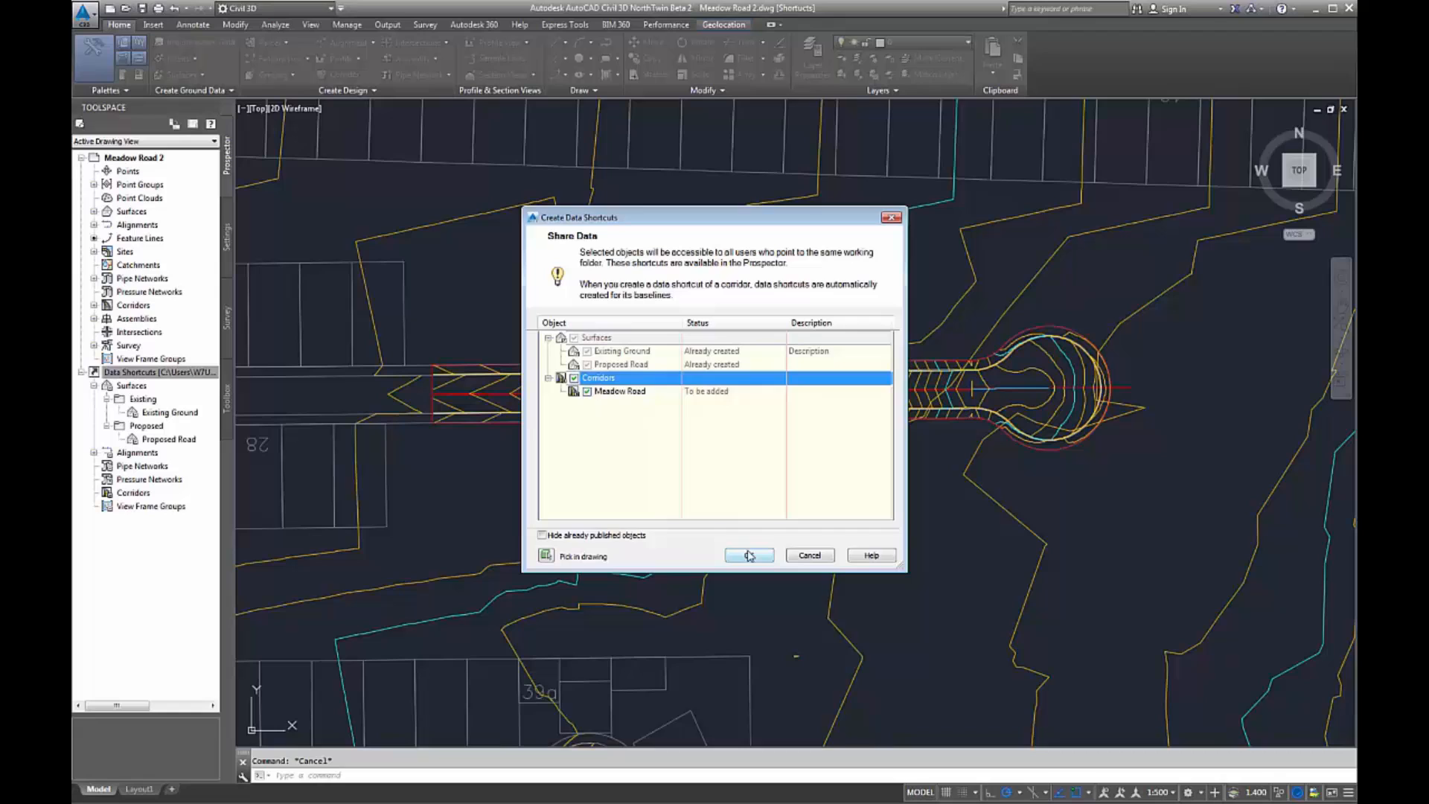
- Confirm the Meadow Road corridor shortcut, with the new Drawing3 open
left_click(750, 555)
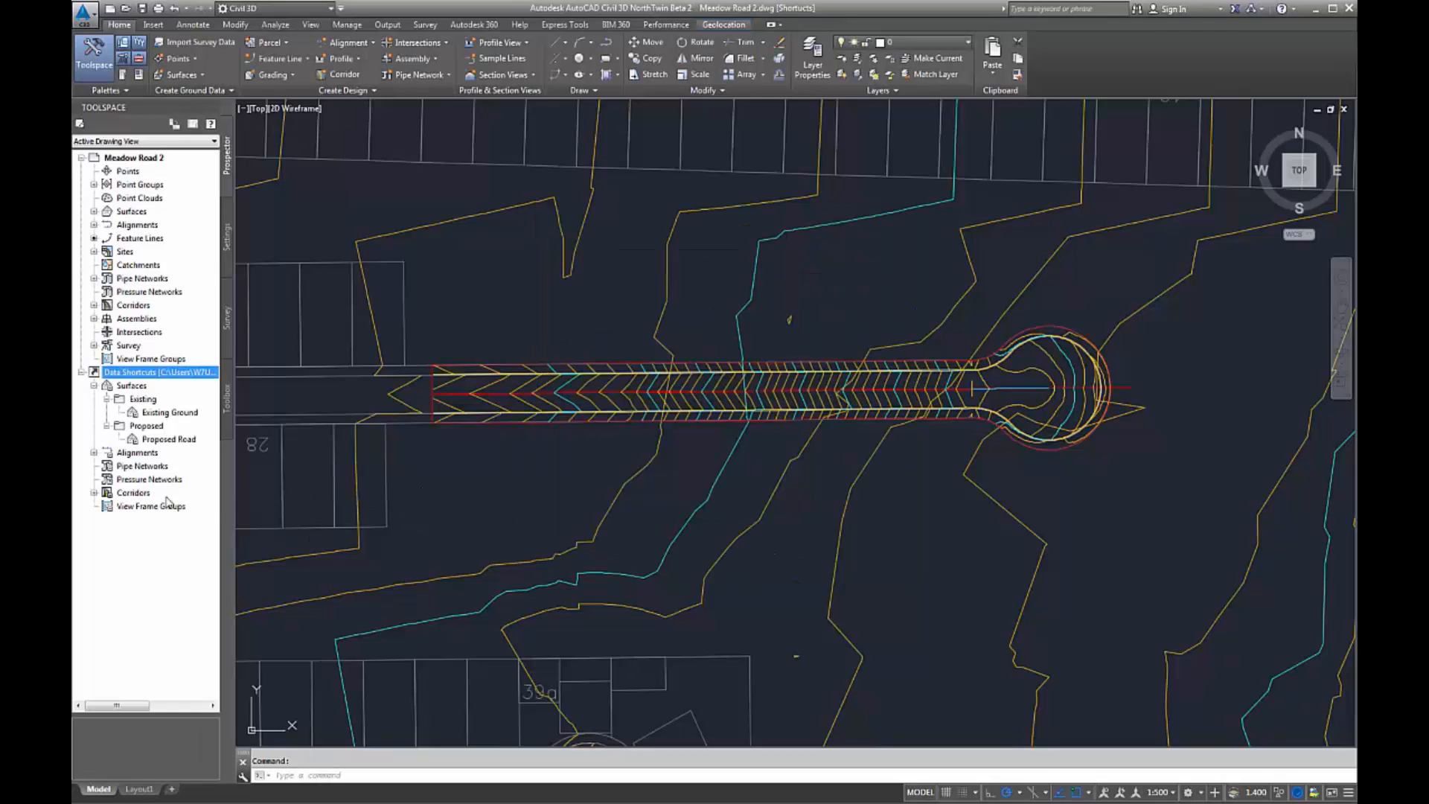
left_click(154, 507)
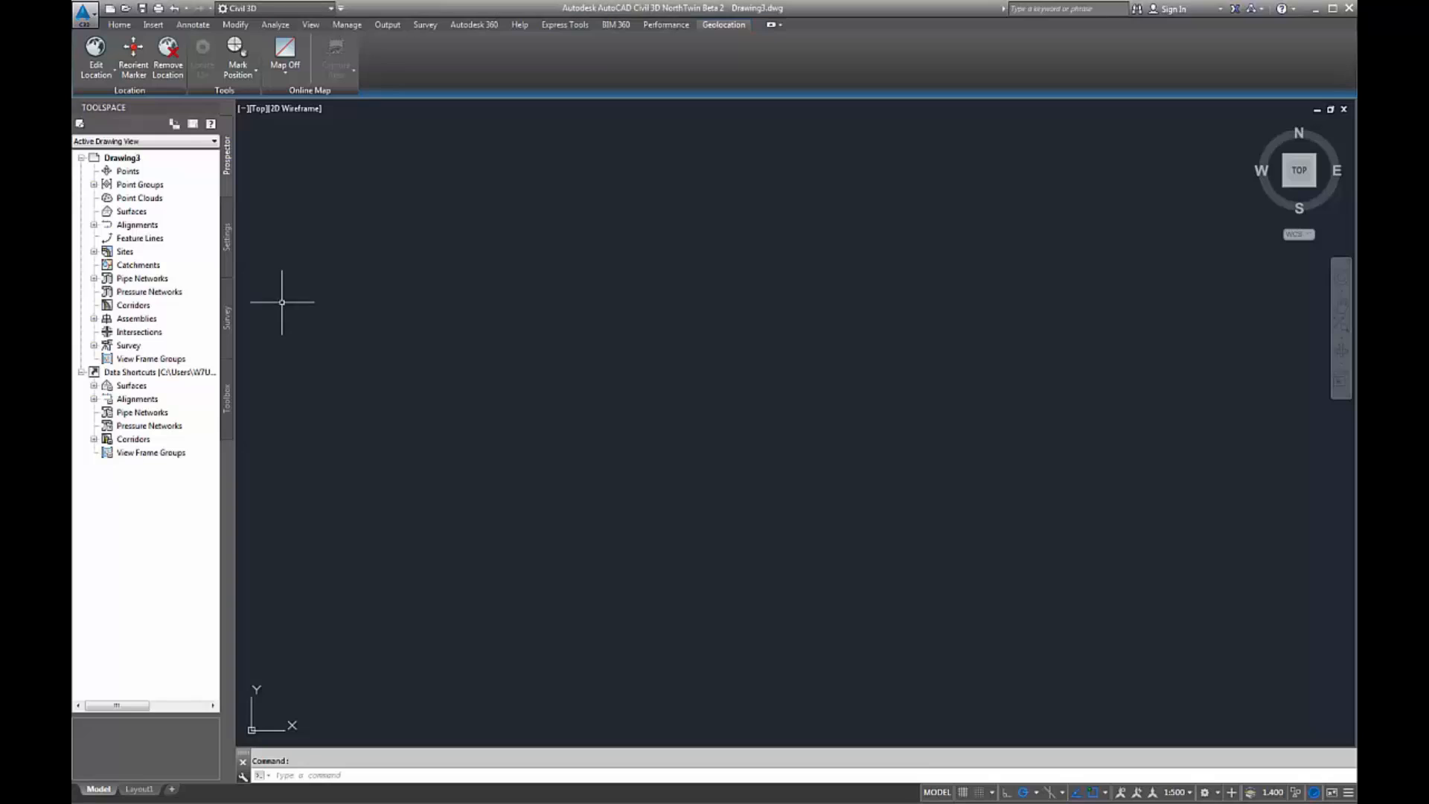
- Create a reference to the Meadow Road corridor shortcut in Drawing3
left_click(94, 440)
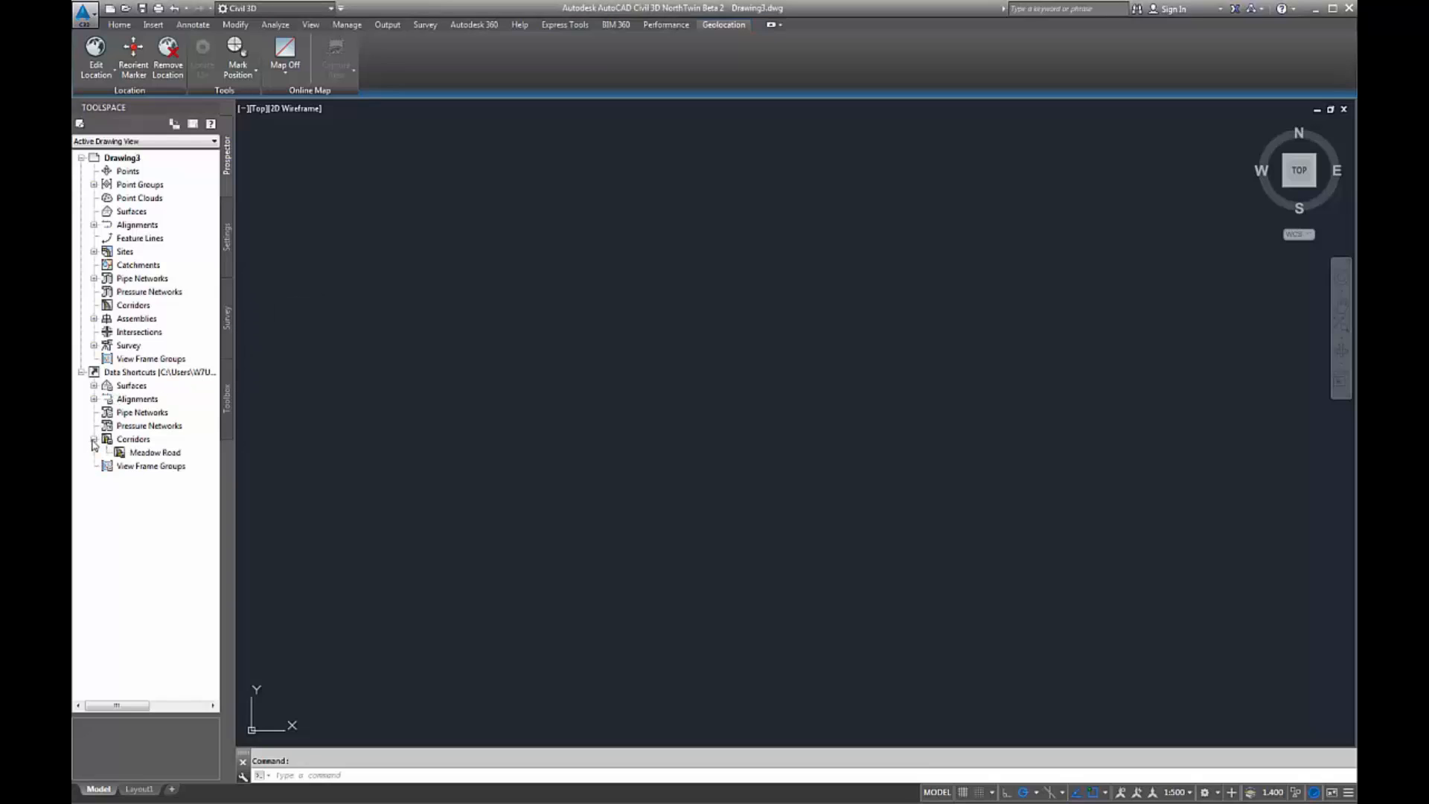
left_click(155, 452)
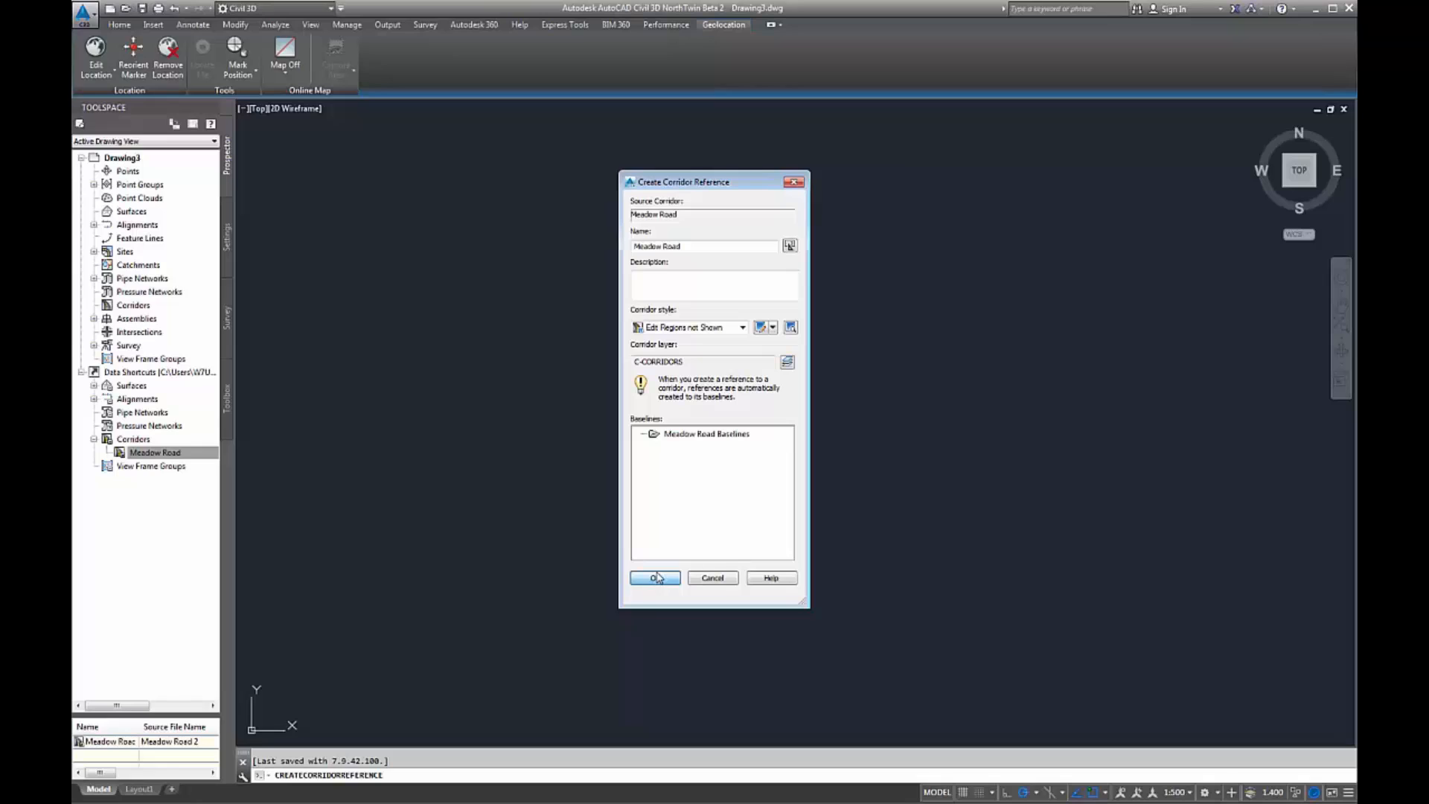
left_click(654, 577)
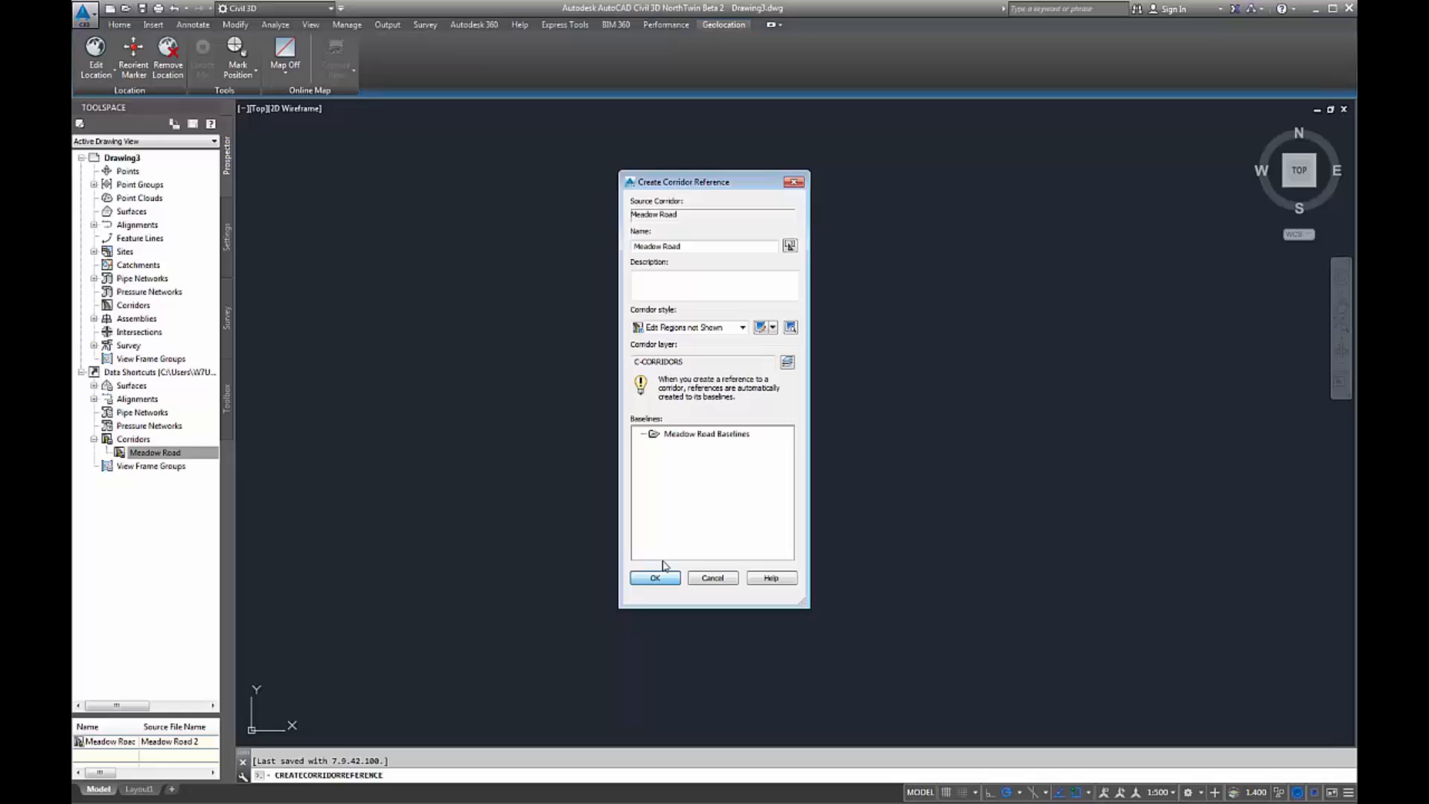
left_click(655, 577)
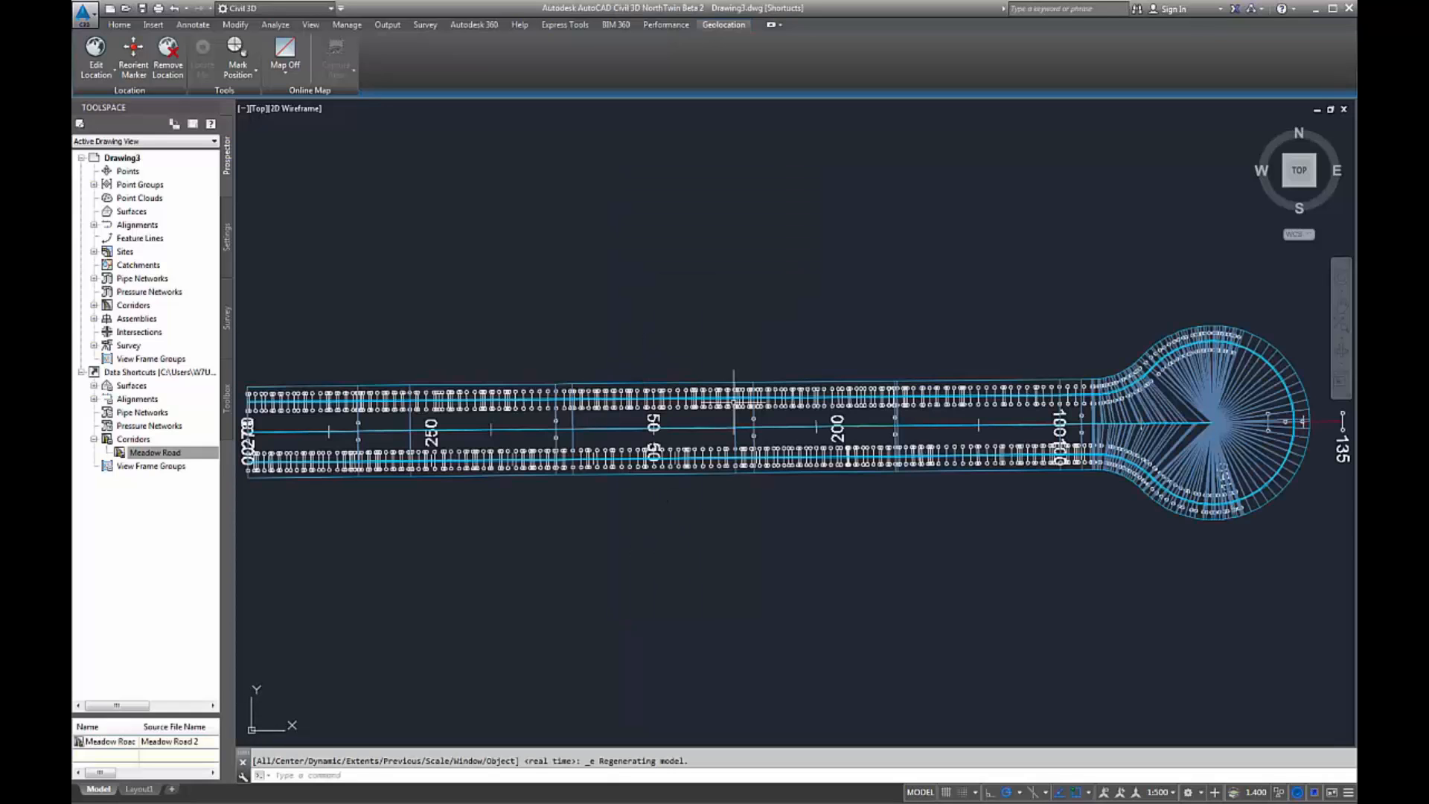
scroll("up", 3)
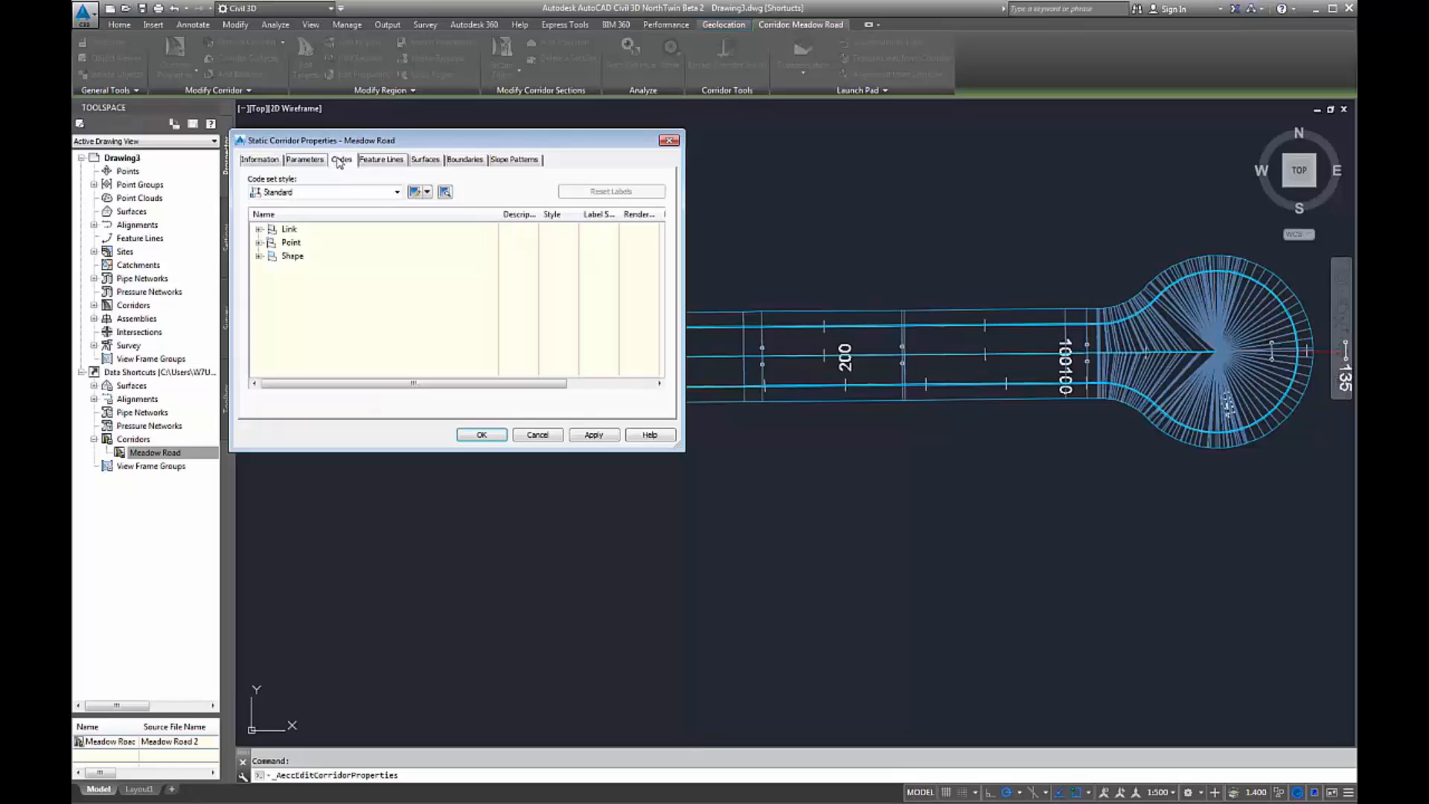
- Give the Meadow Road corridor the Plan View - Hatching code set style, then reopen its properties to revert
left_click(397, 191)
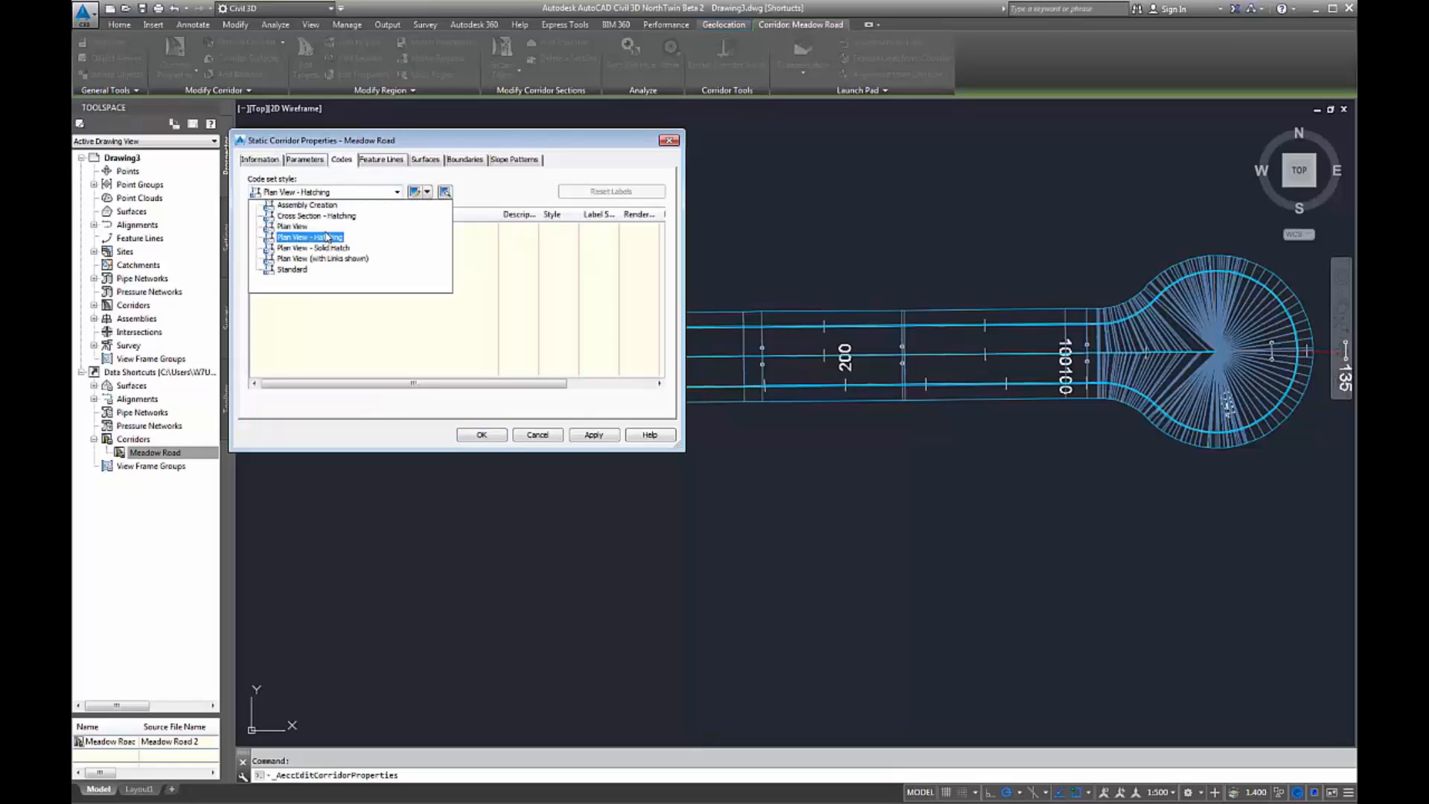
left_click(309, 236)
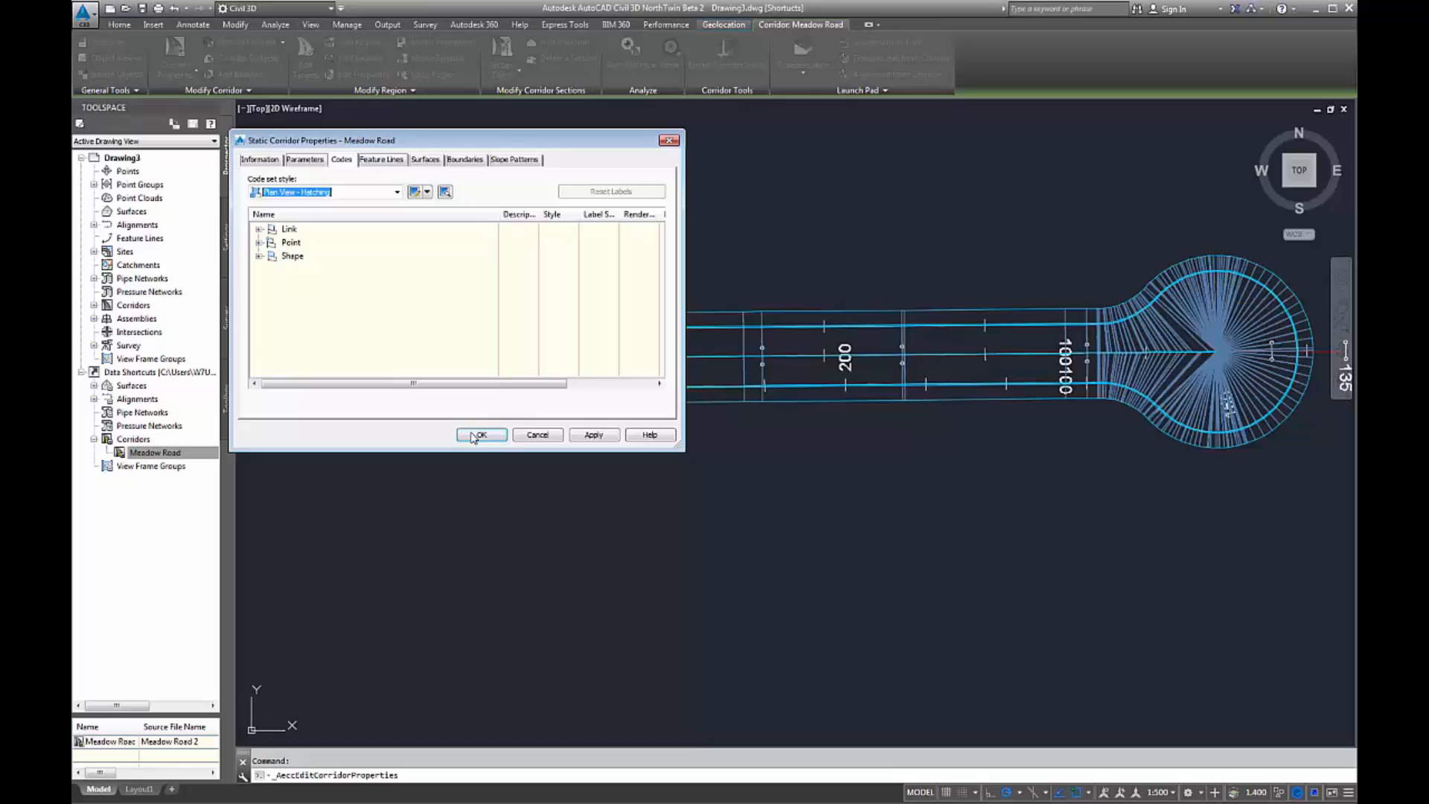
left_click(481, 435)
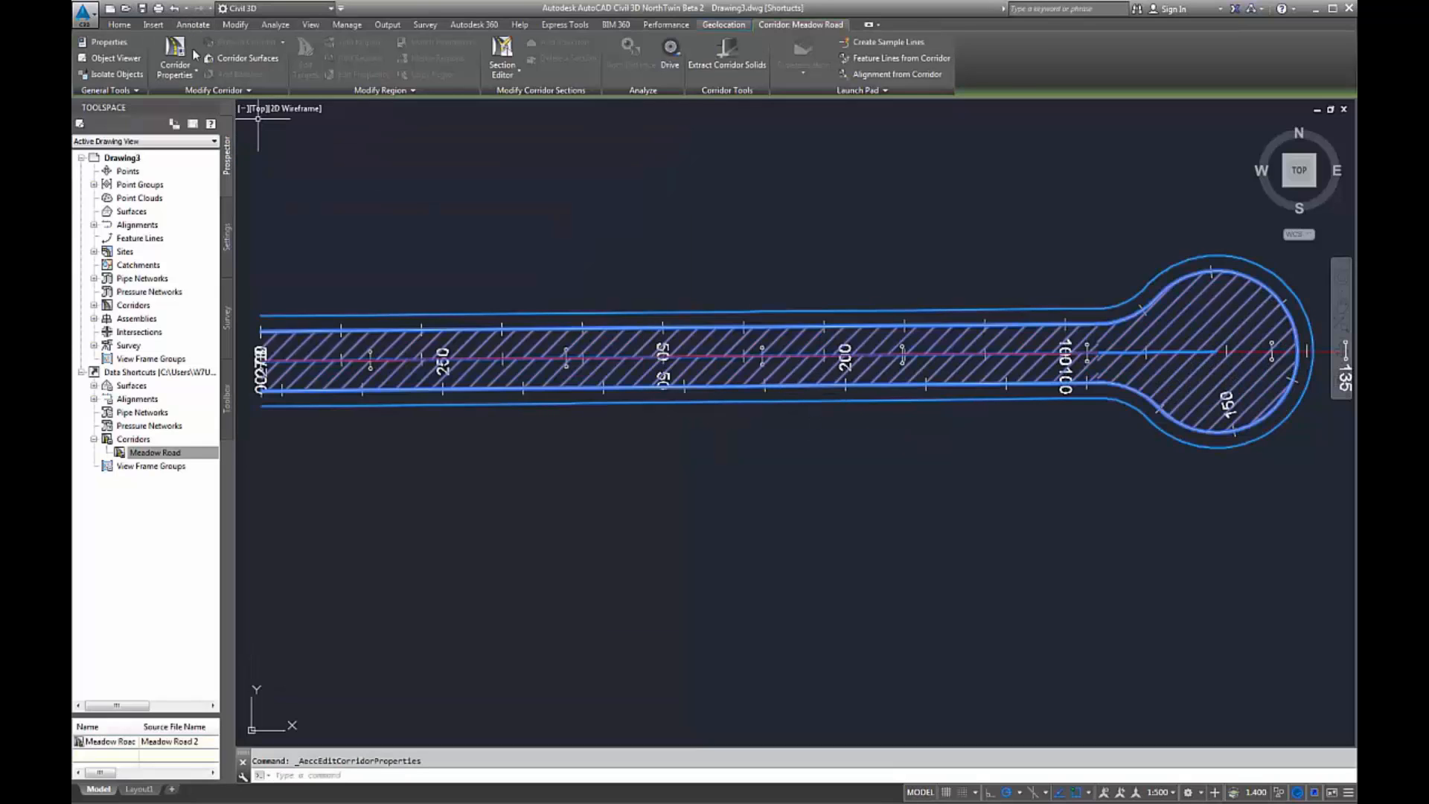
left_click(175, 64)
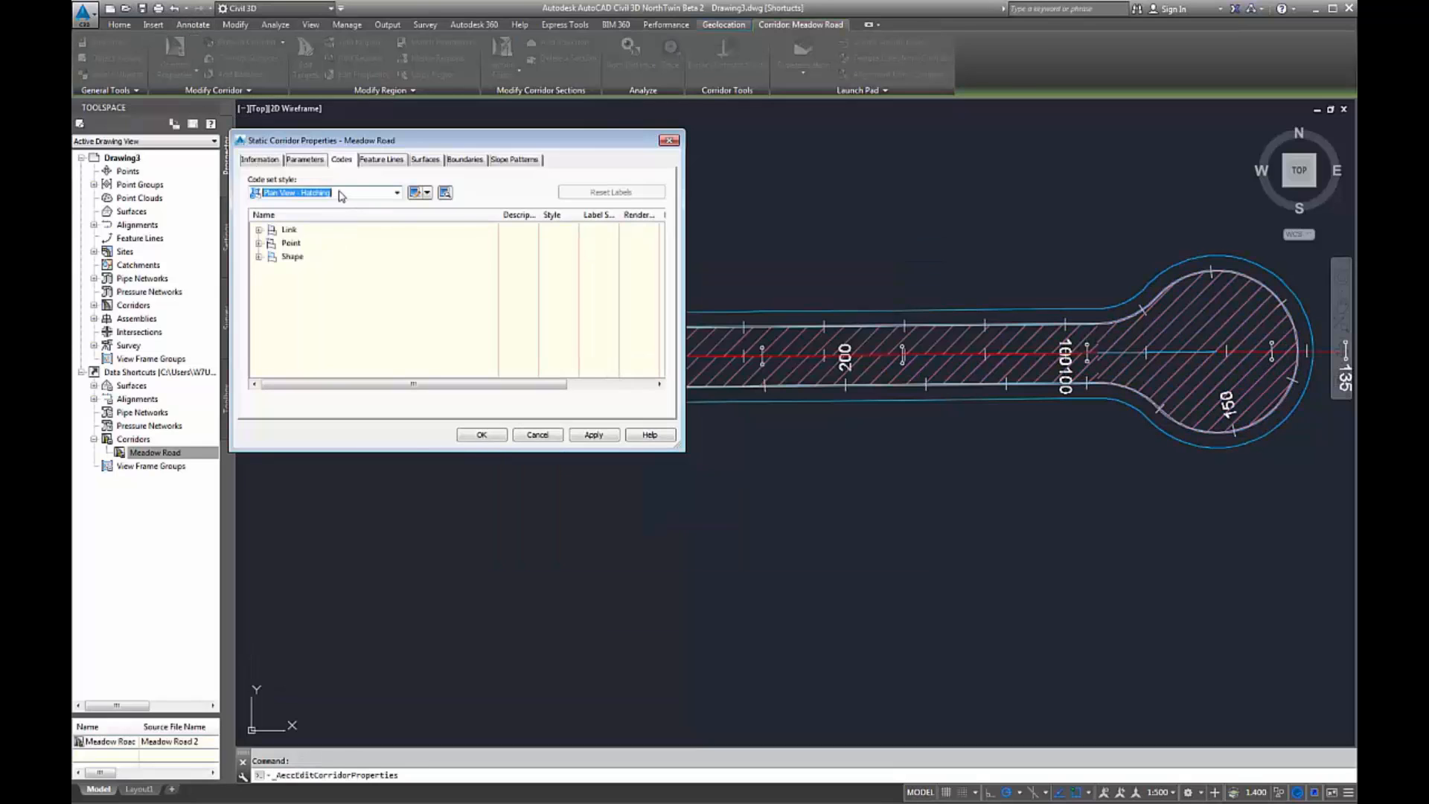
left_click(395, 192)
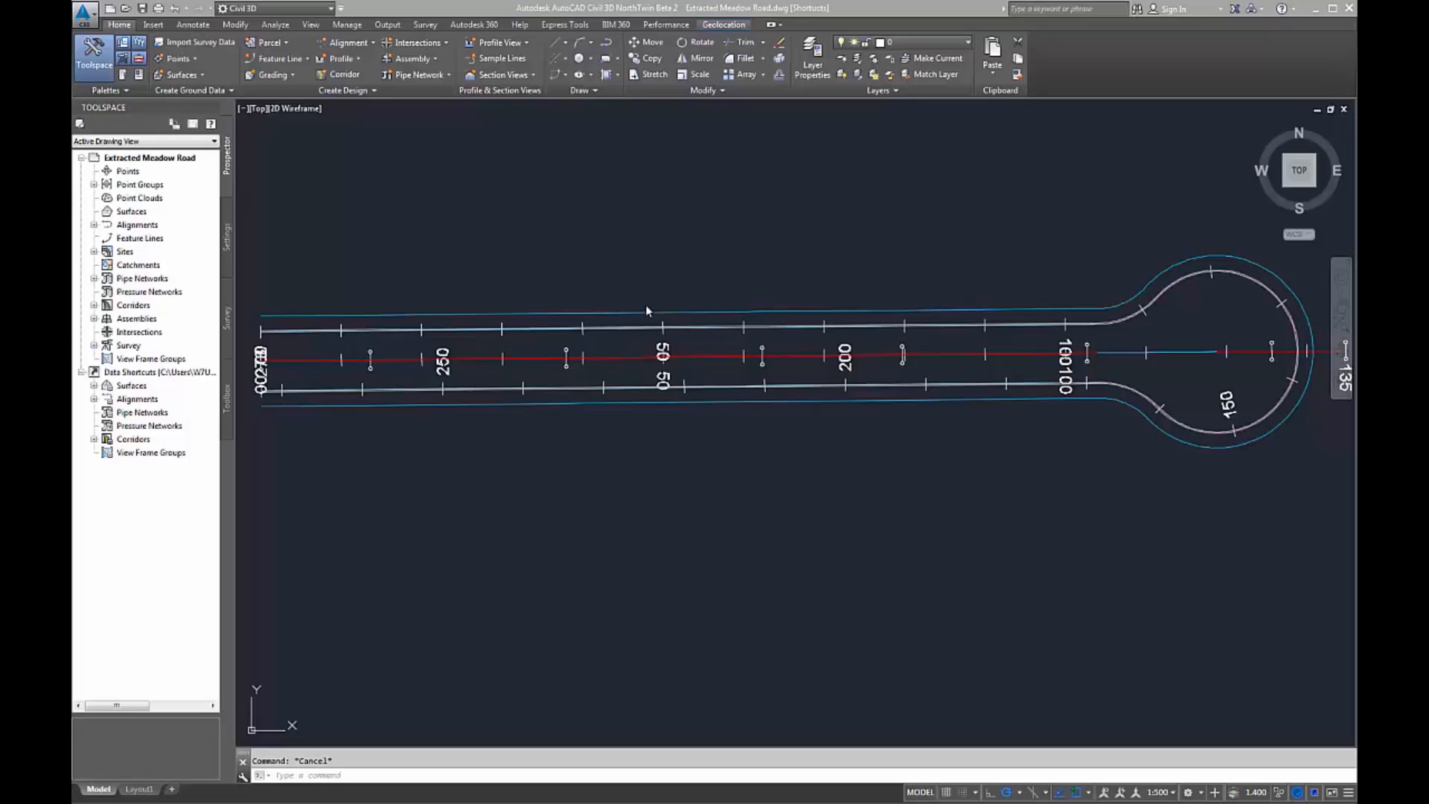
mouse_move(640, 310)
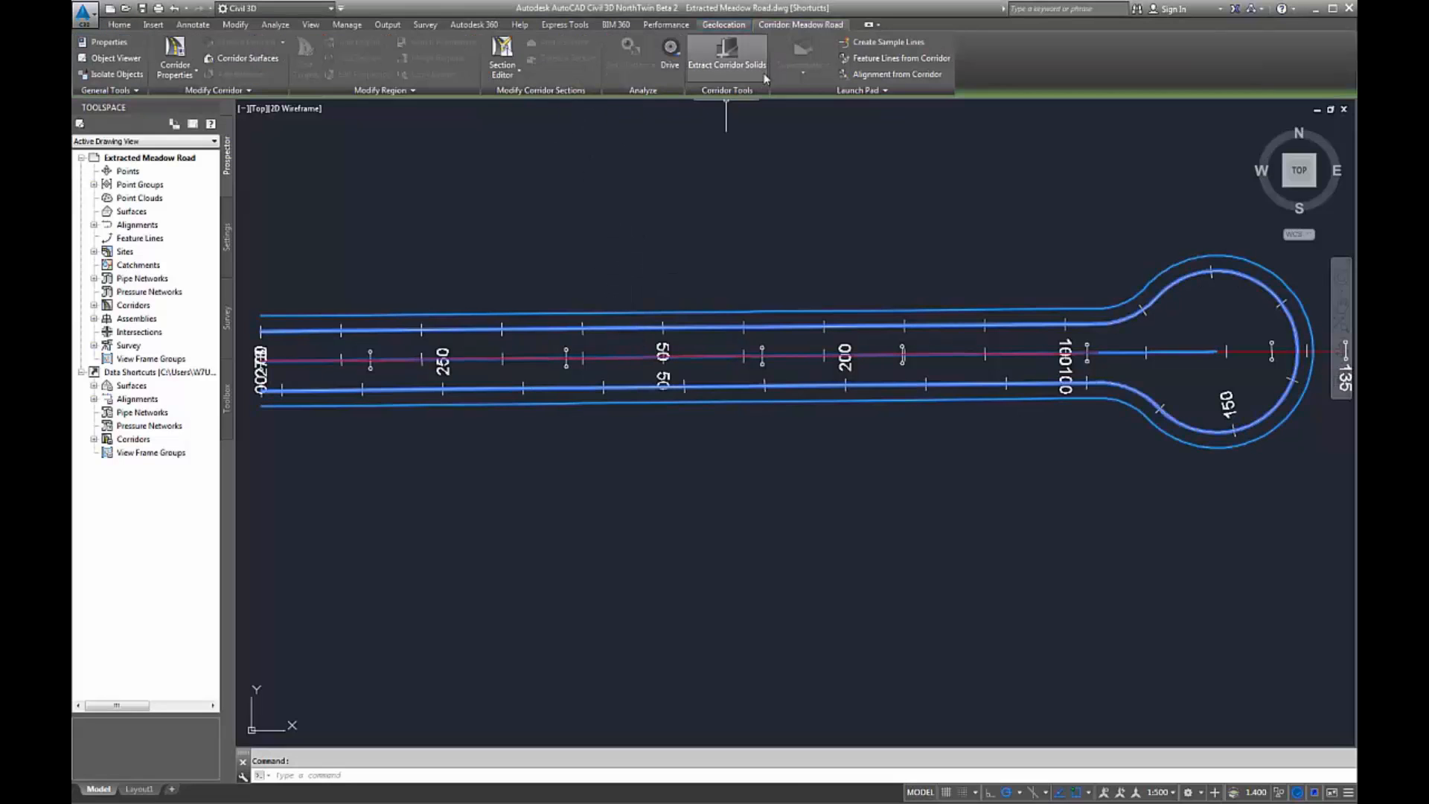
- Extract corridor solids with Corridor Model and Shape Information property data, dynamically linked, into this drawing
left_click(726, 64)
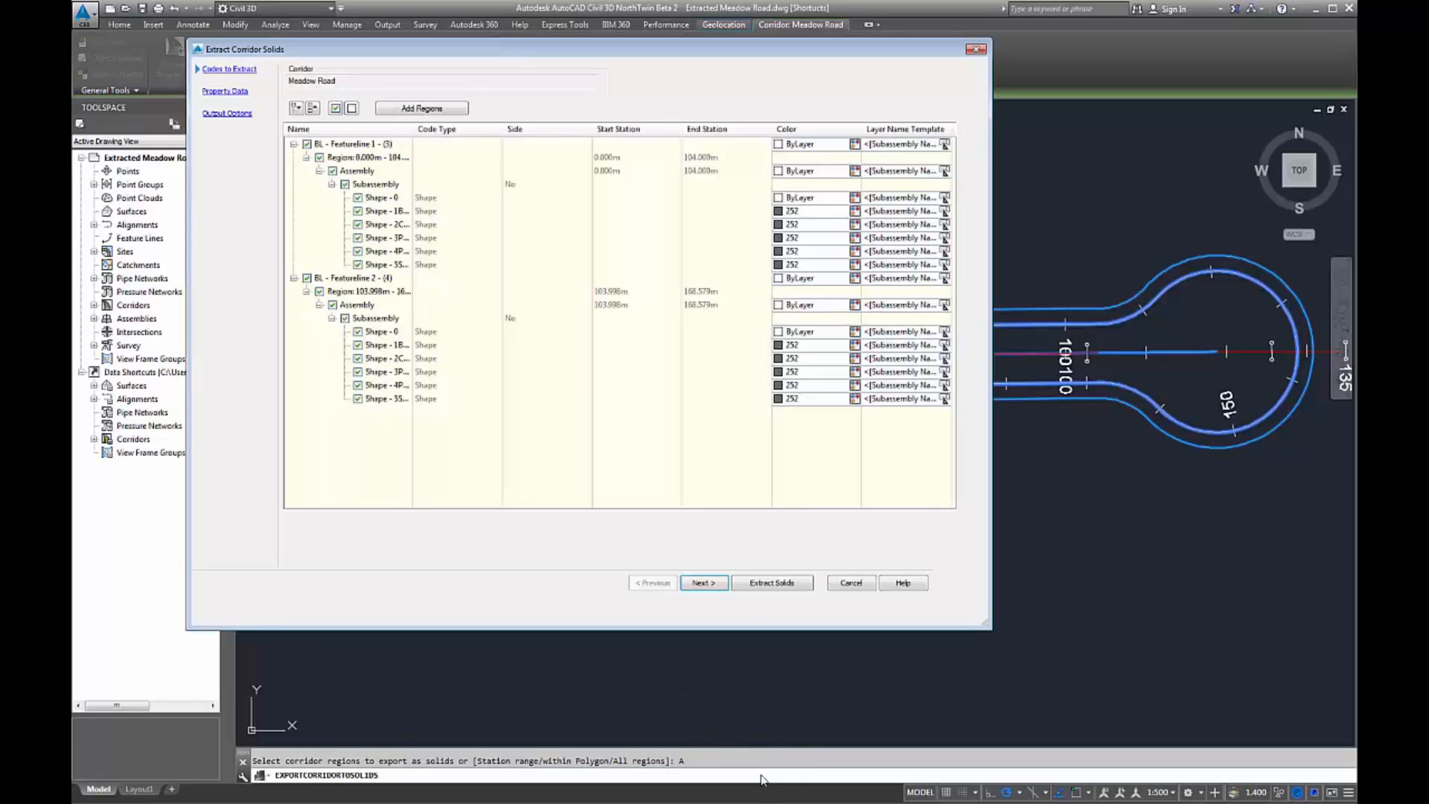
mouse_move(703, 582)
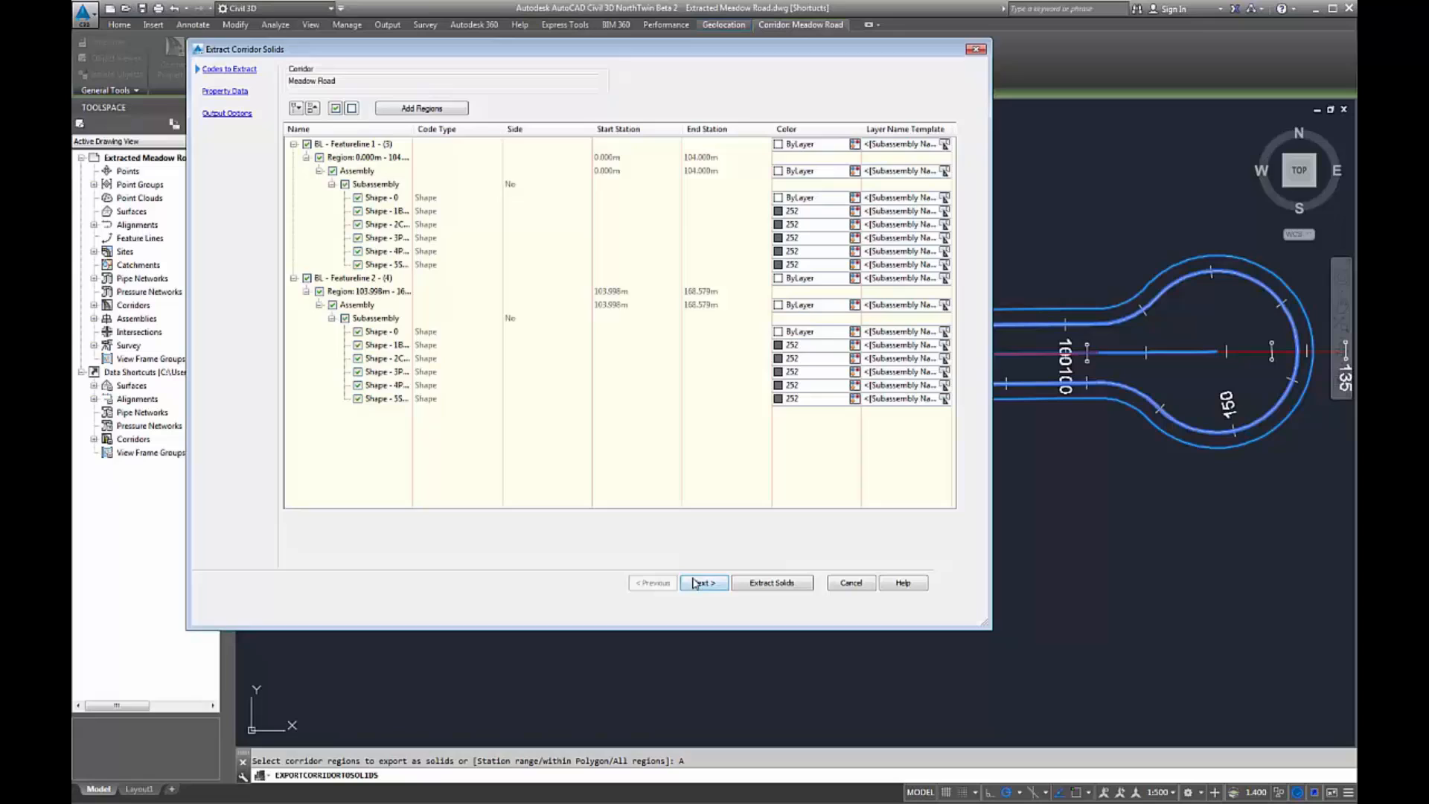
left_click(703, 582)
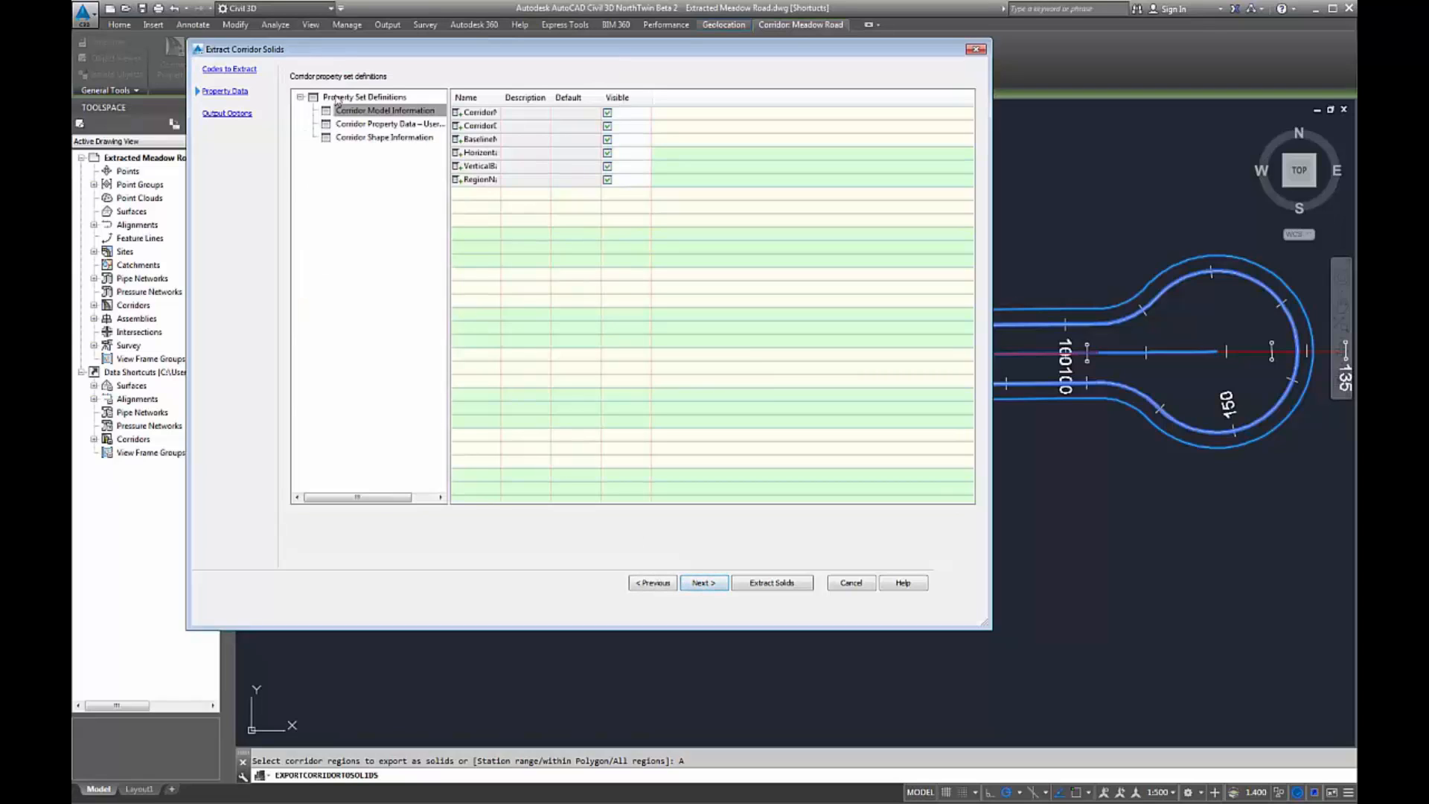
mouse_move(495, 98)
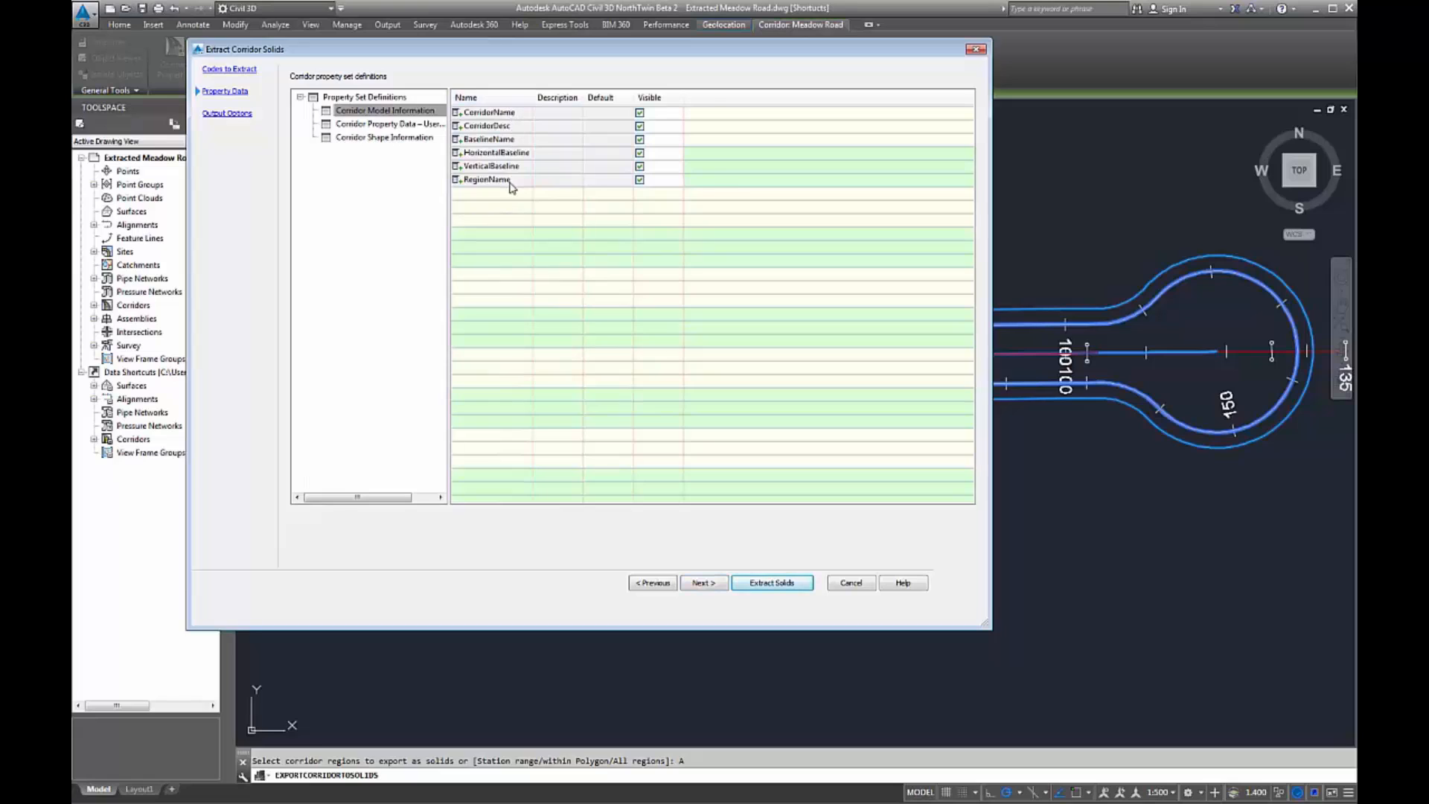
left_click(390, 123)
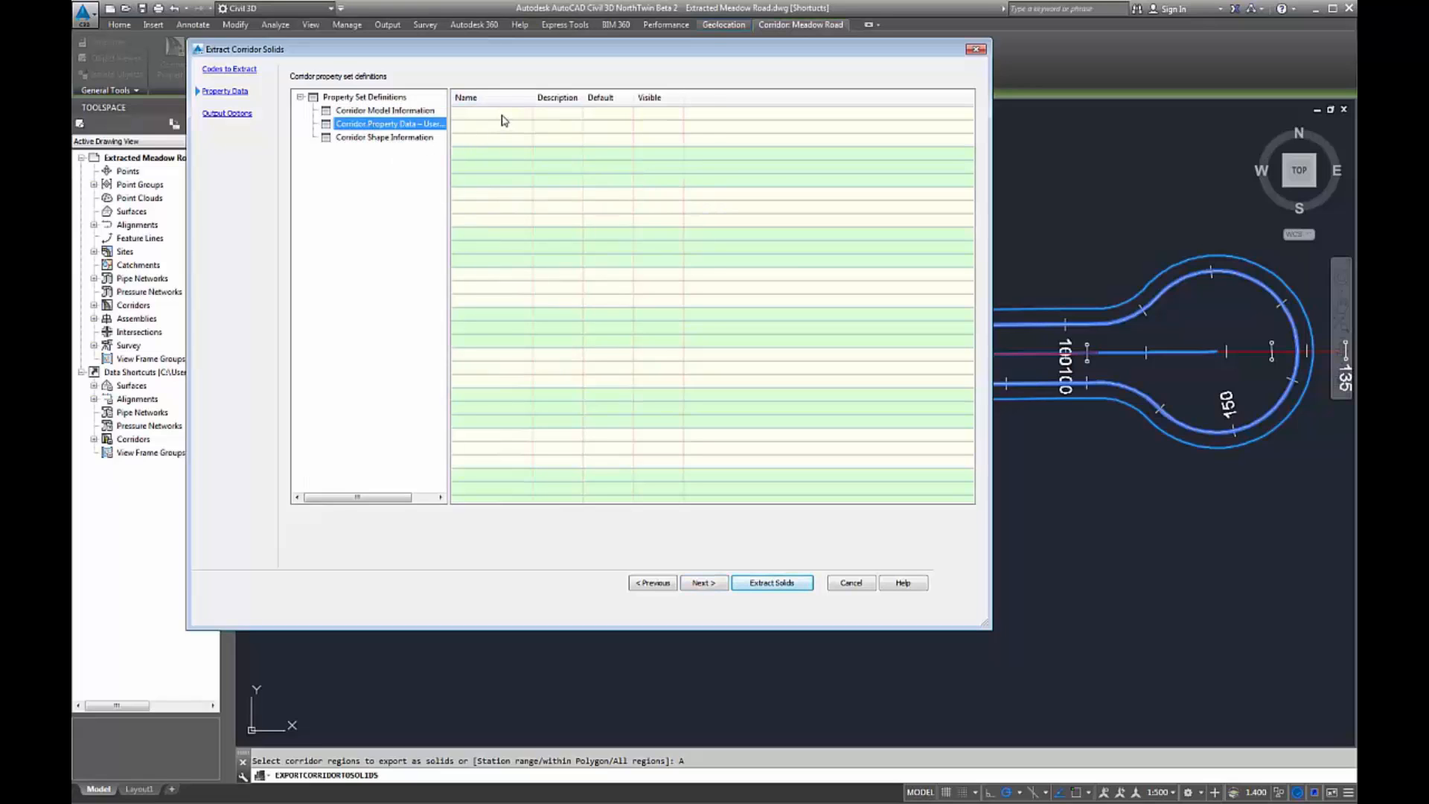
left_click(385, 138)
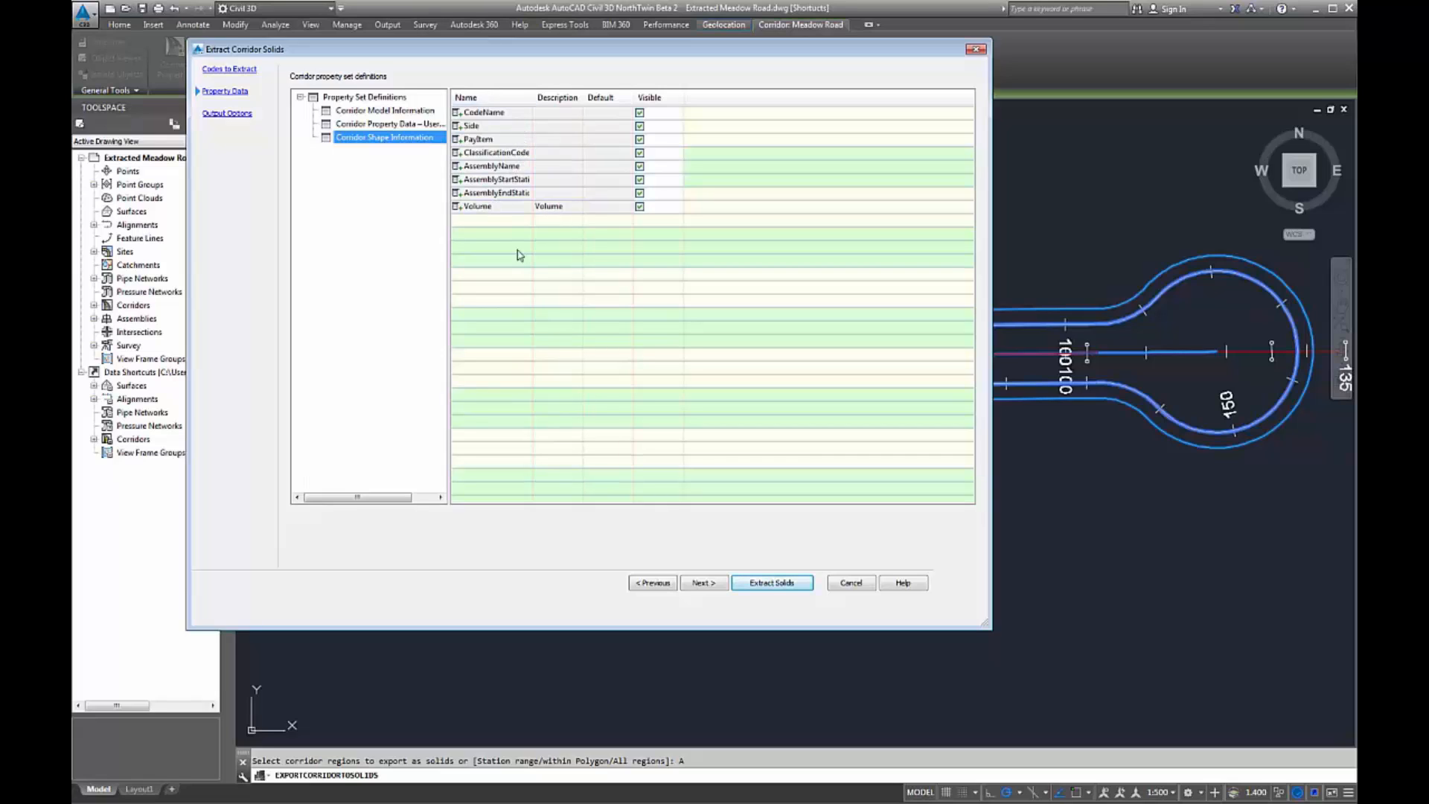
left_click(226, 112)
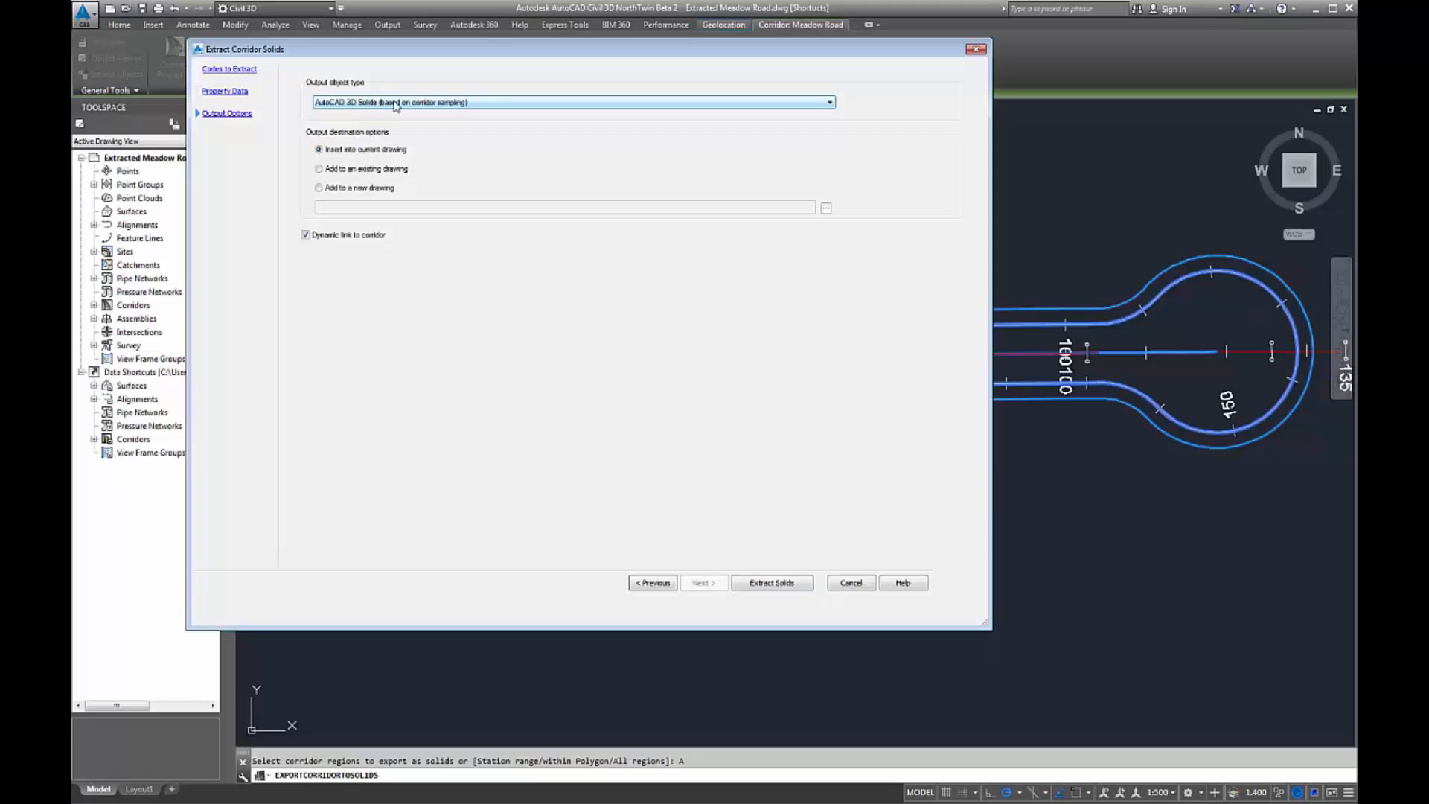
mouse_move(395, 130)
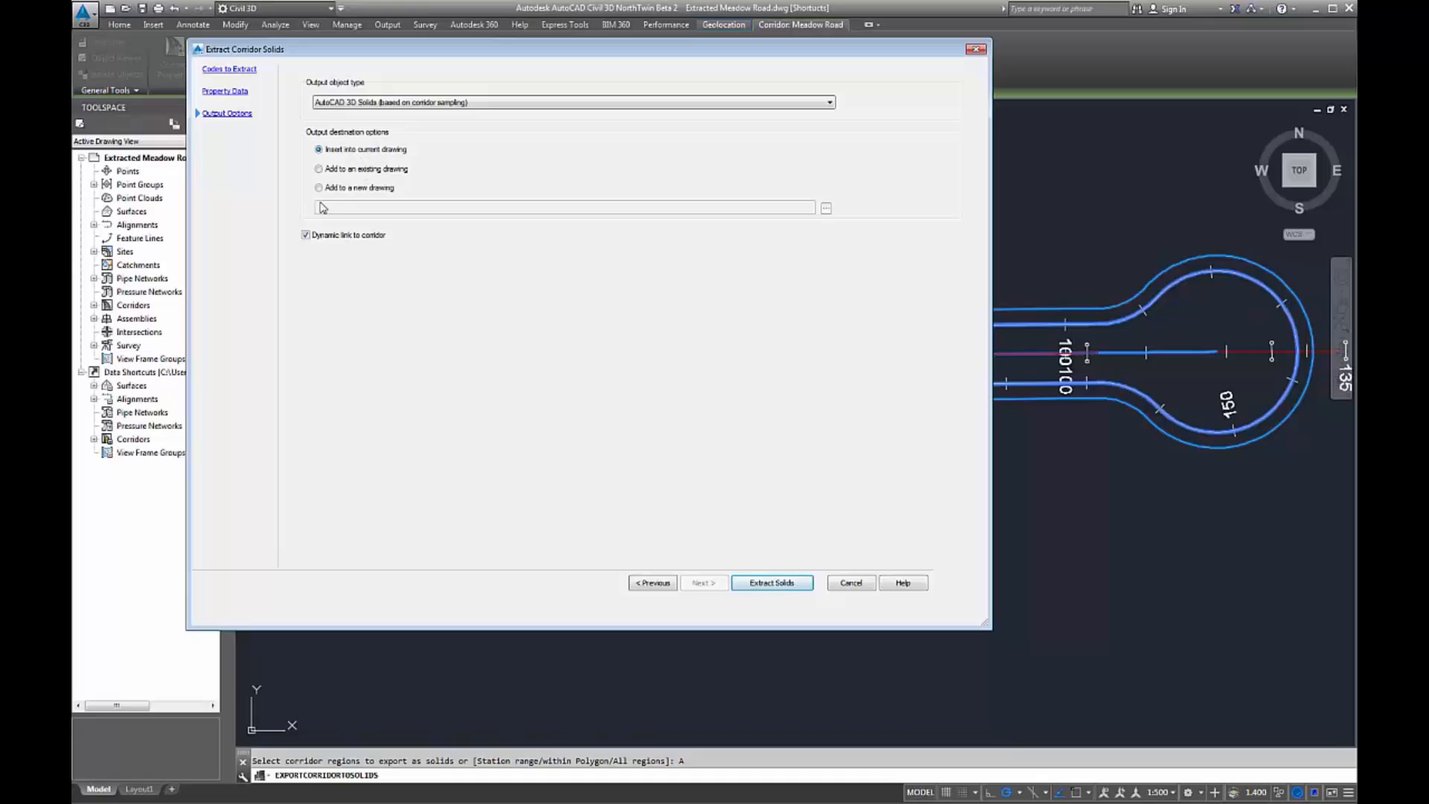
mouse_move(763, 578)
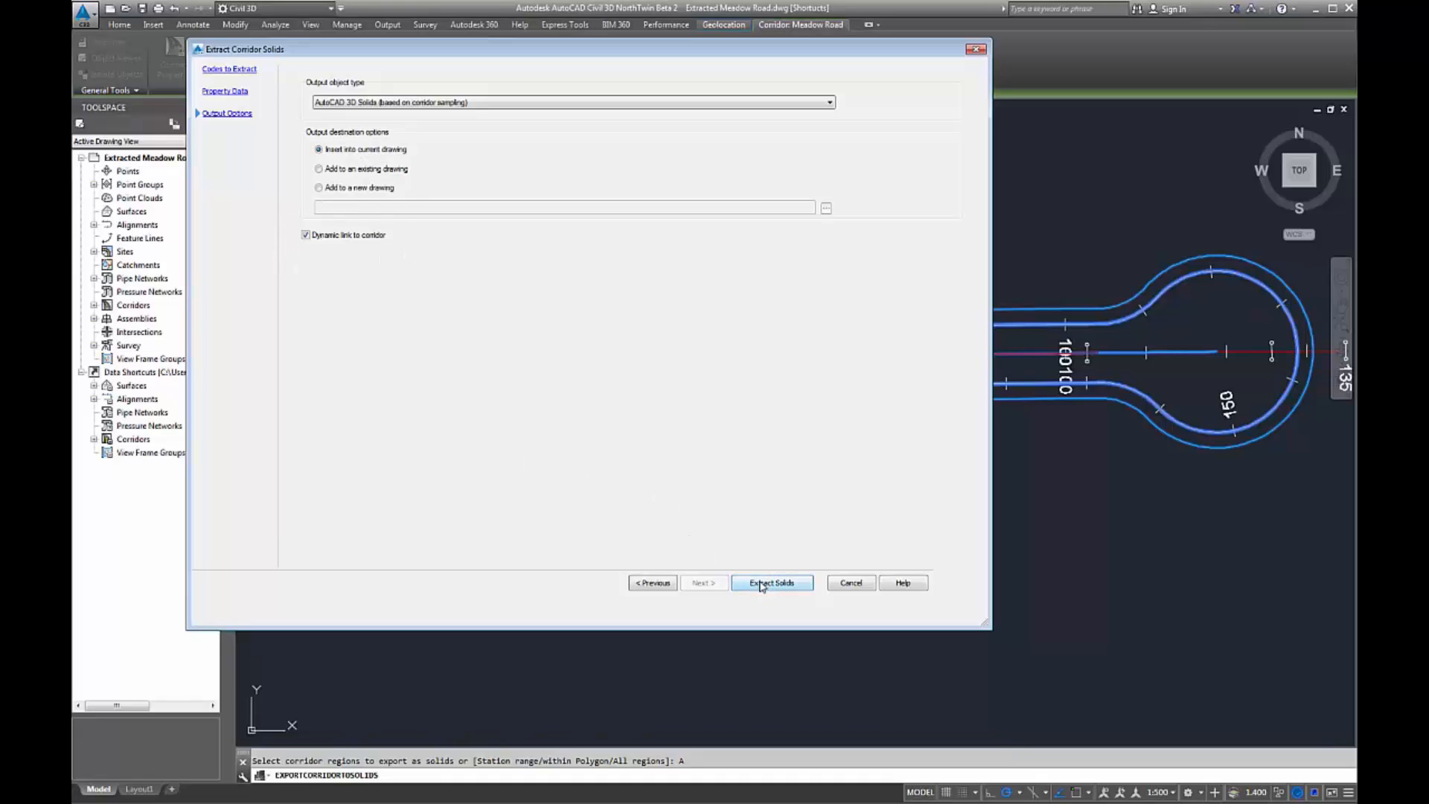
left_click(771, 582)
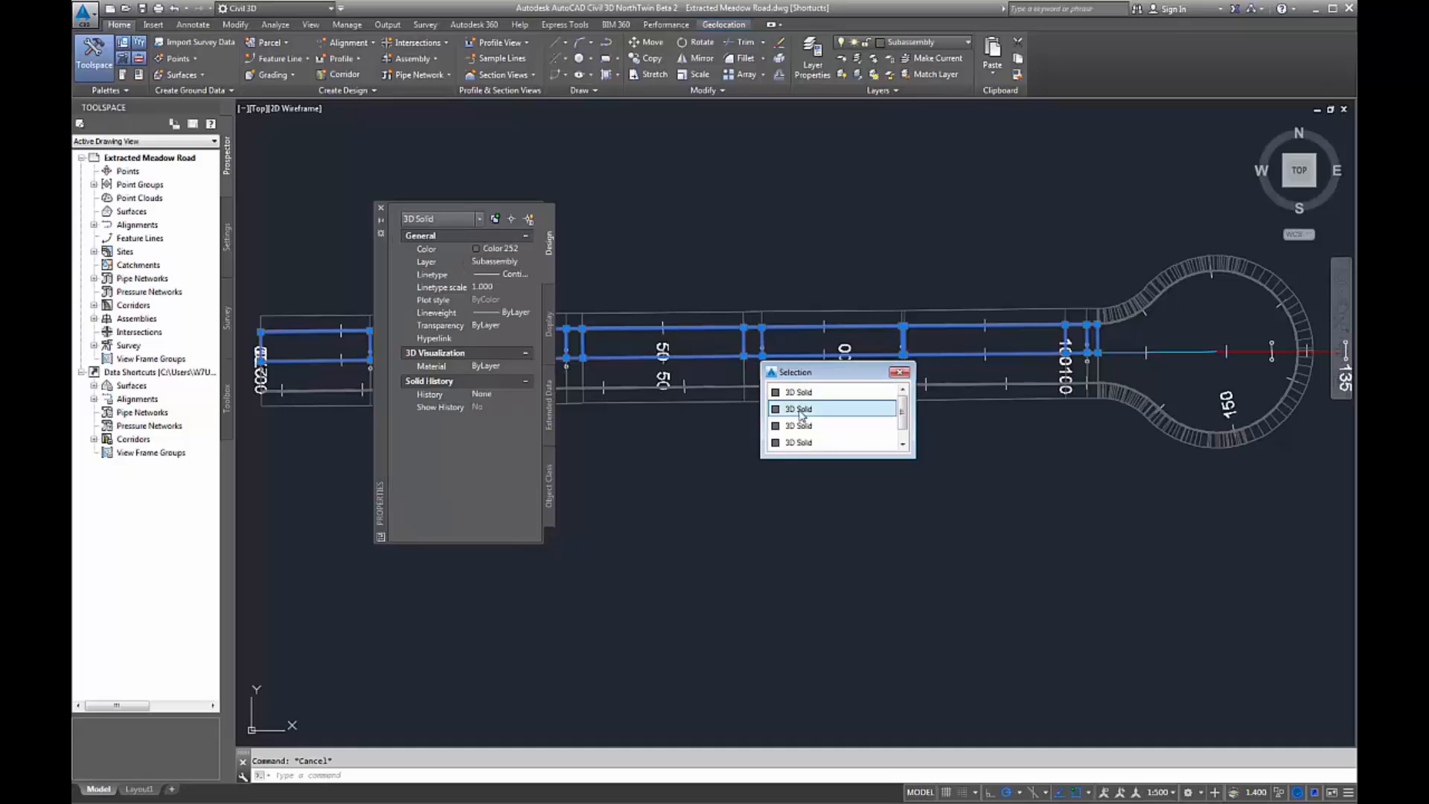
- Select an extracted 3D solid to view its Meadow Road corridor property set data
left_click(909, 372)
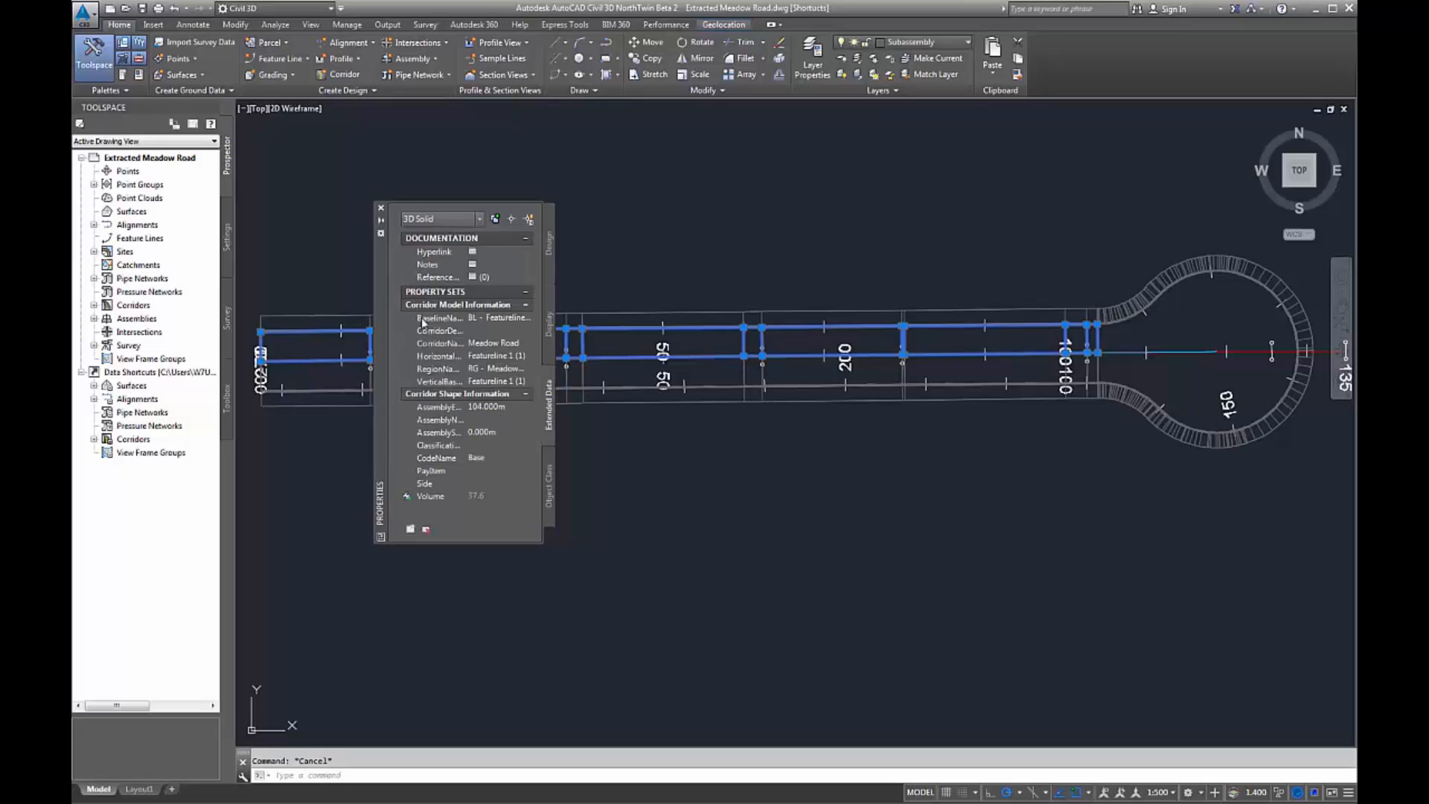
mouse_move(406, 413)
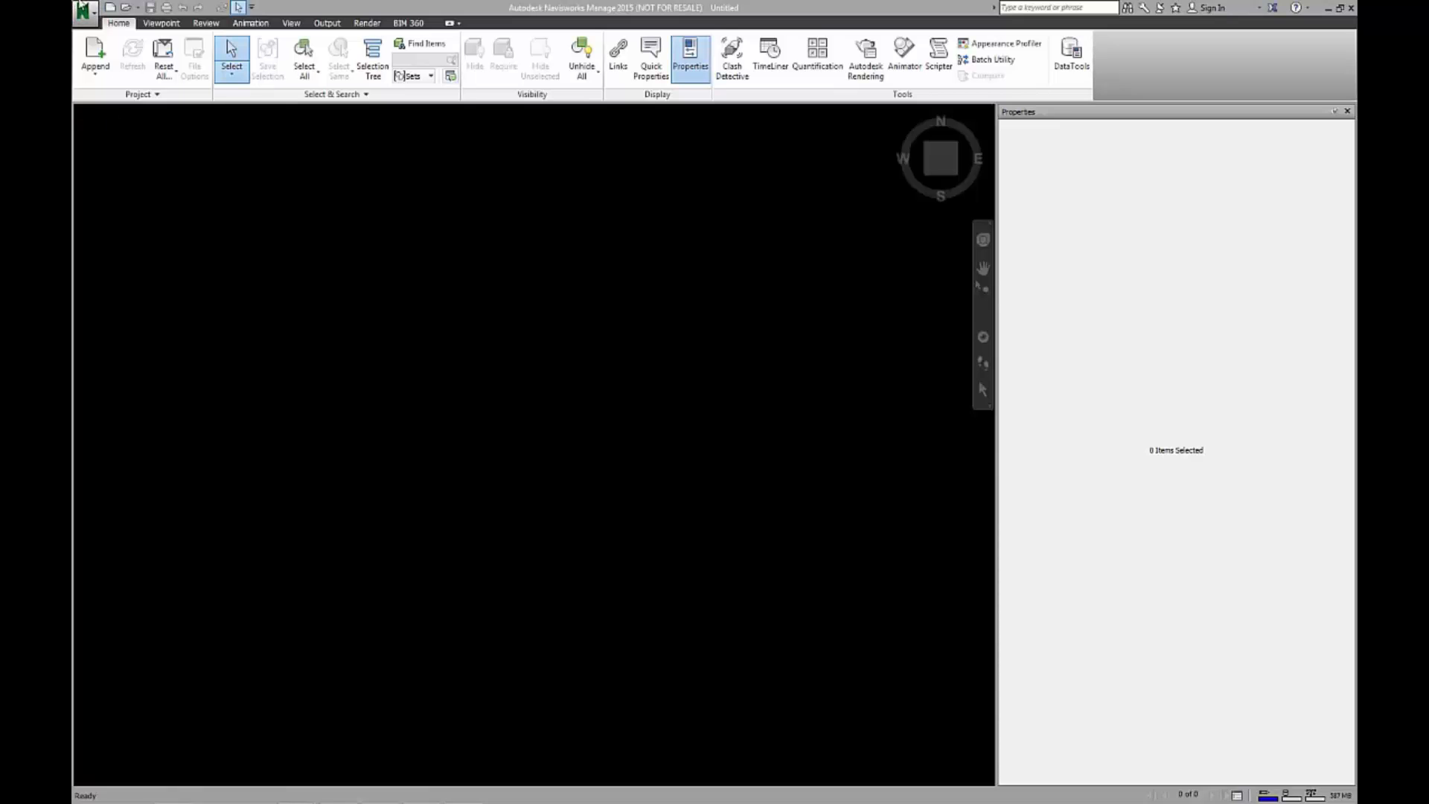
- Append Extracted Meadow Road - Navisworks.dwg into the Navisworks scene
left_click(94, 54)
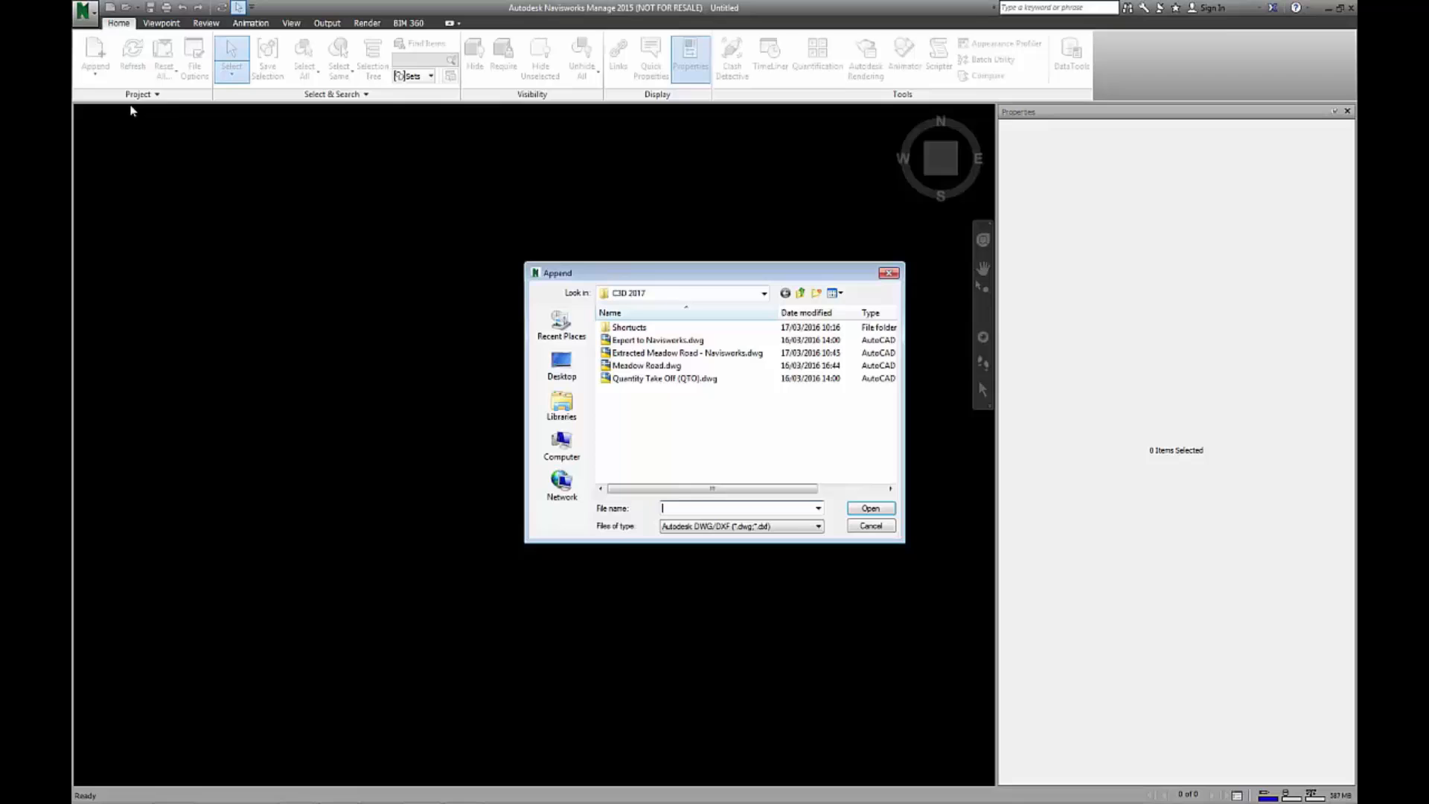
left_click(687, 353)
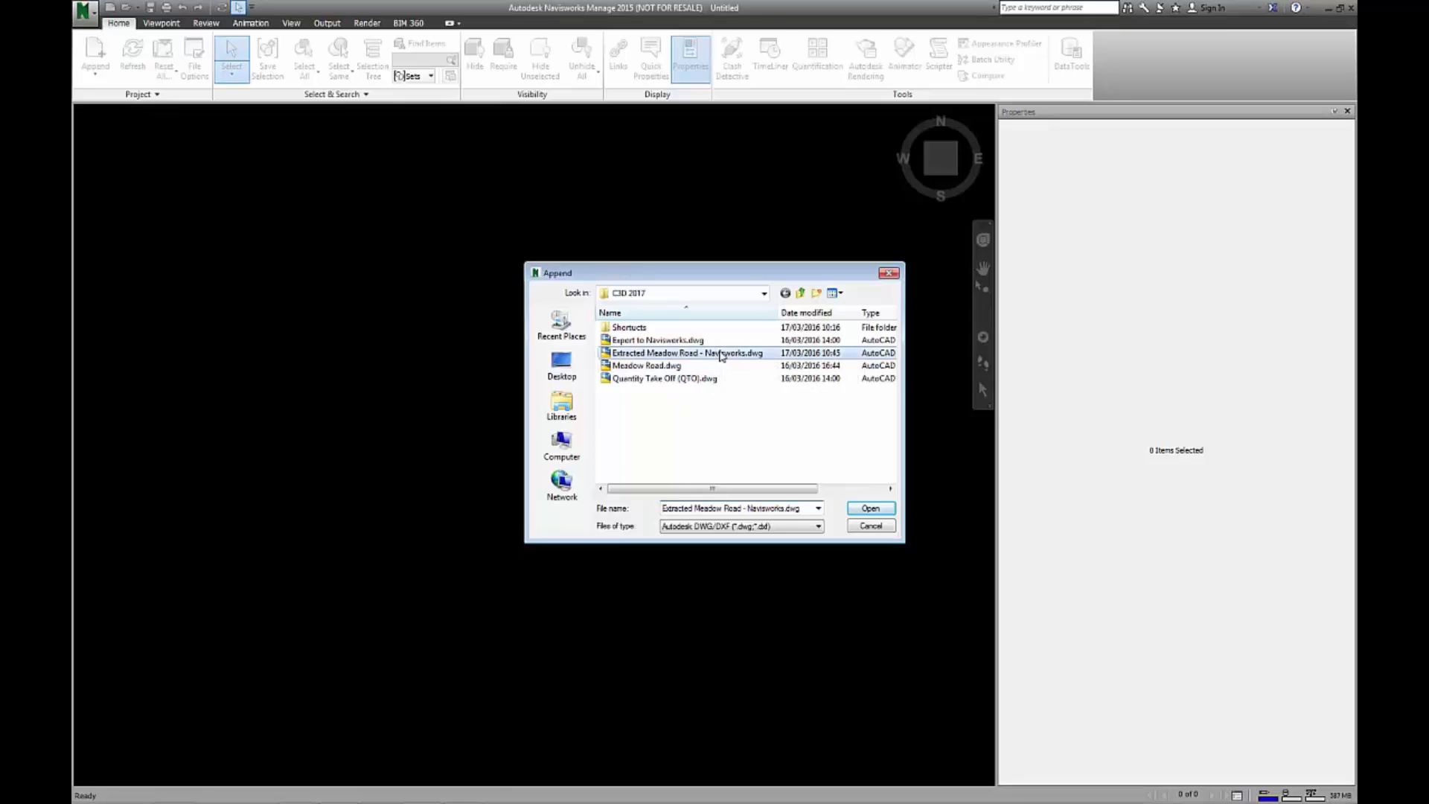
left_click(869, 507)
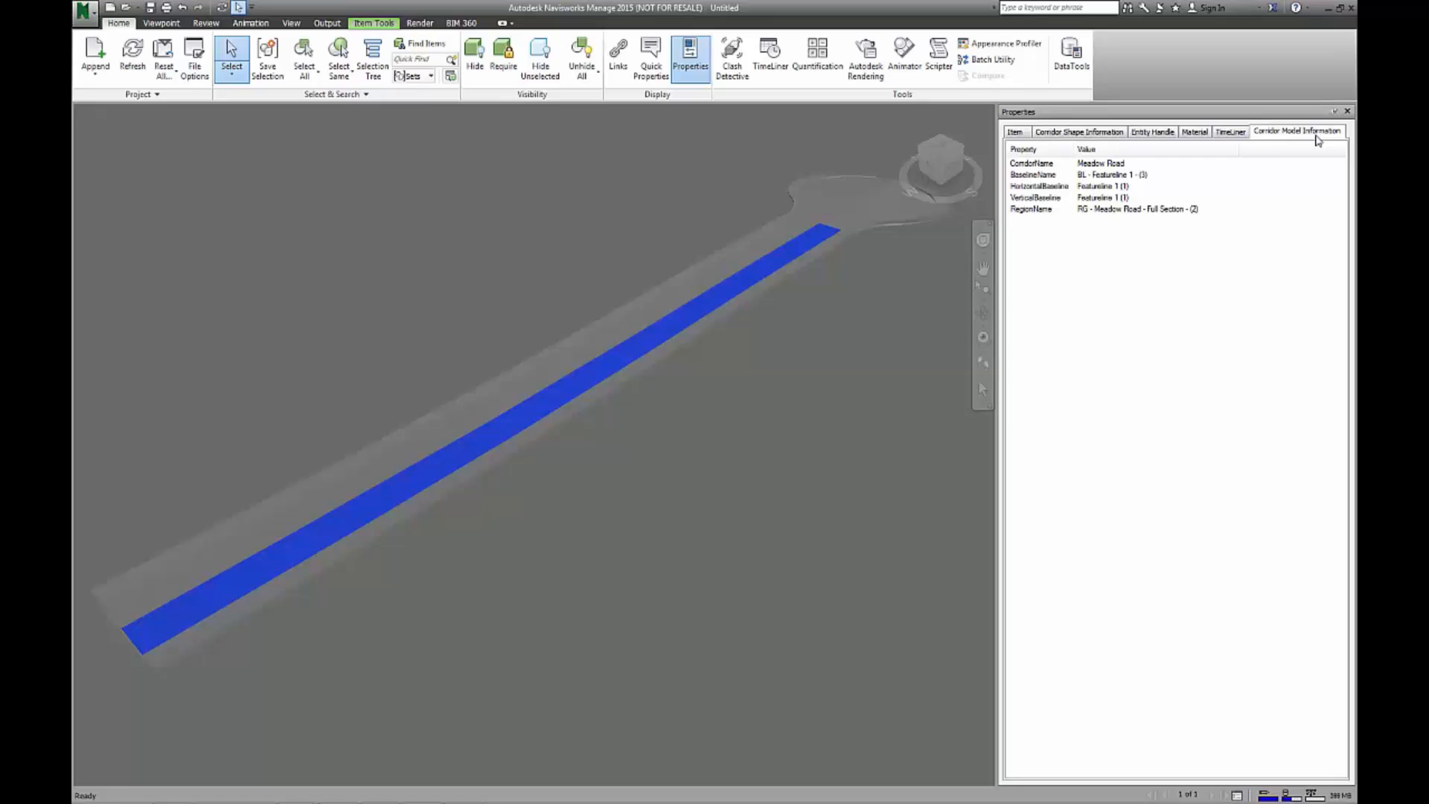
mouse_move(1137, 204)
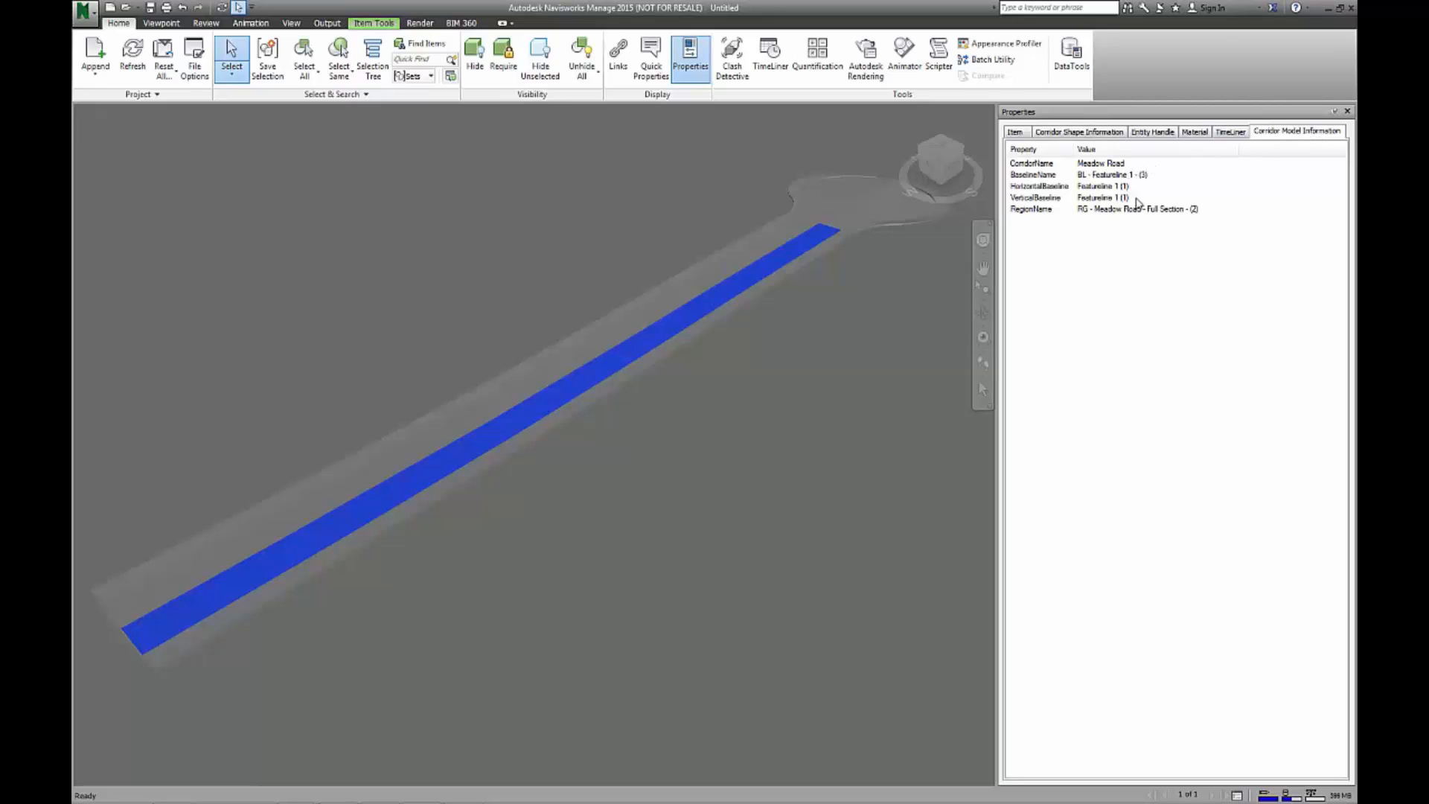
- Inspect the Corridor Shape Information and Corridor Model data of two adjacent road strips
left_click(1078, 131)
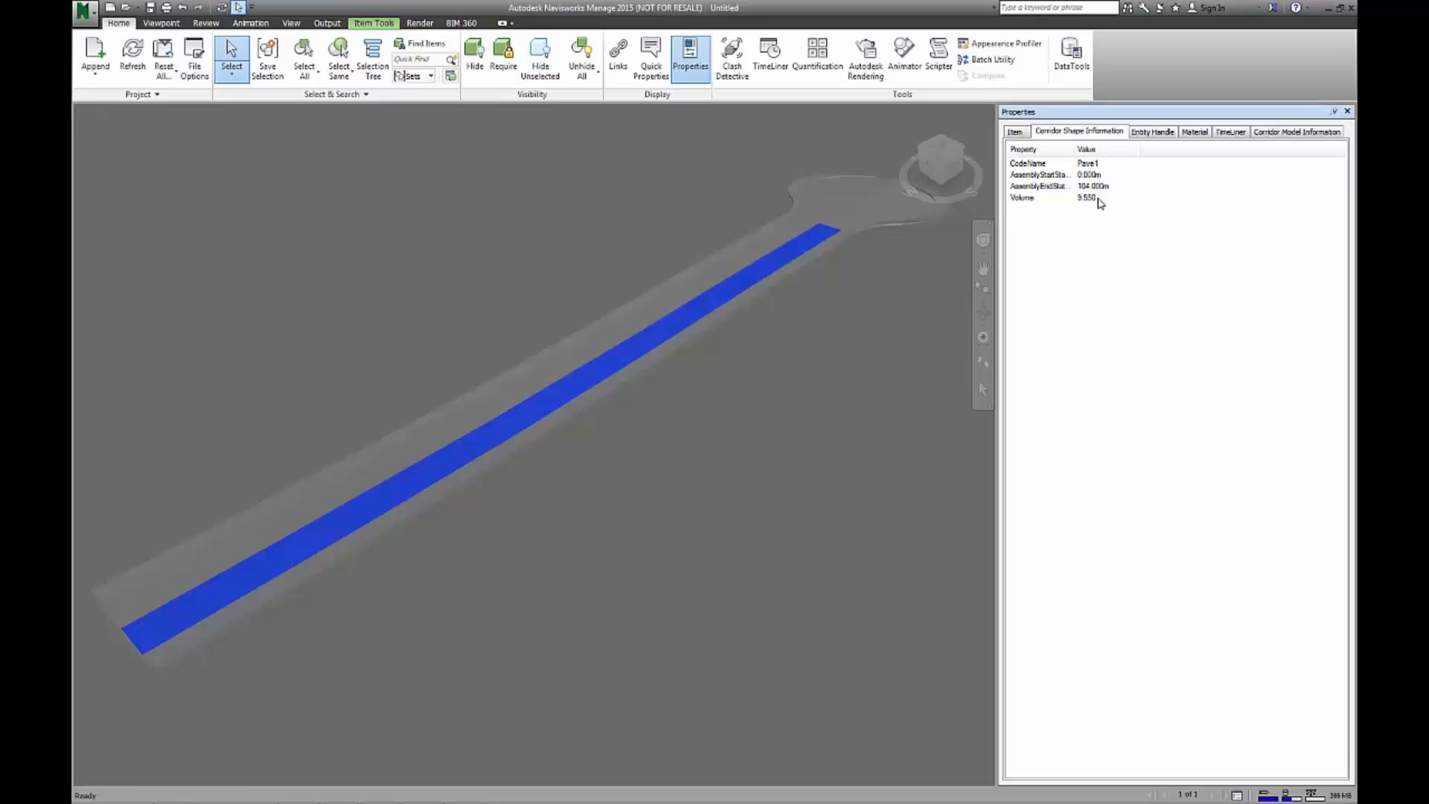
left_click(594, 393)
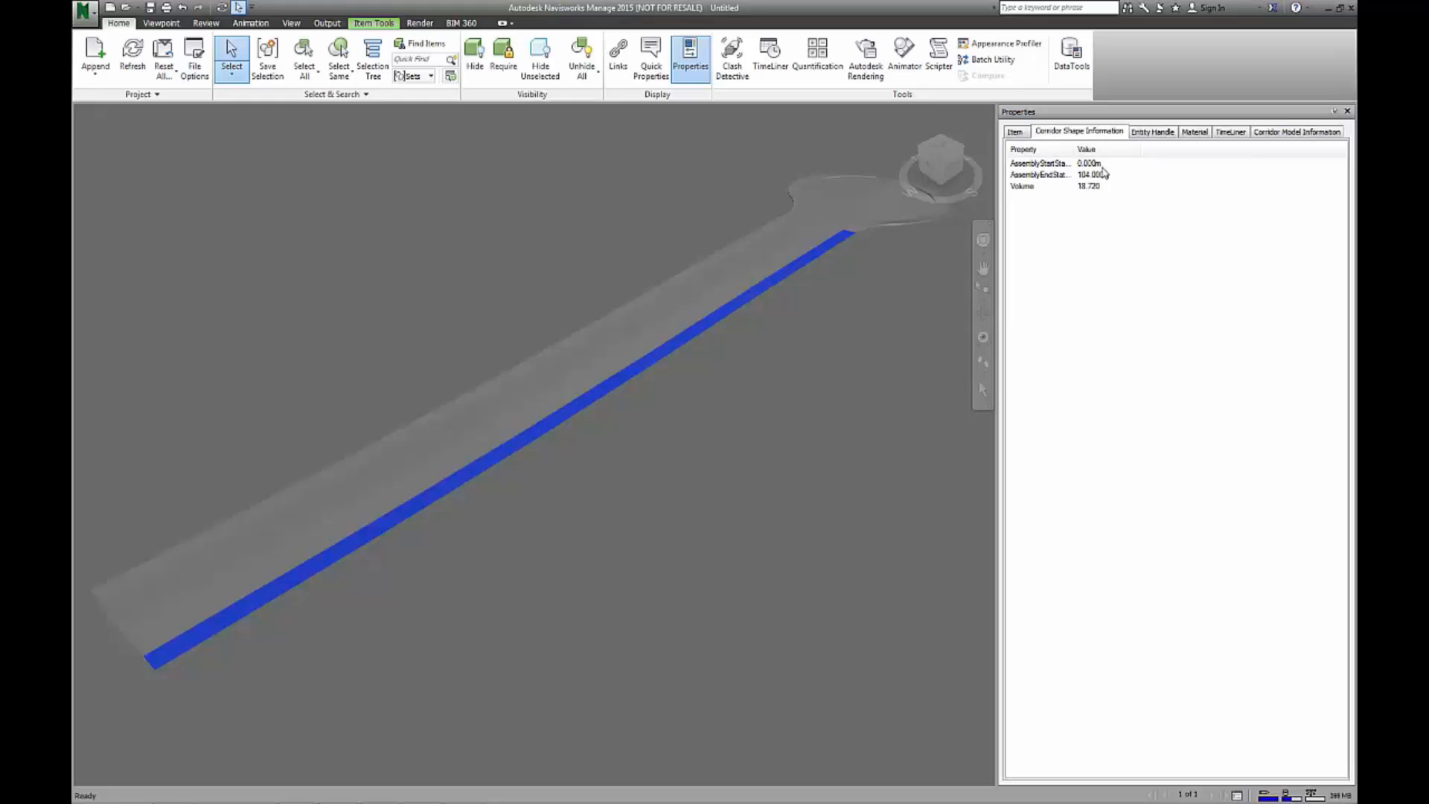
left_click(1296, 131)
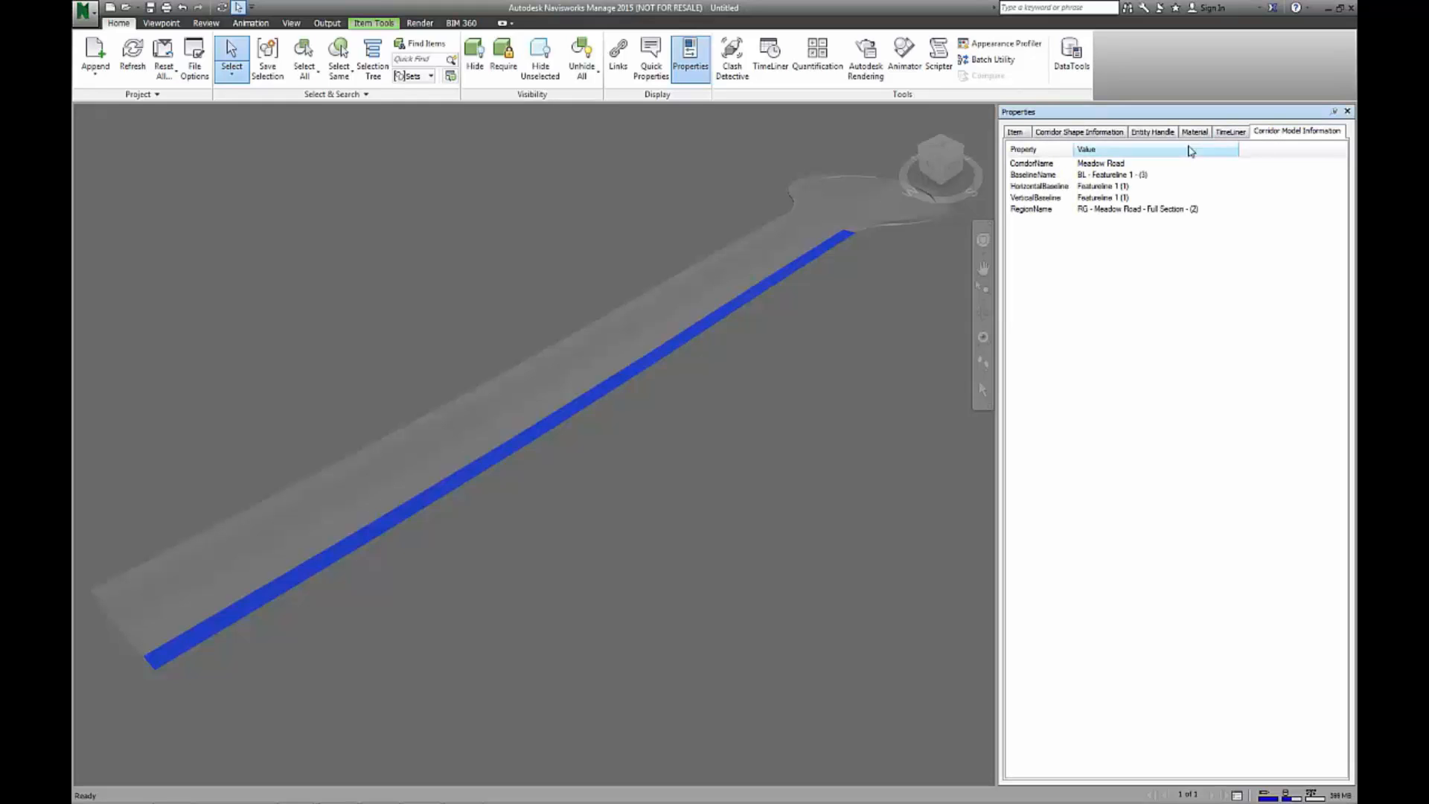
mouse_move(787, 244)
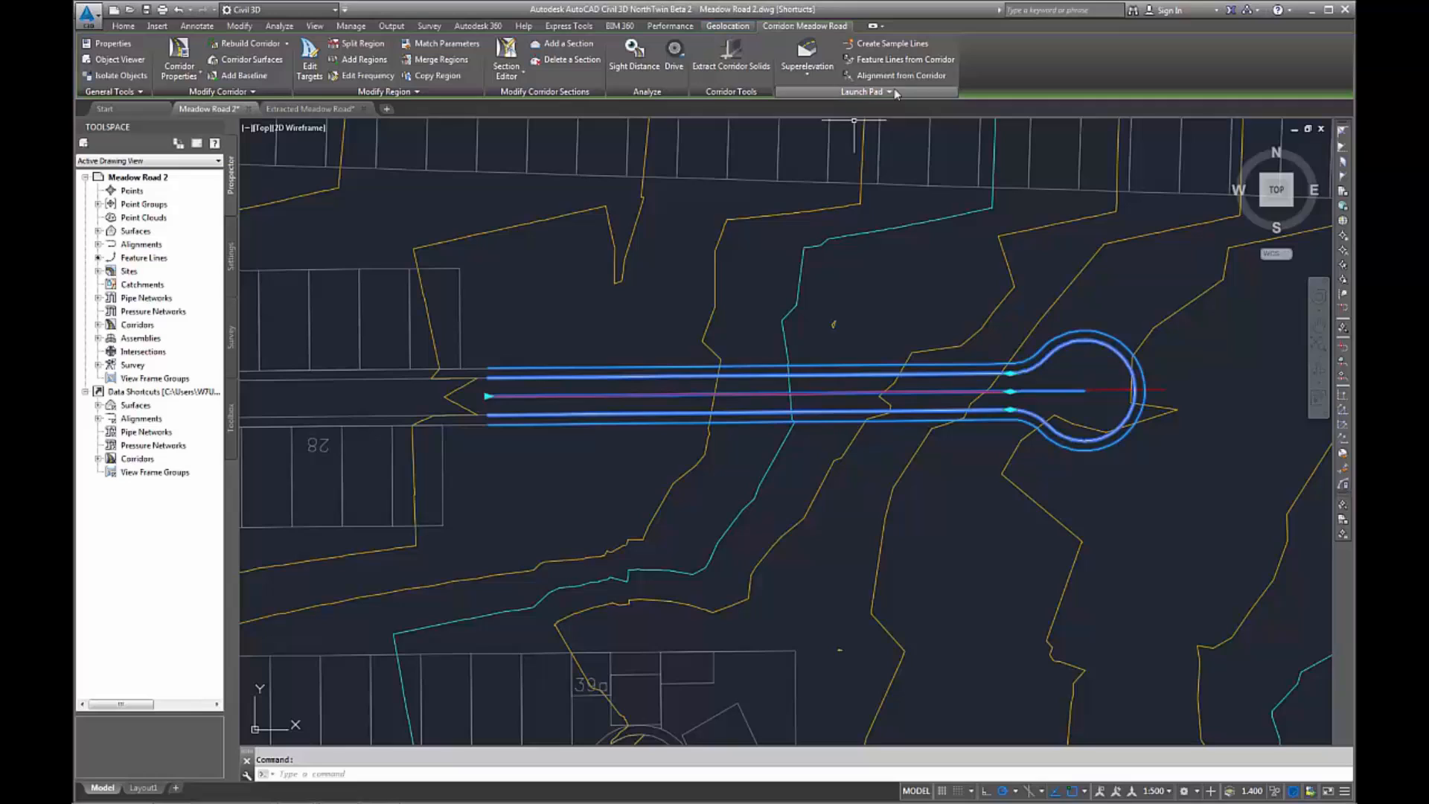
- Gather the corridor's back-of-path and crown feature lines for extraction
left_click(902, 59)
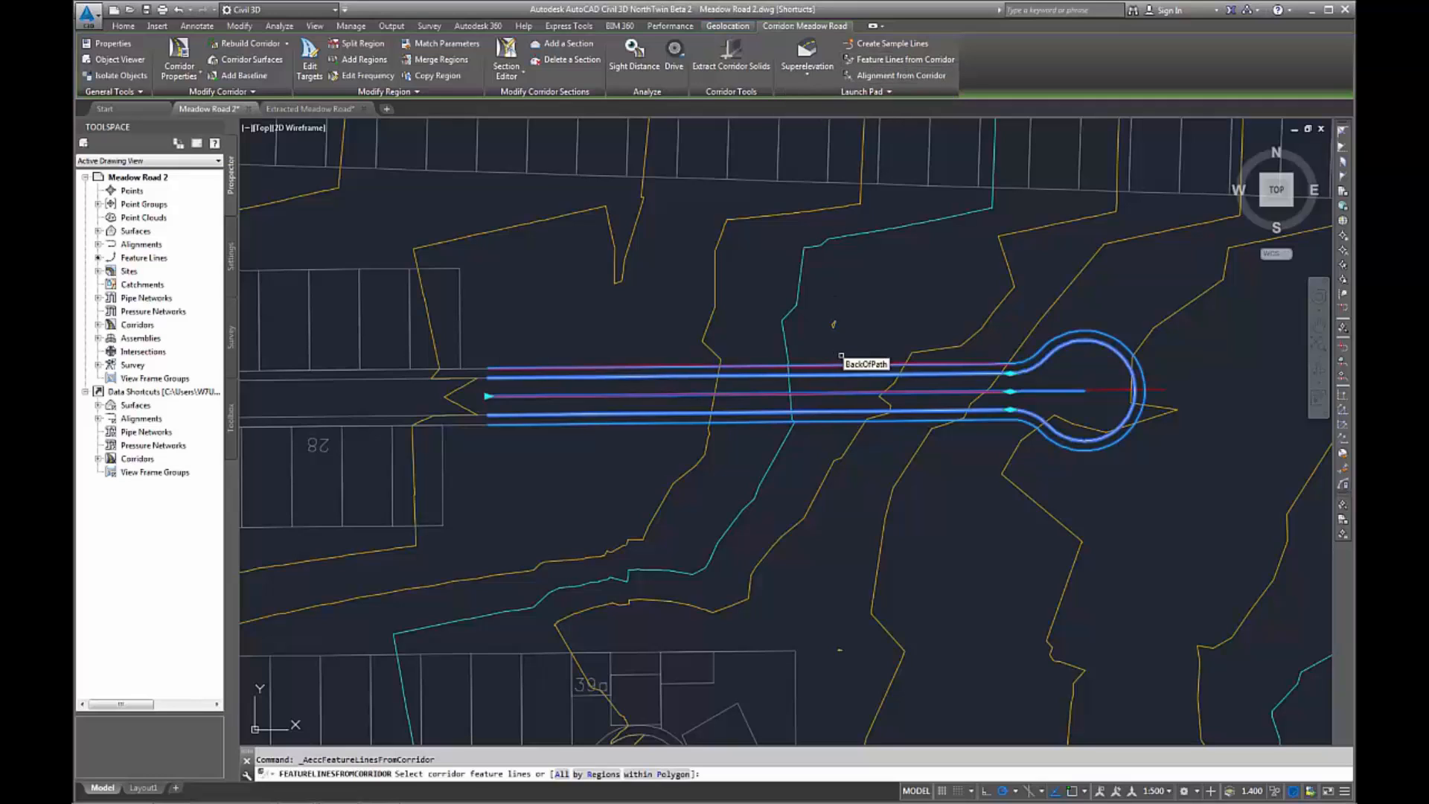
mouse_move(865, 366)
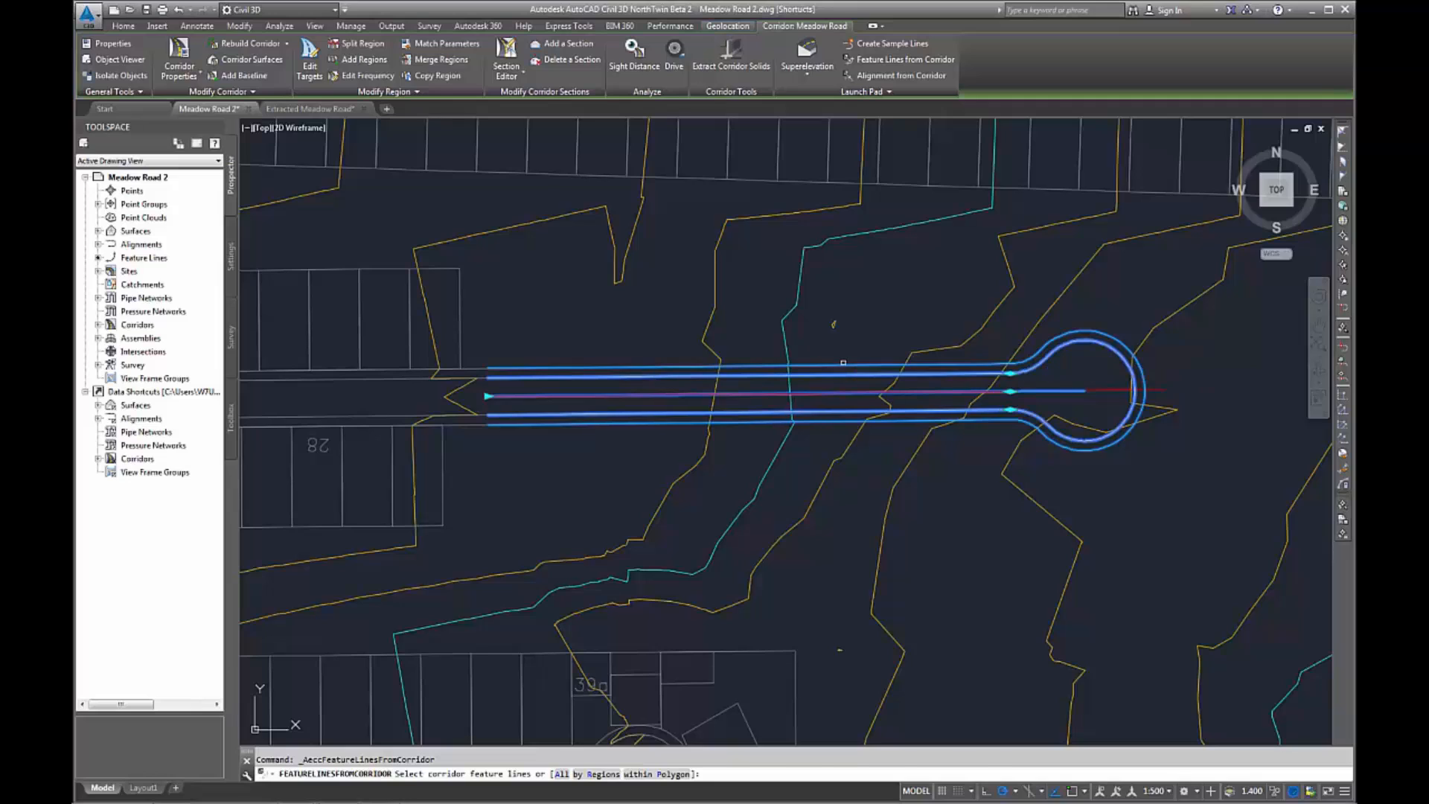
left_click(827, 383)
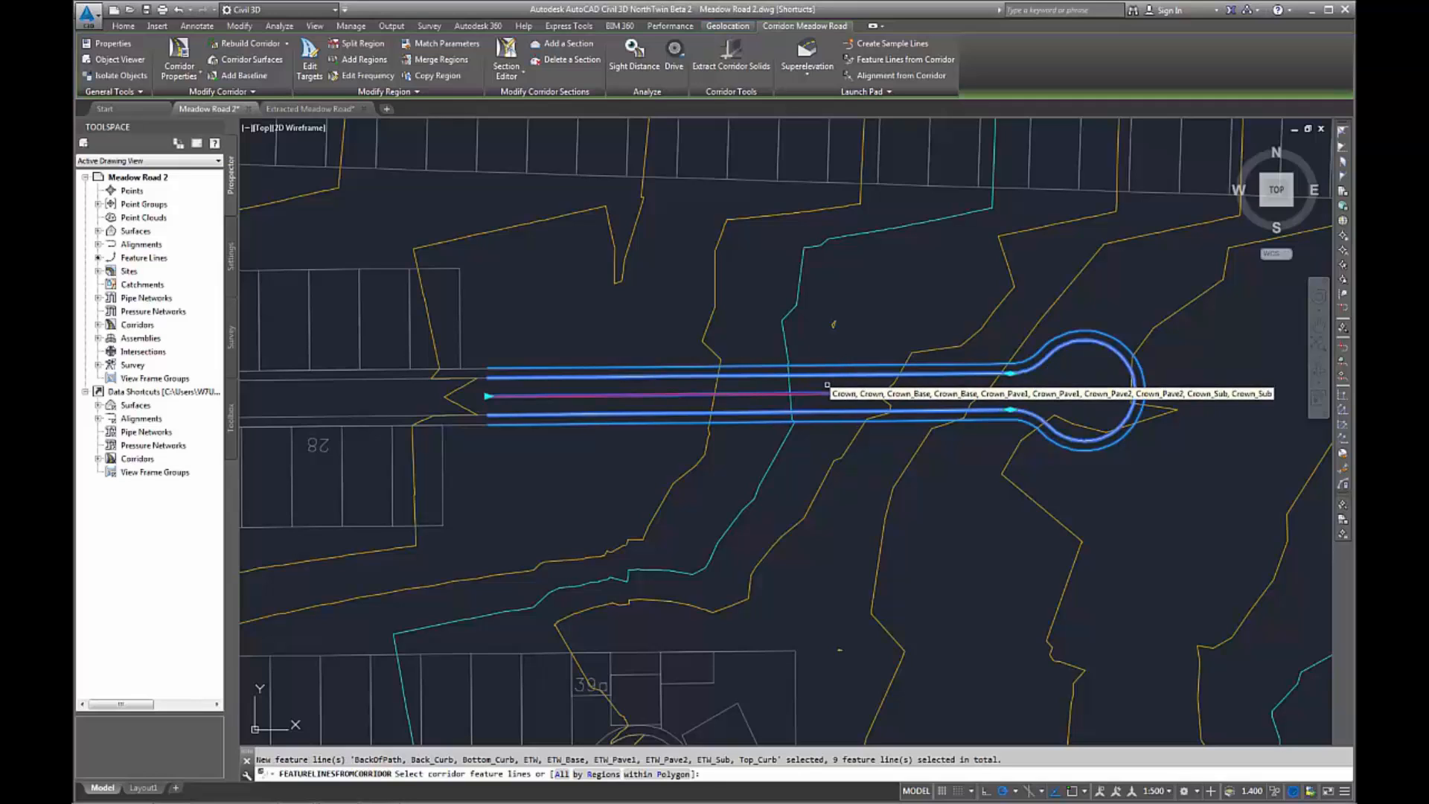
left_click(837, 365)
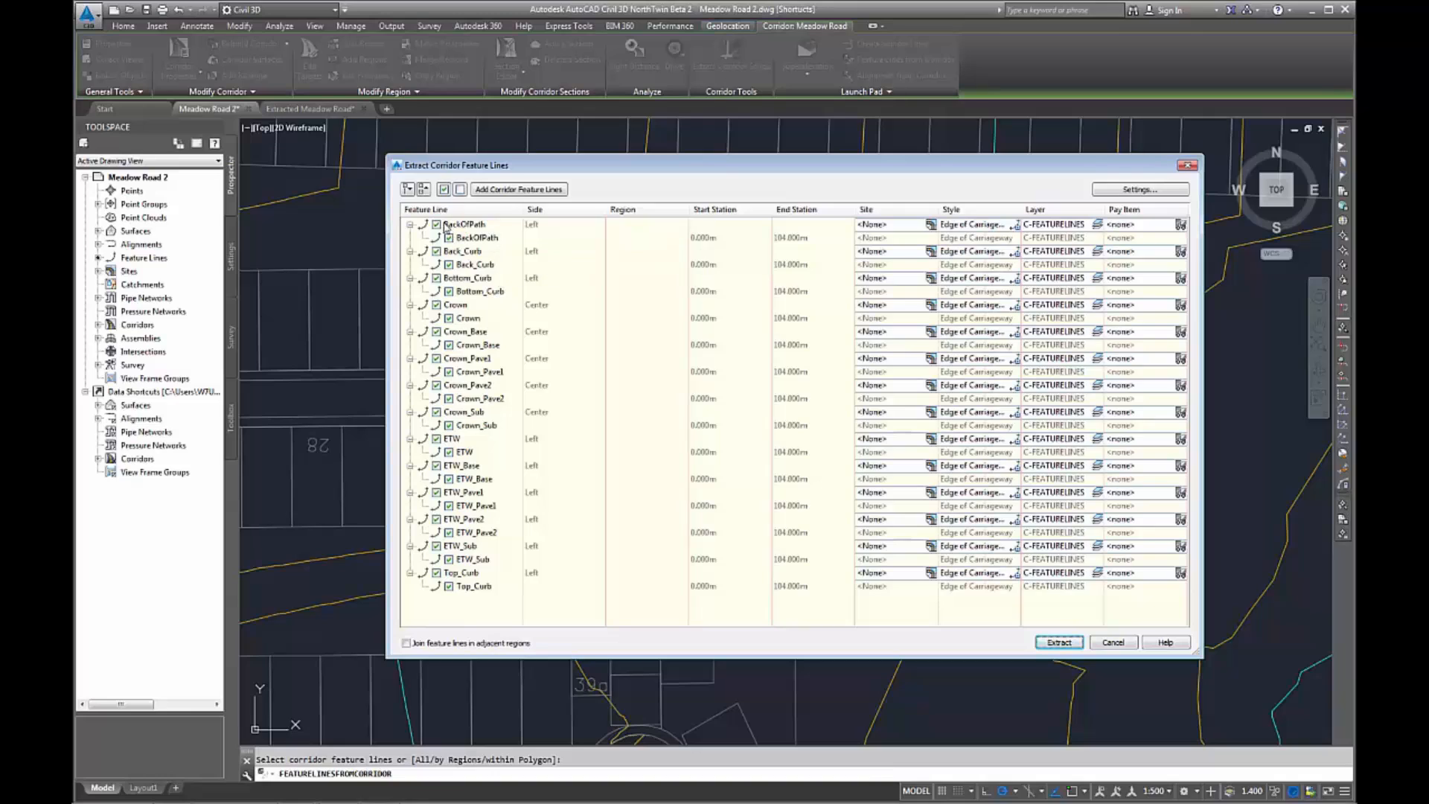
mouse_move(465, 224)
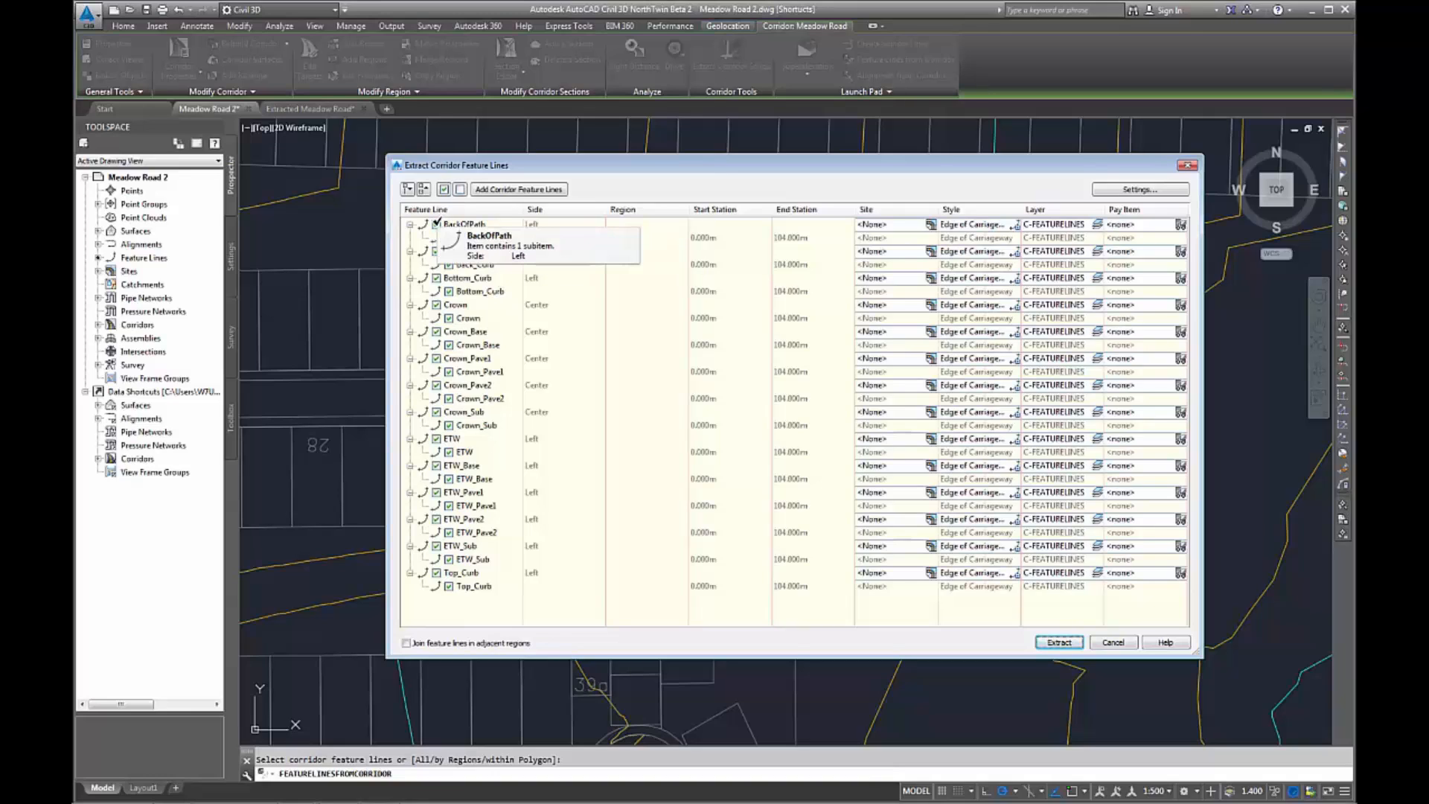
mouse_move(463, 251)
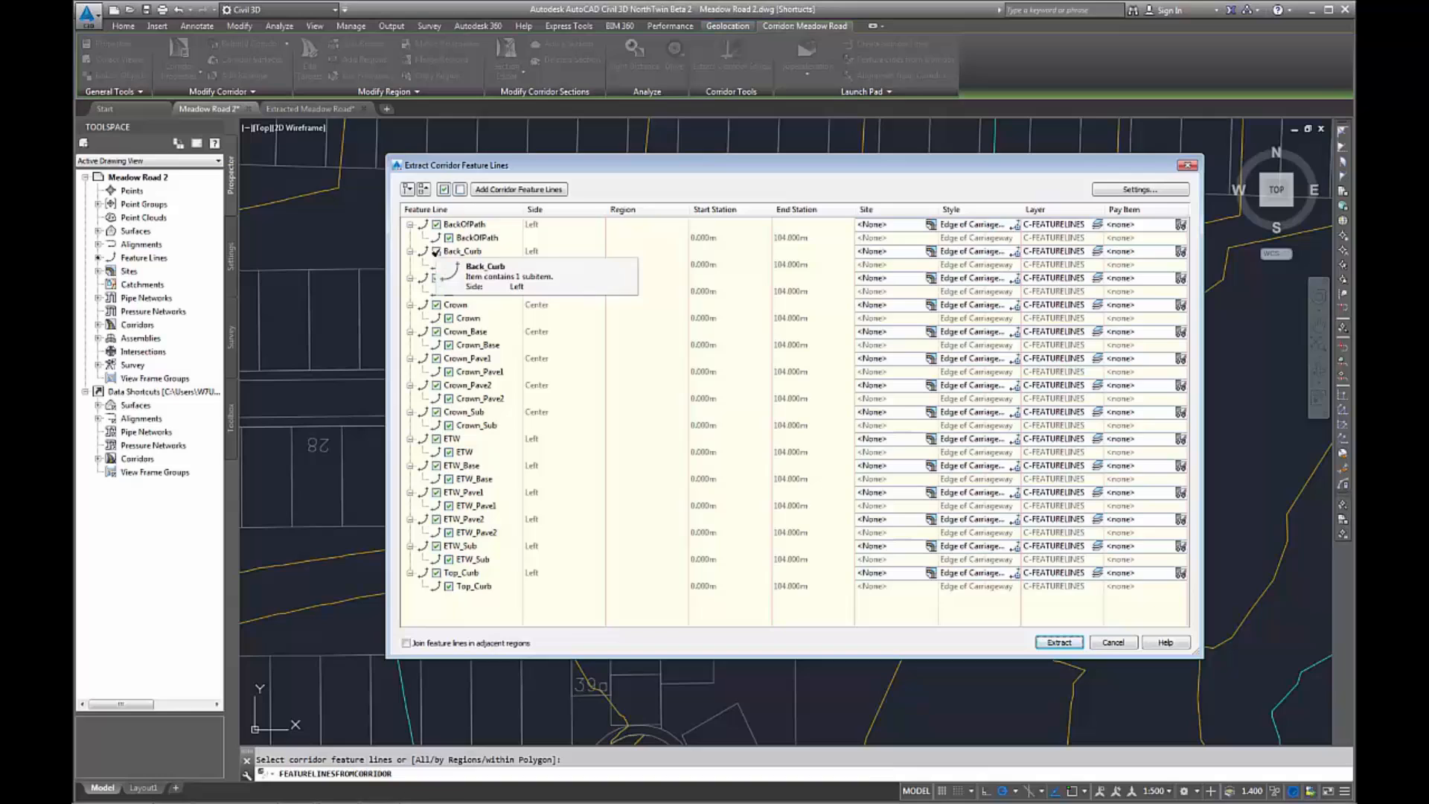
- Uncheck Bottom_Curb, Crown_Pave2, ETW, ETW_Base and ETW_Pave2, then extract the remaining lines
left_click(467, 278)
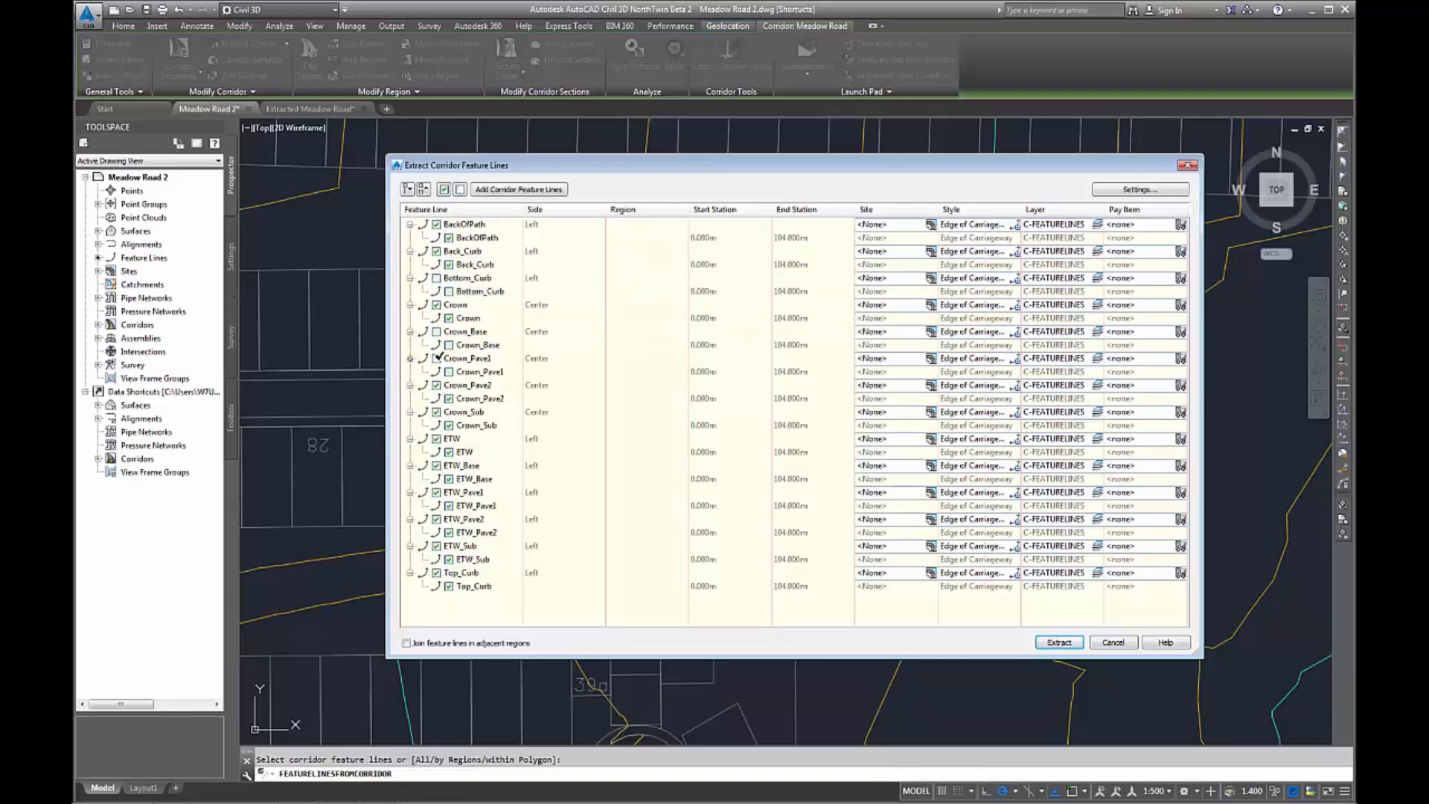
left_click(464, 385)
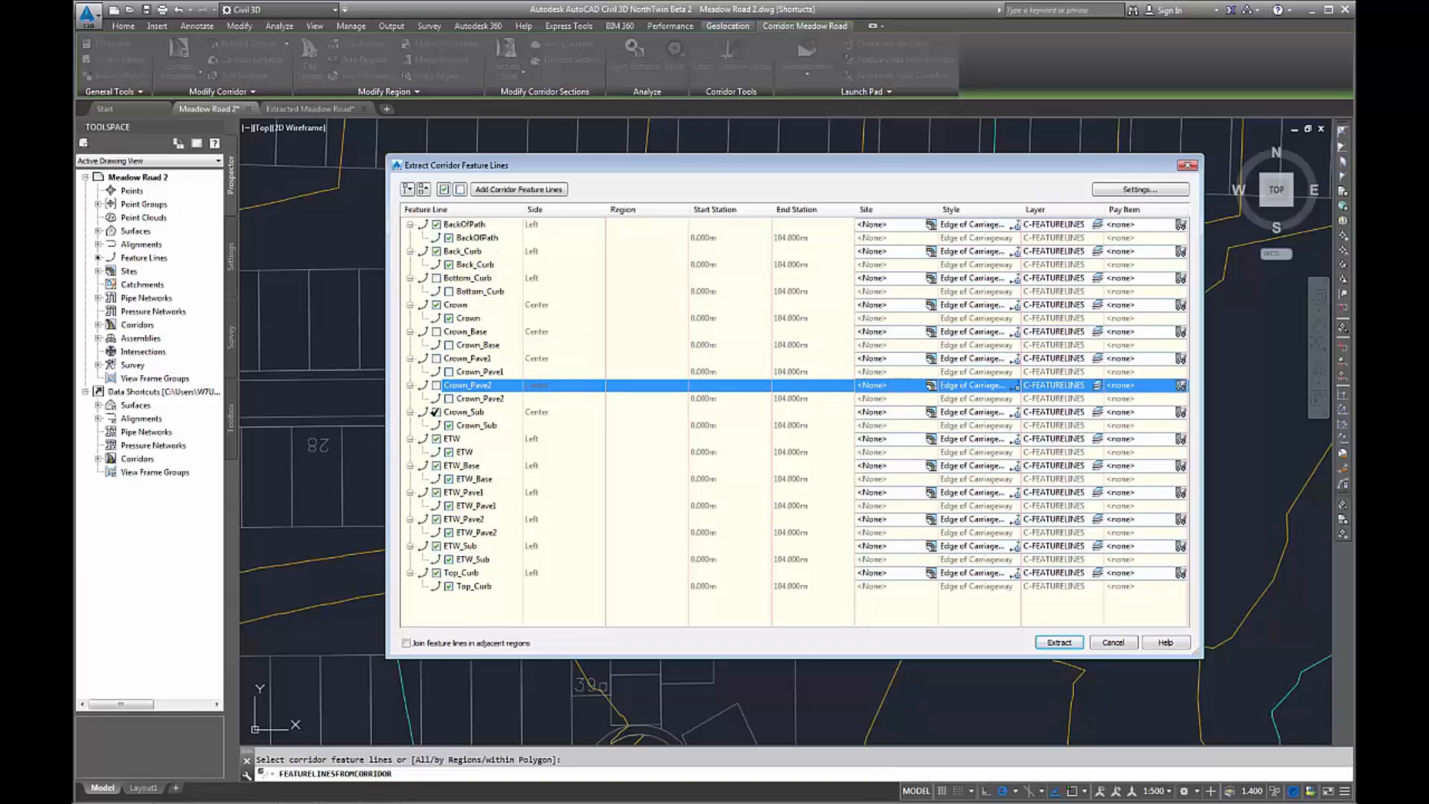
left_click(452, 439)
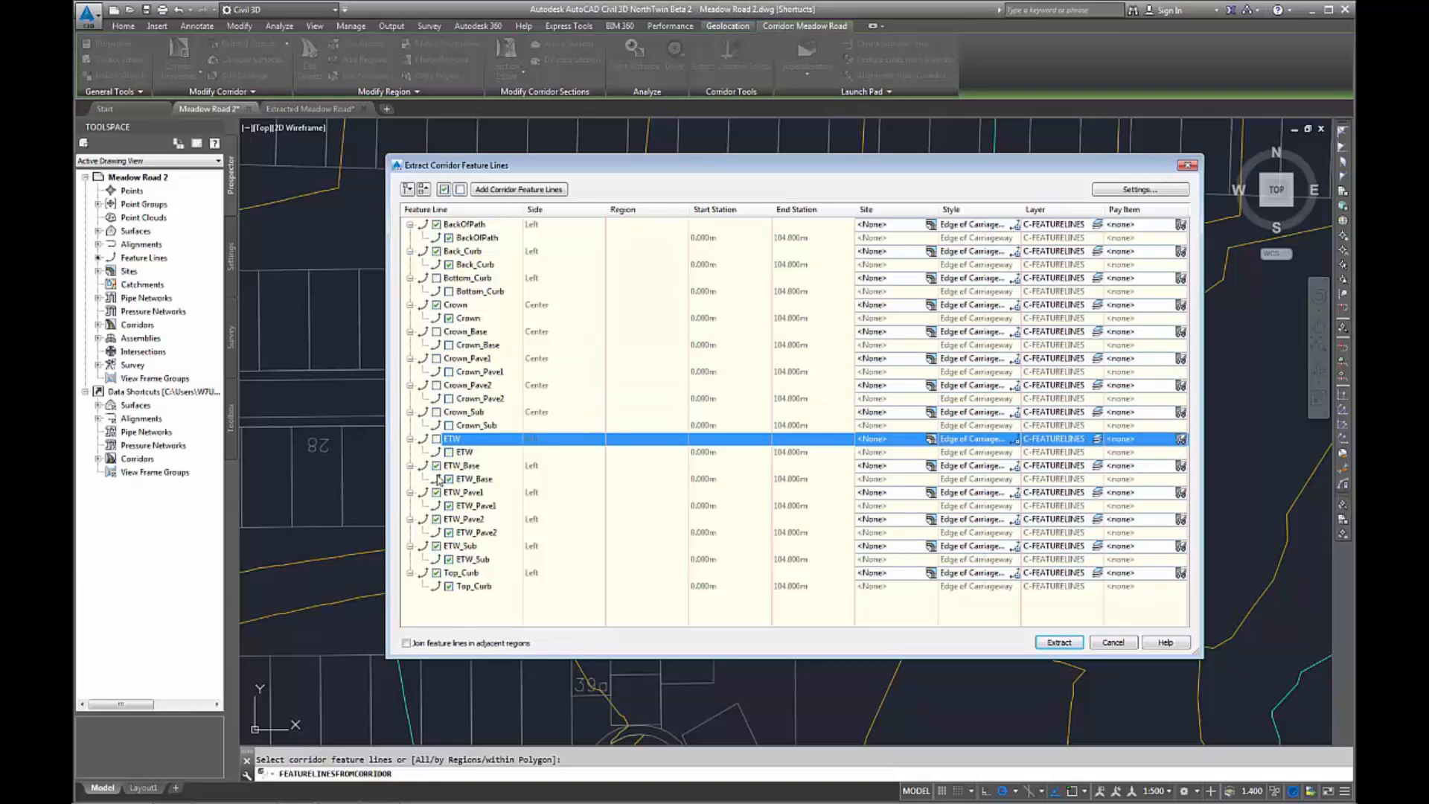
left_click(460, 492)
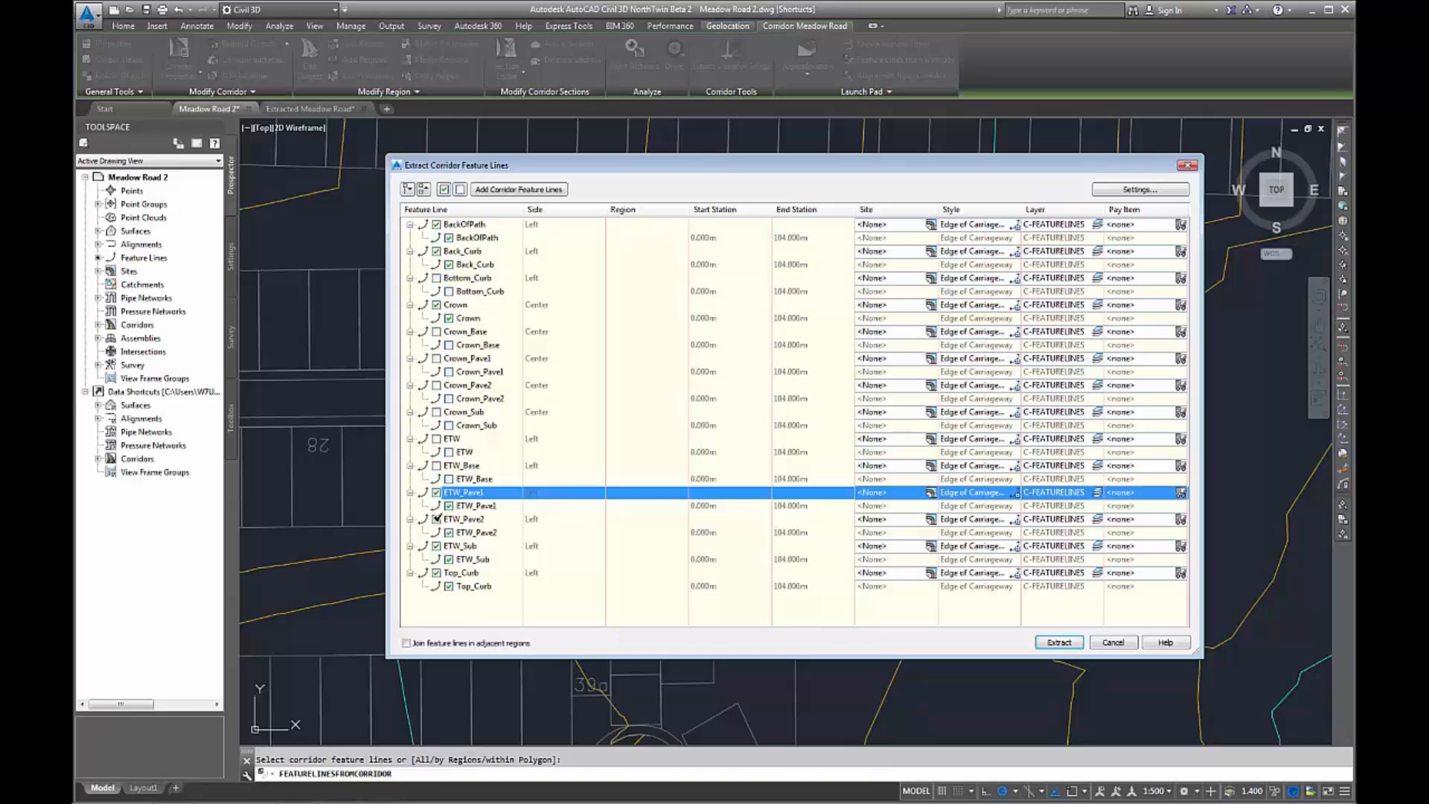
left_click(460, 546)
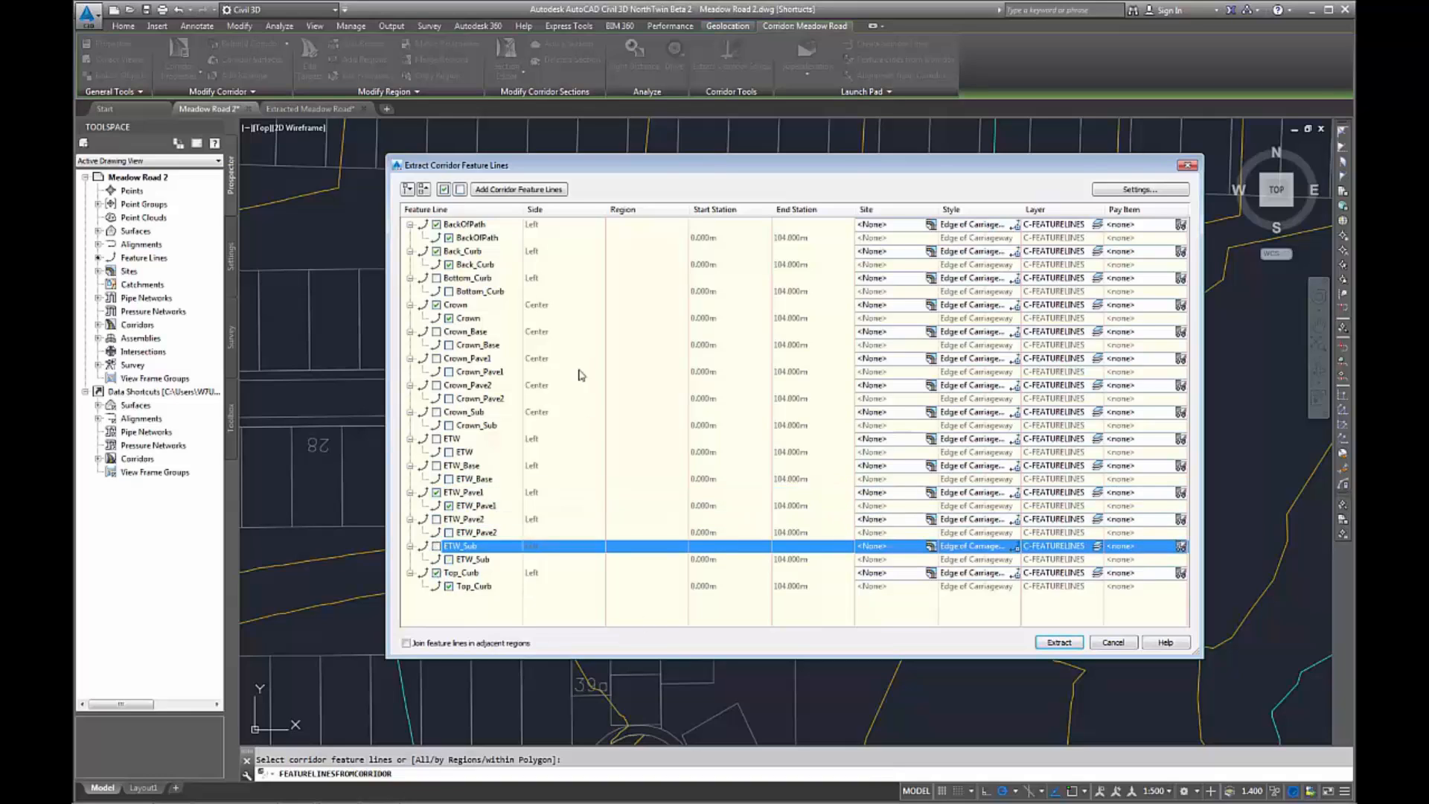
mouse_move(954, 641)
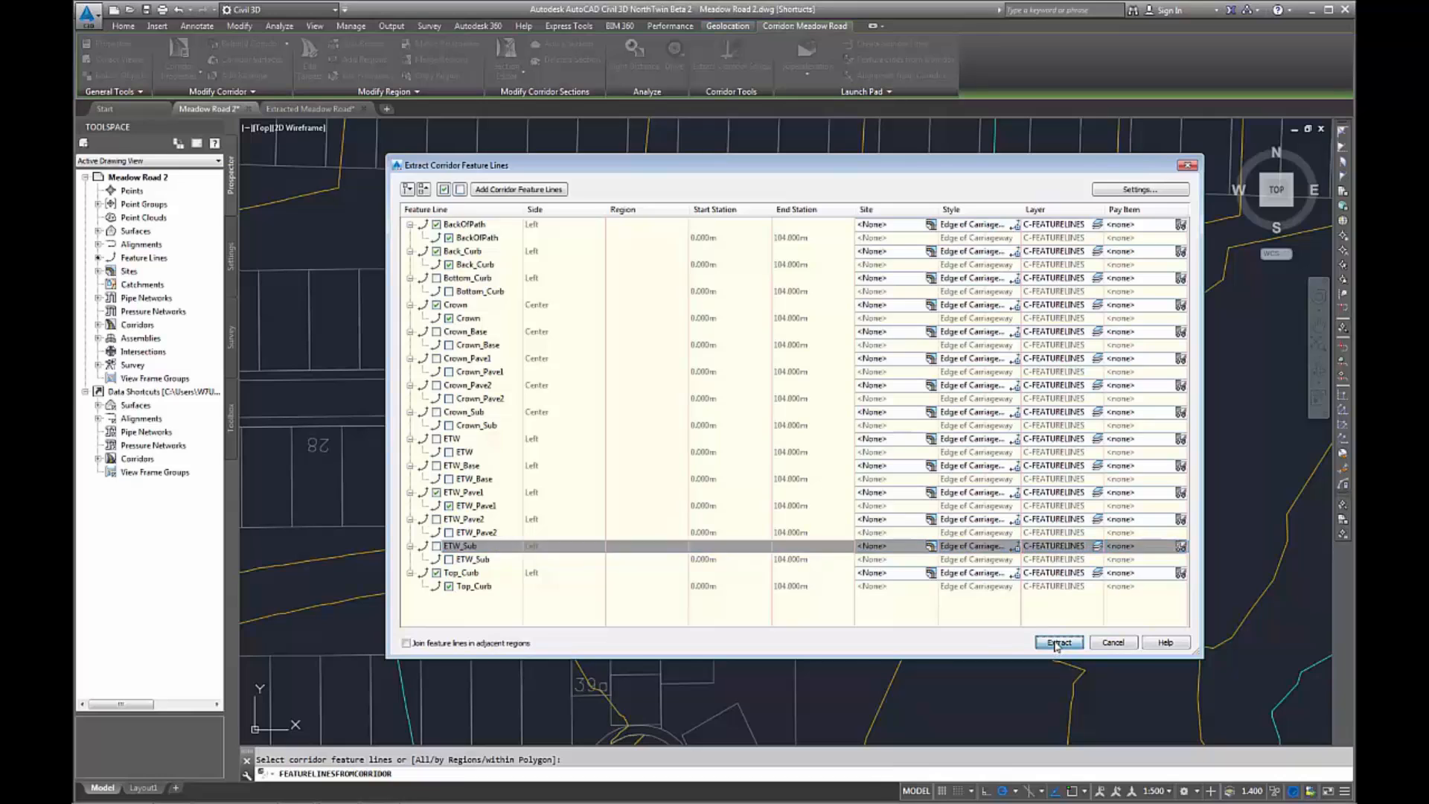
left_click(1059, 642)
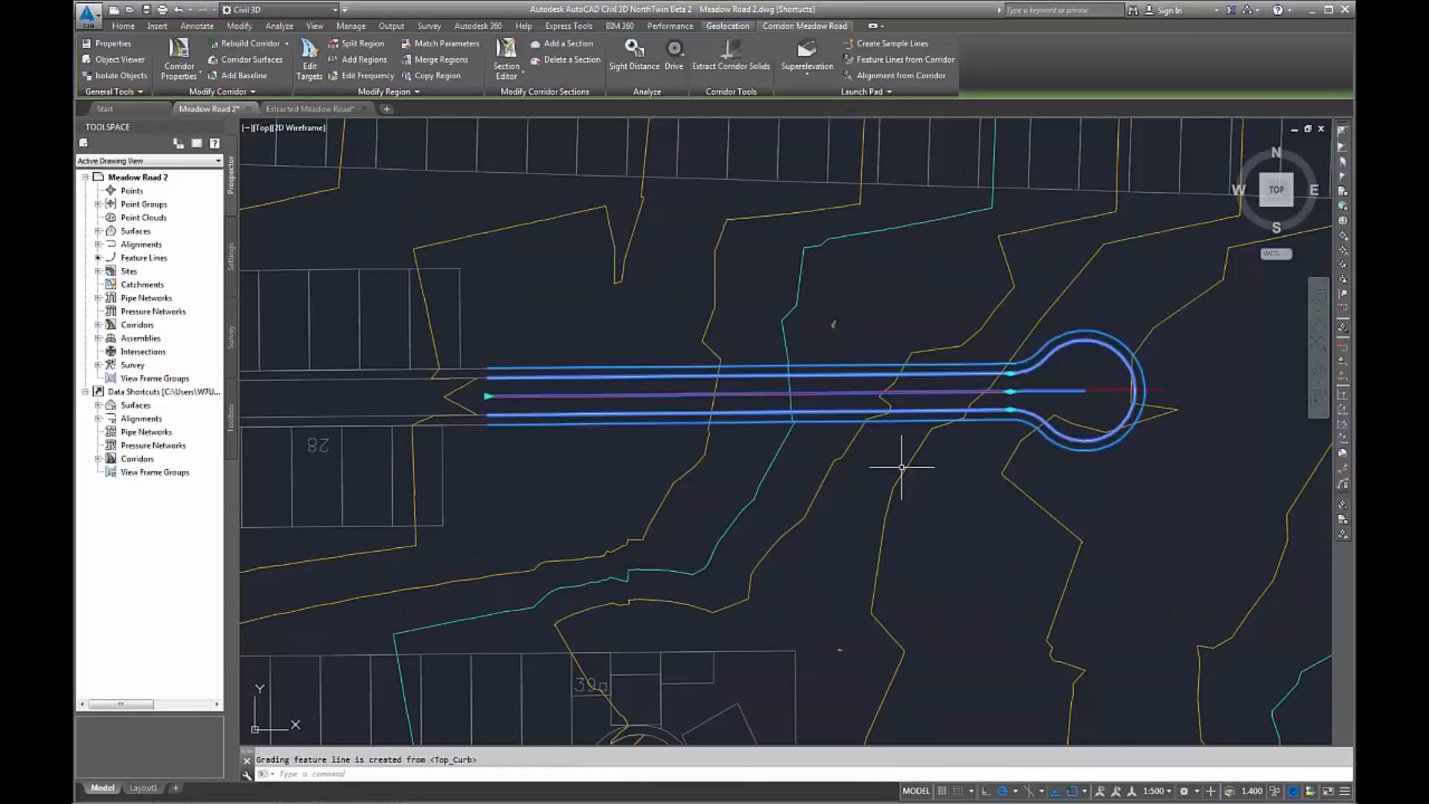
- Check the BackOfPath feature line's corridor link, move it to Site 1, and list Feature Lines
left_click(880, 369)
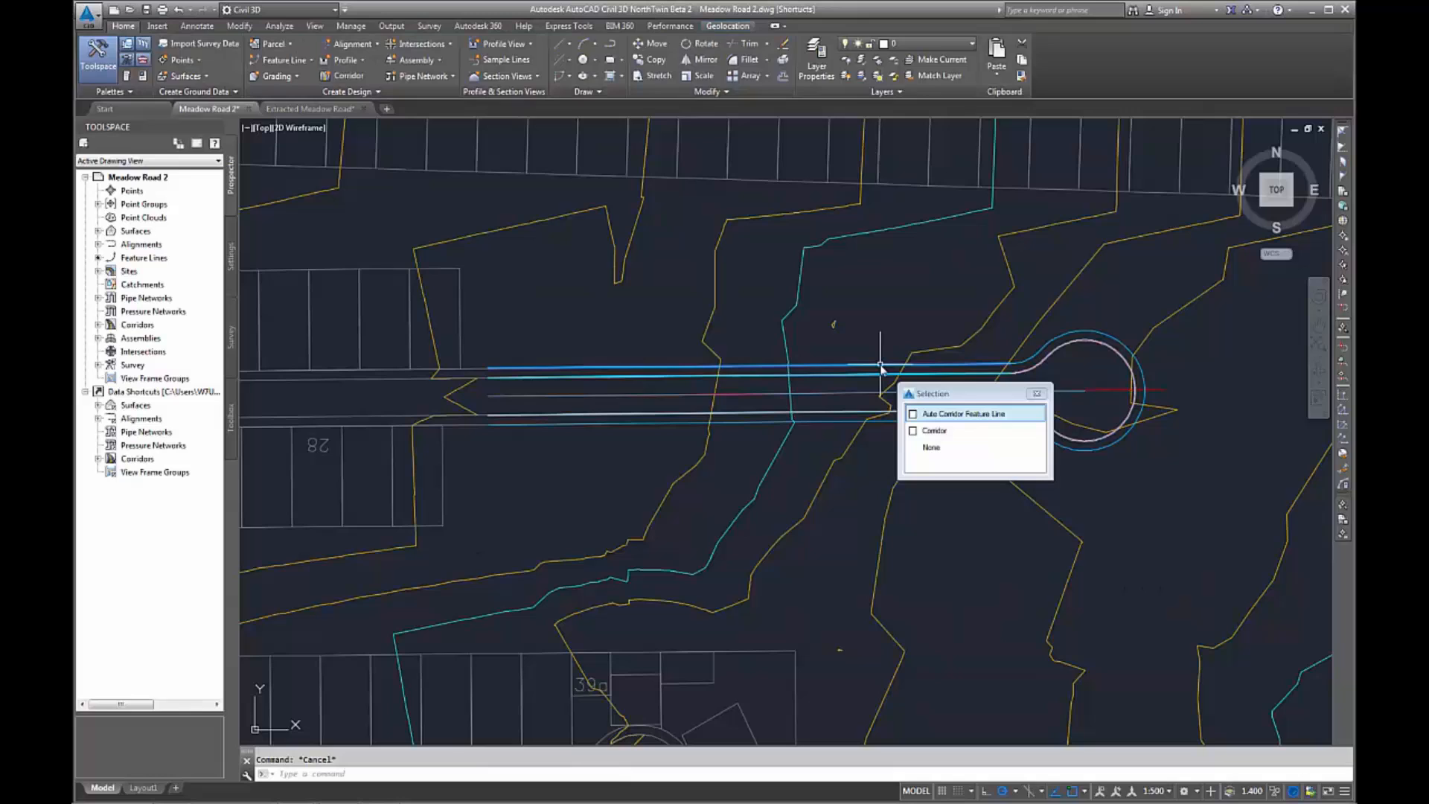
left_click(964, 413)
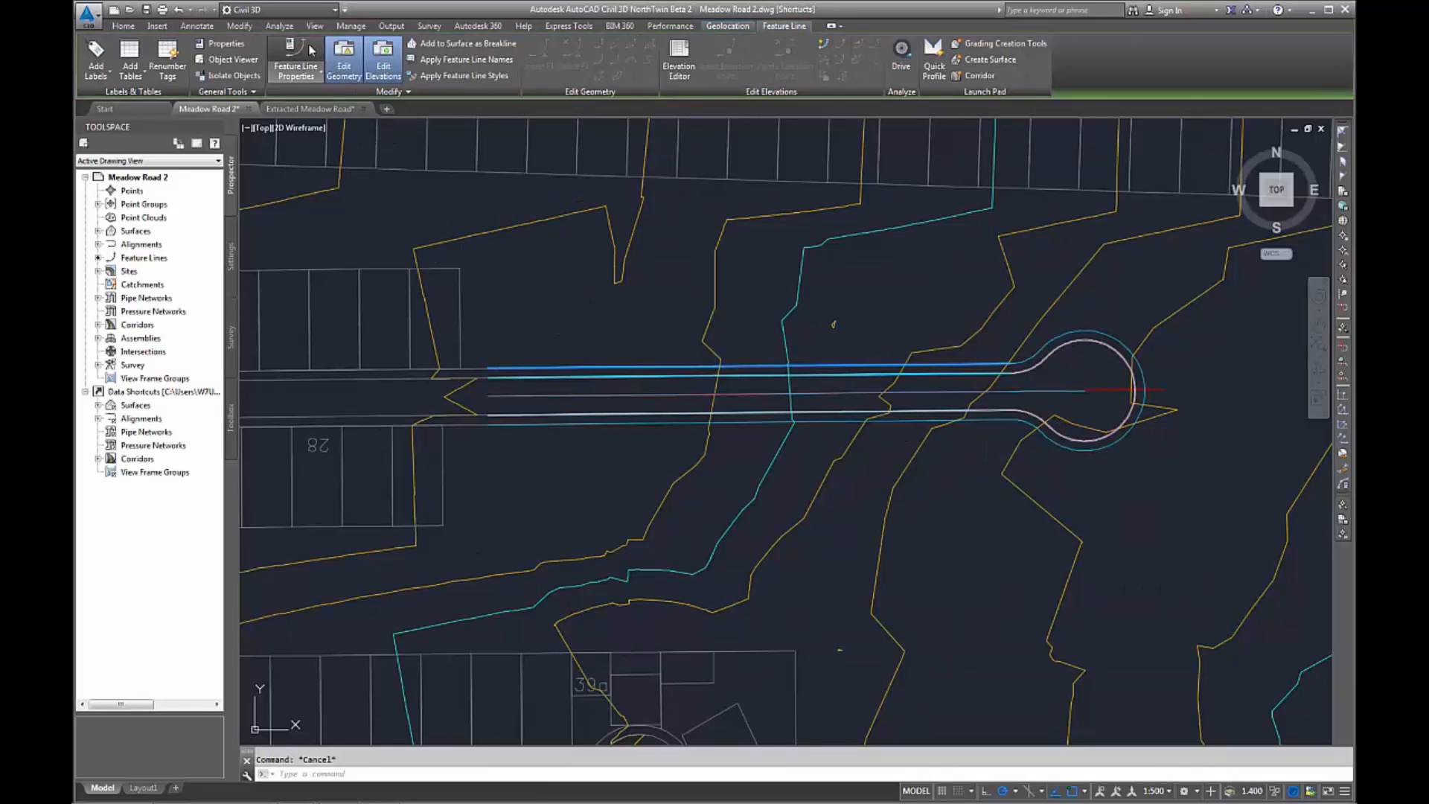
left_click(295, 70)
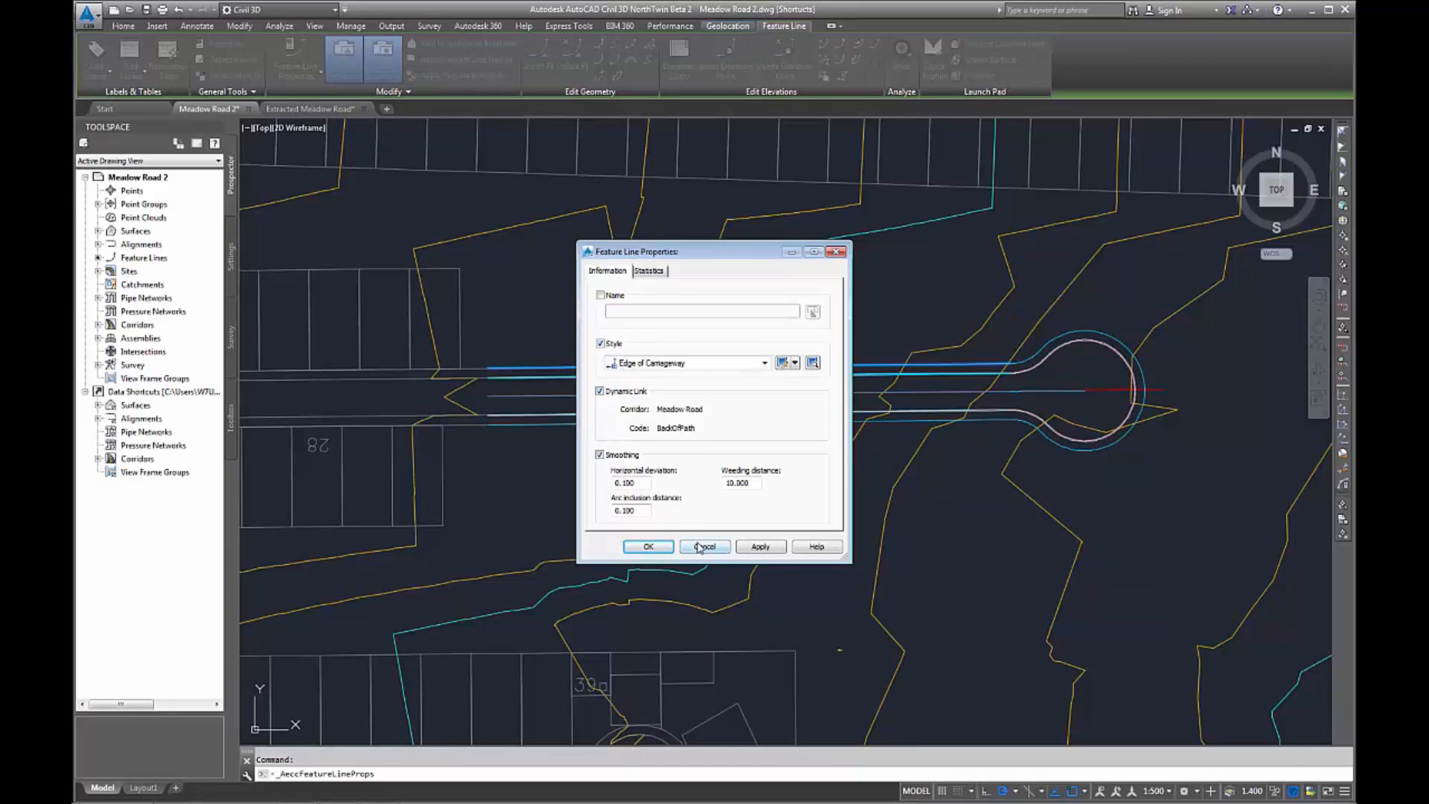
left_click(705, 546)
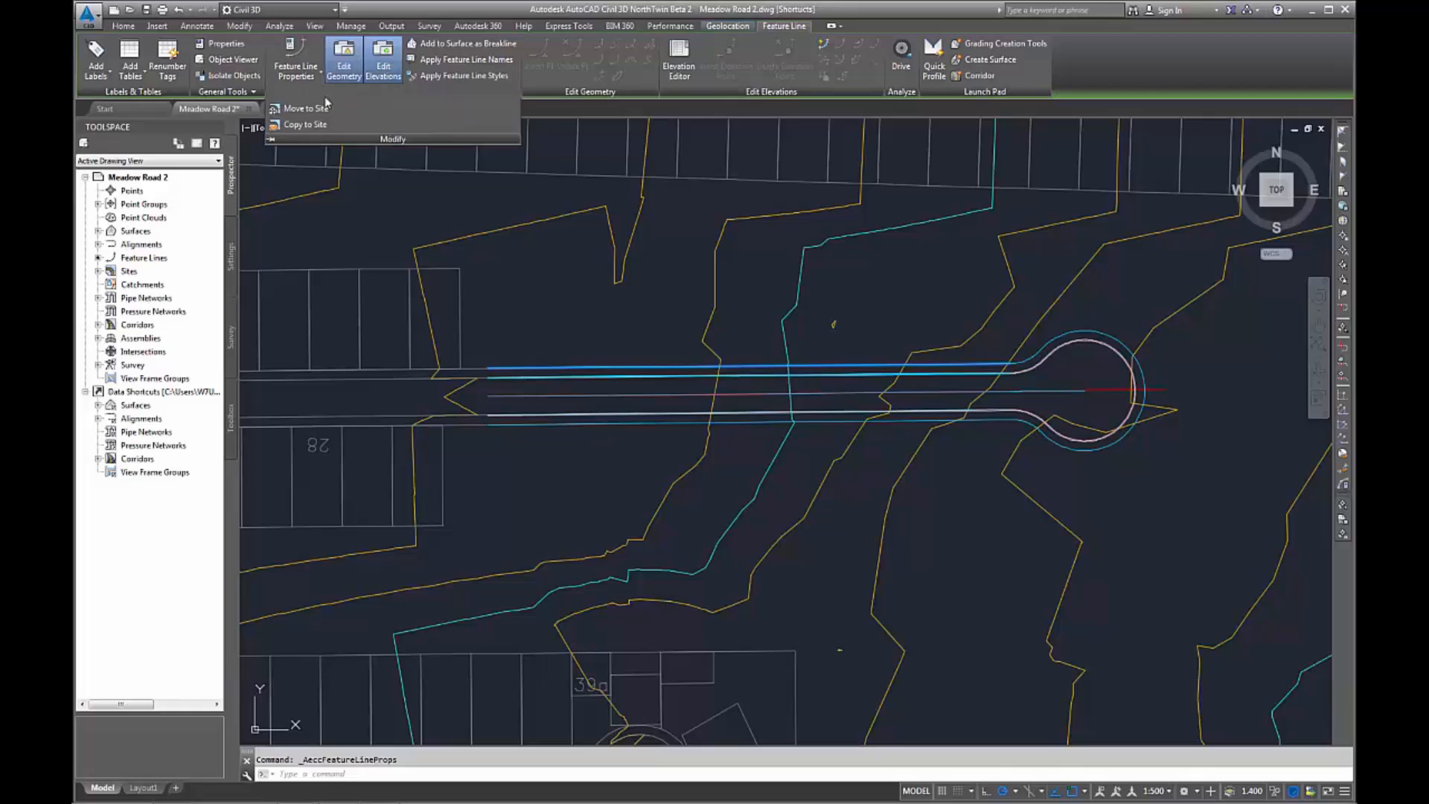
left_click(304, 107)
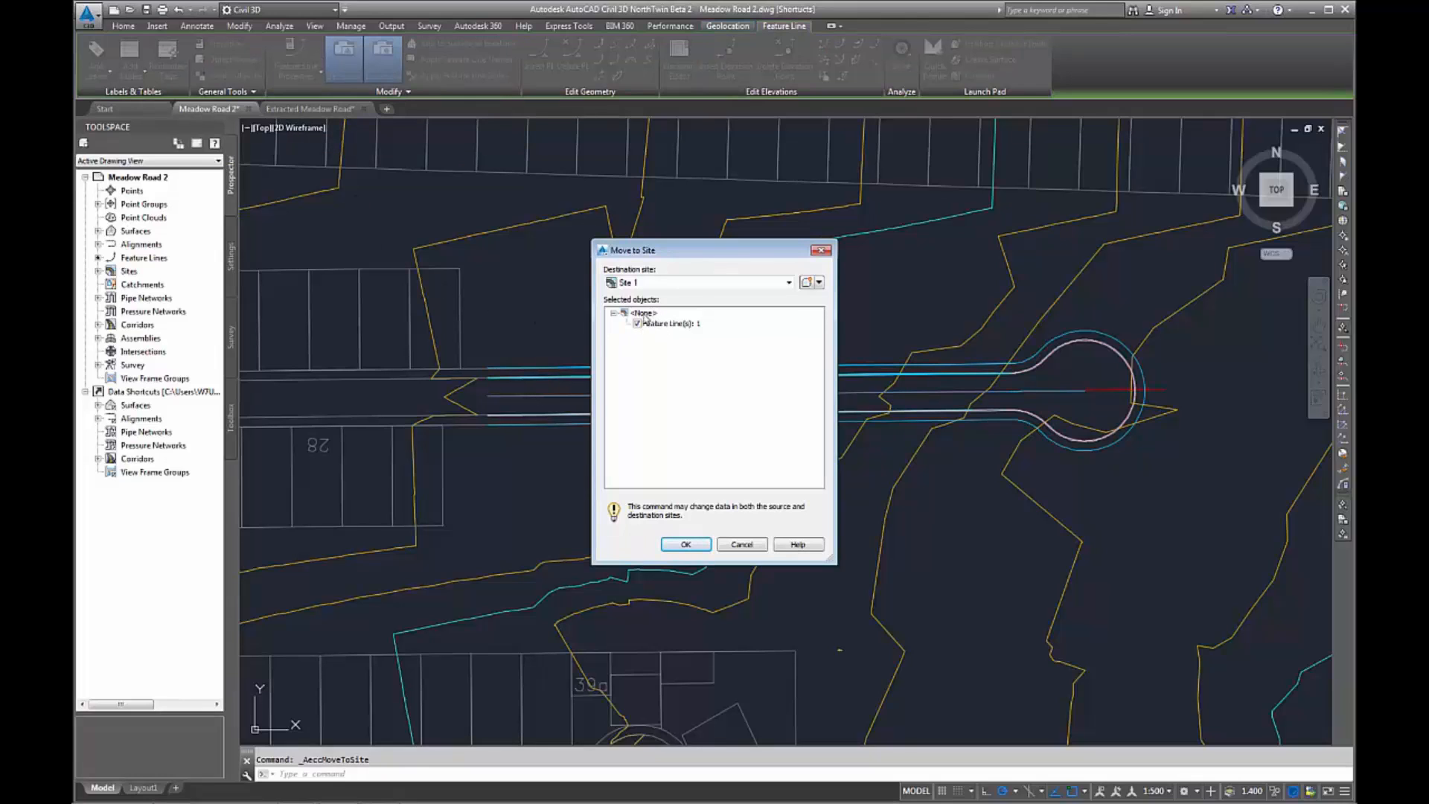
mouse_move(741, 545)
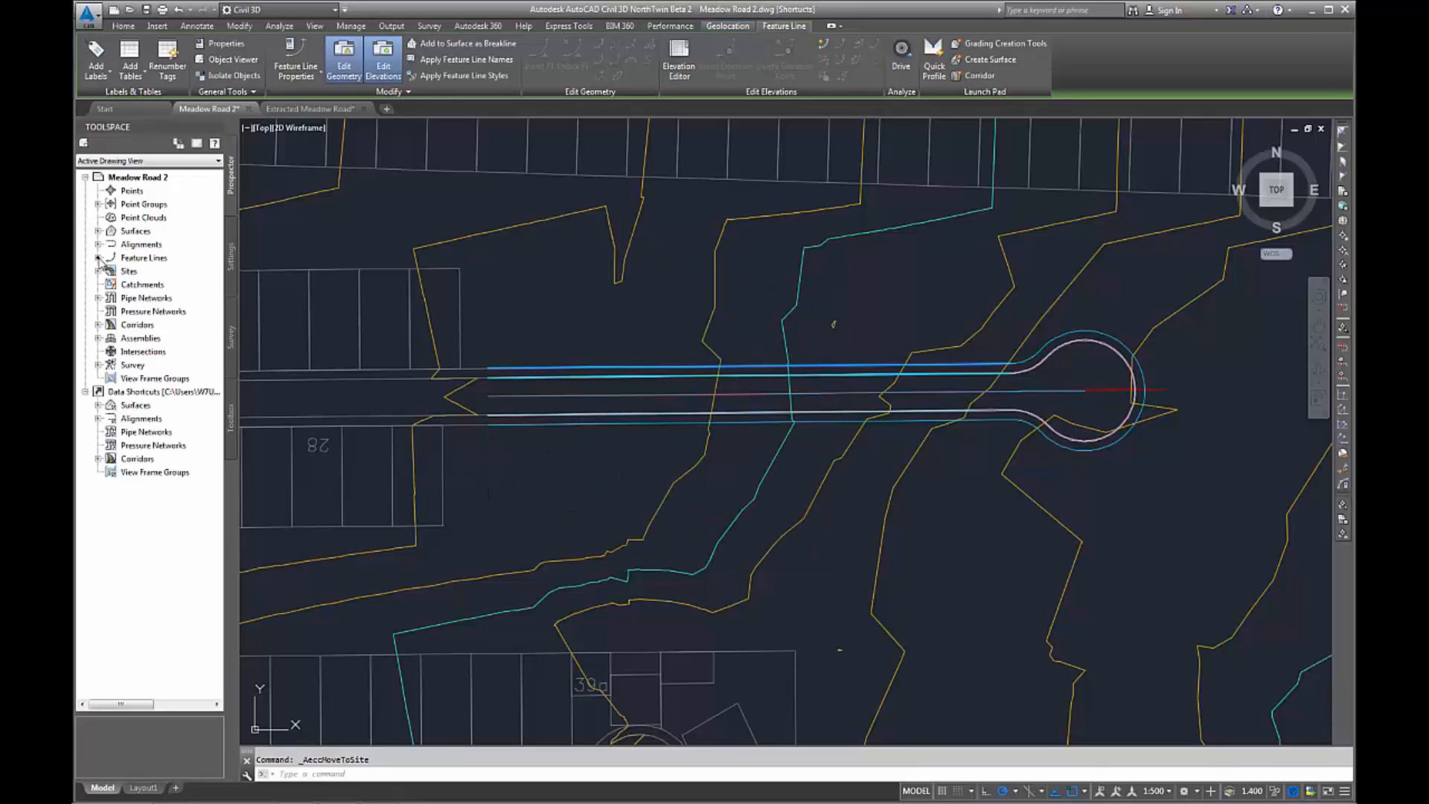
left_click(144, 259)
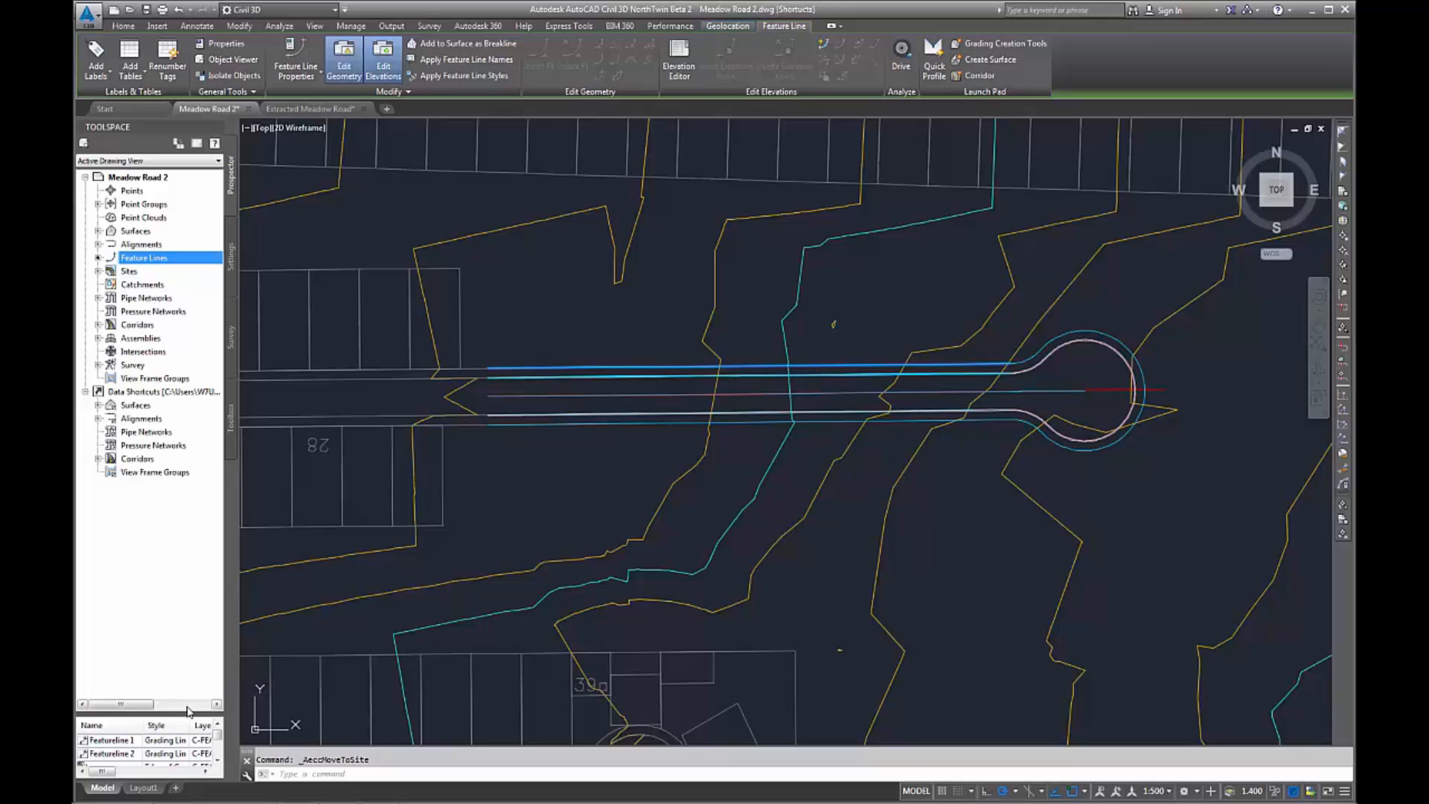